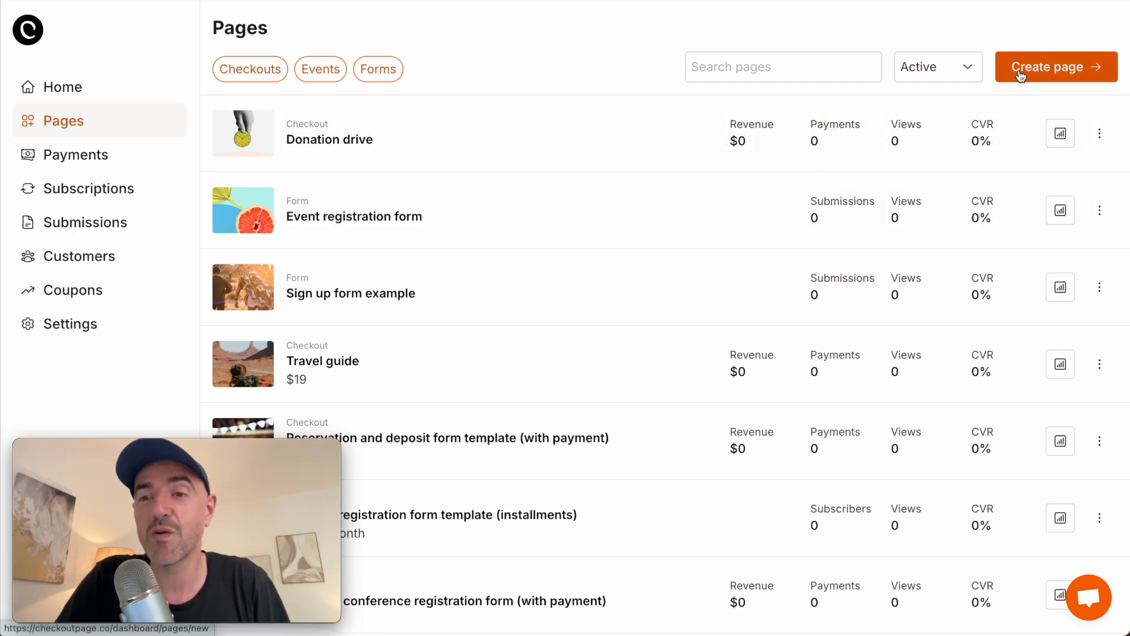
- Start a new page in Checkout Page and make it an Event page
click(1056, 67)
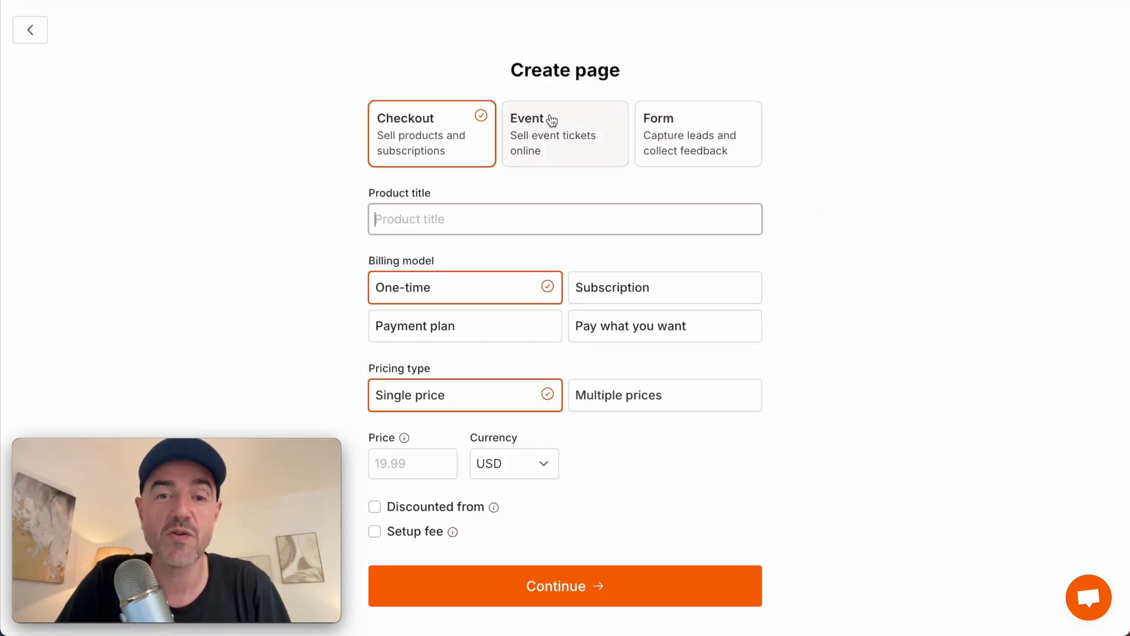
click(565, 134)
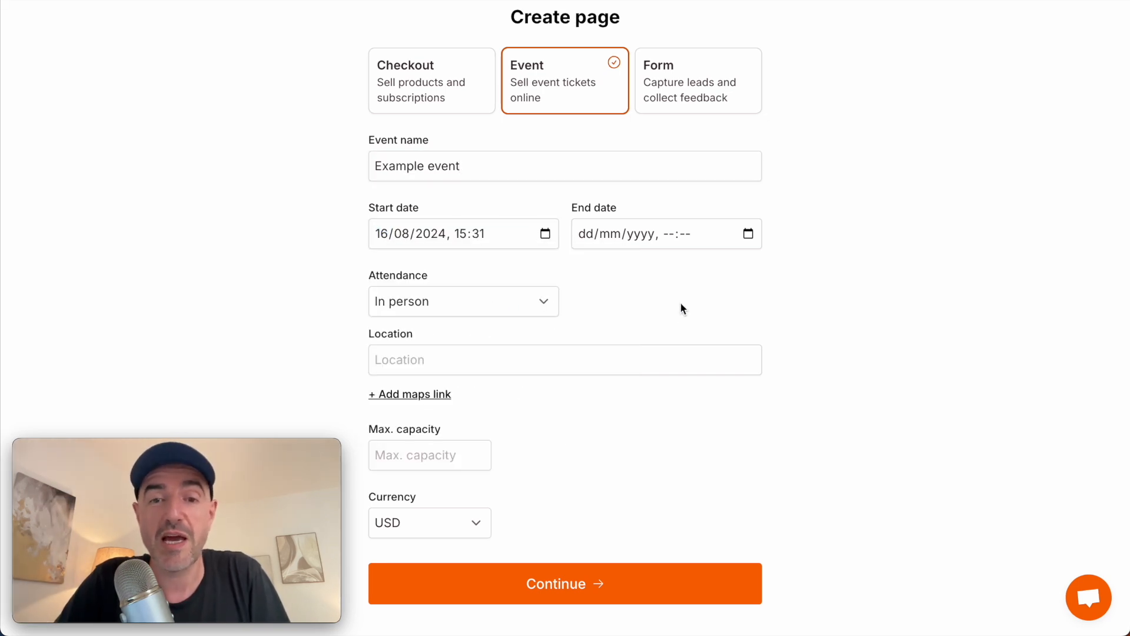
mouse_move(546, 301)
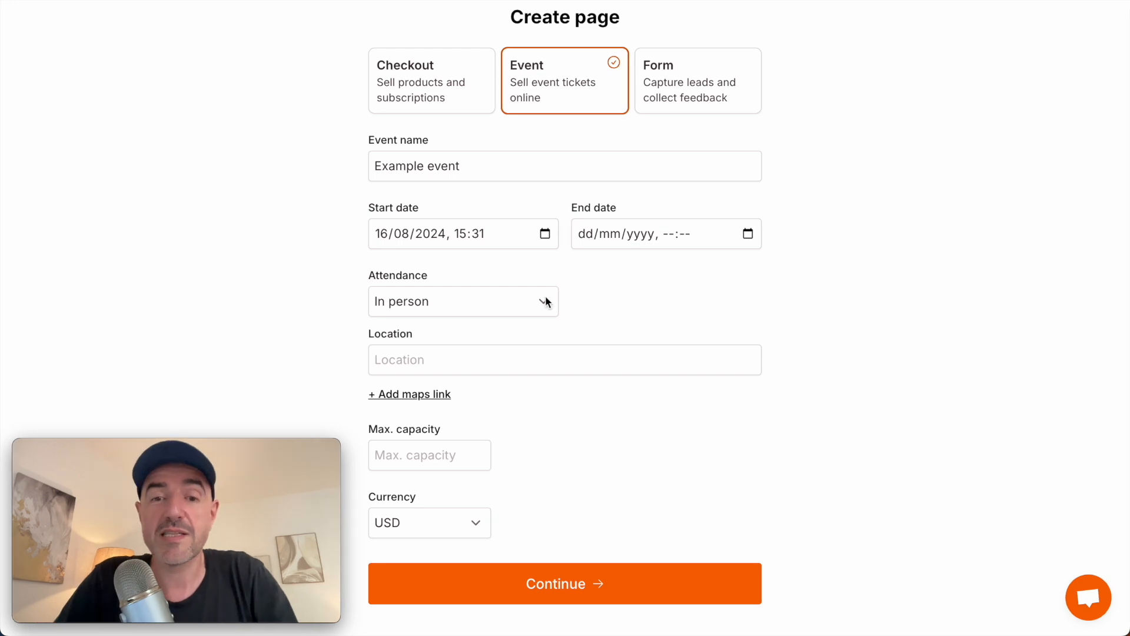
scroll(up, 3)
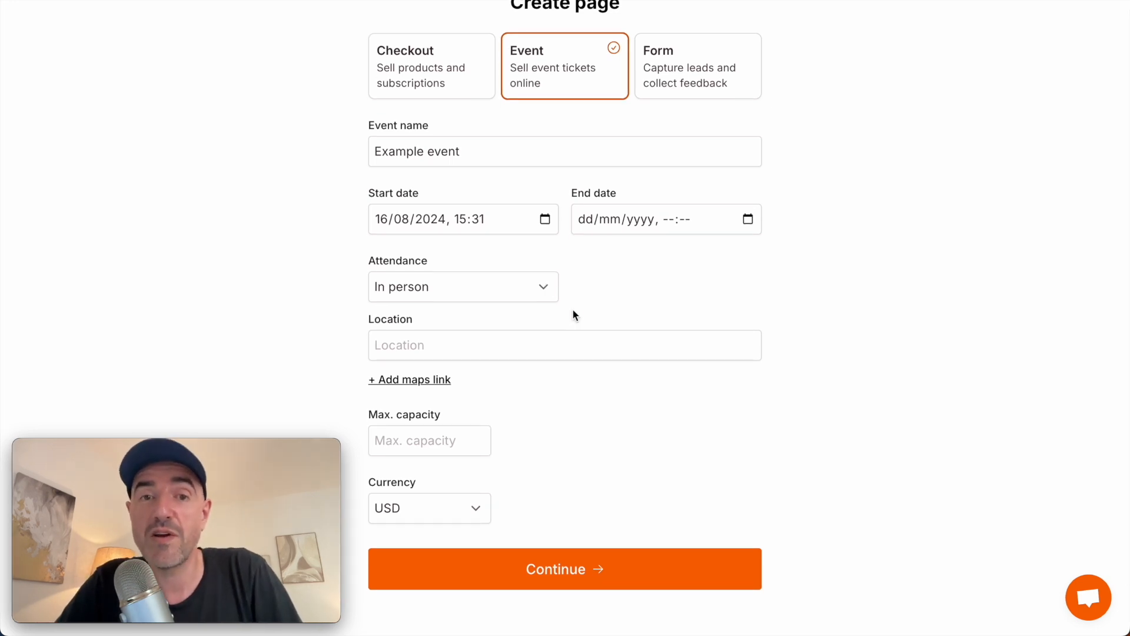
- Set the event location to 'Madison square garden' and maximum capacity to 300
click(462, 286)
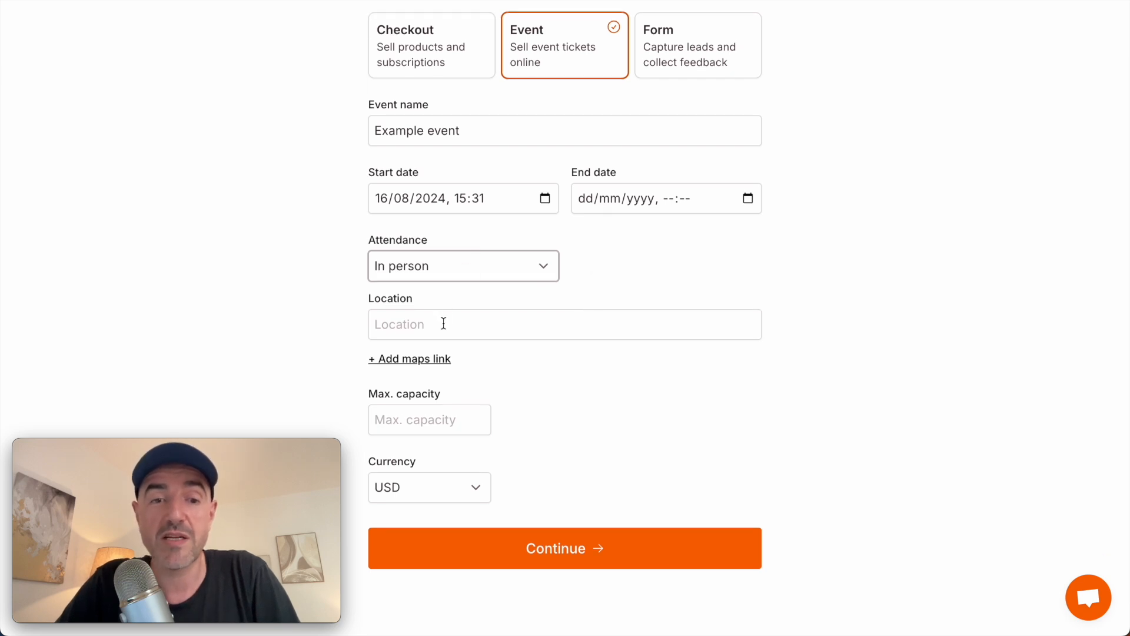
text(Madison square garden)
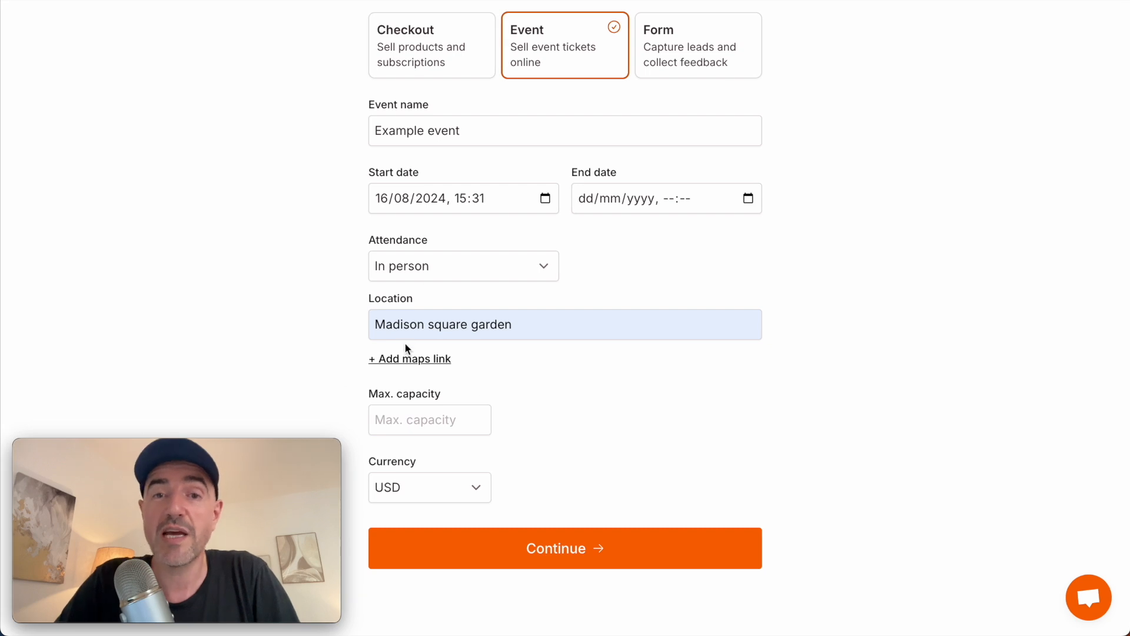
mouse_move(494, 392)
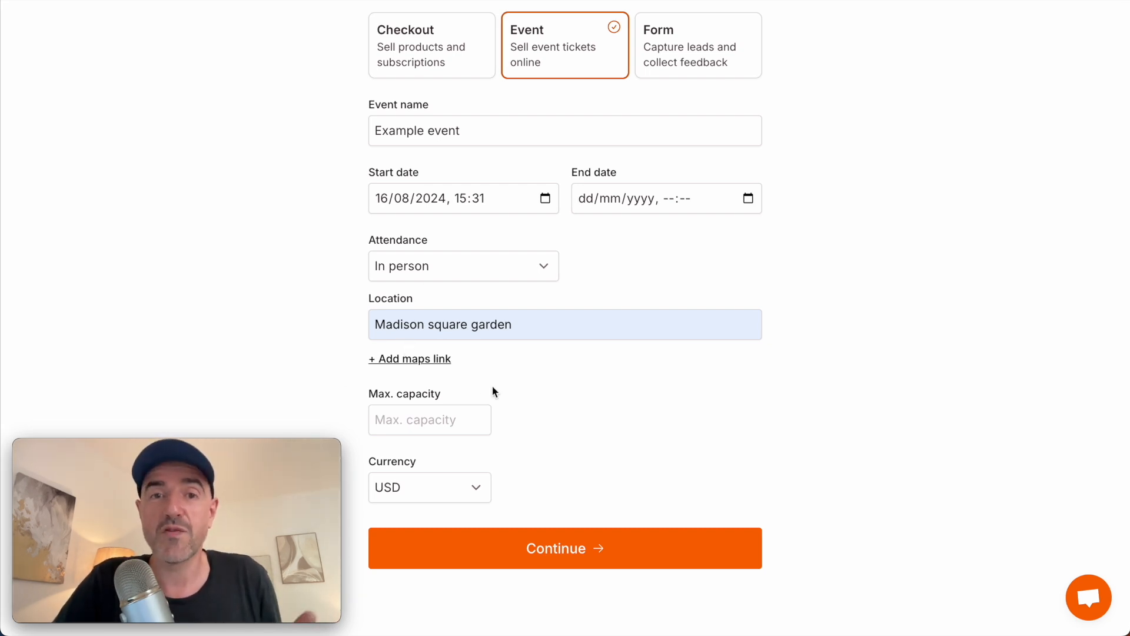
mouse_move(474, 420)
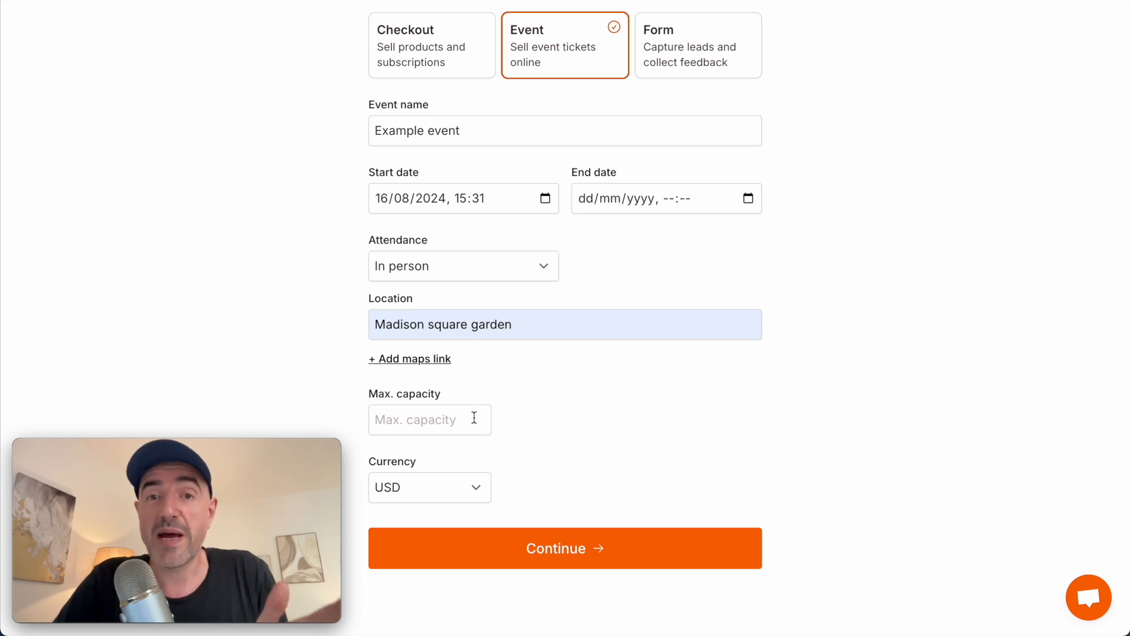
click(429, 420)
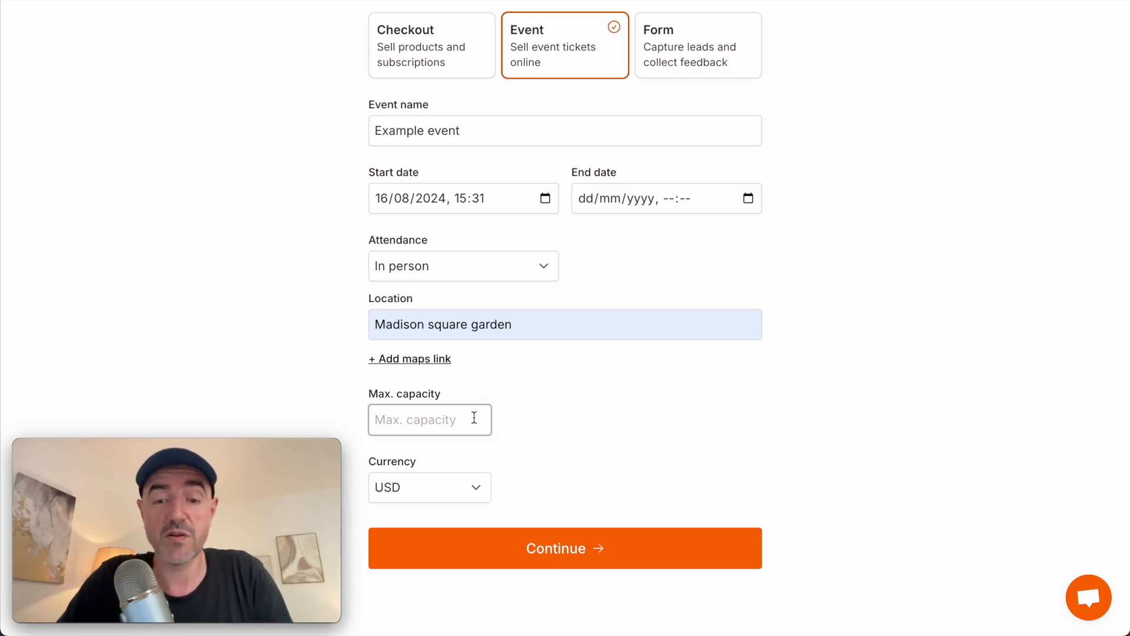
text(300)
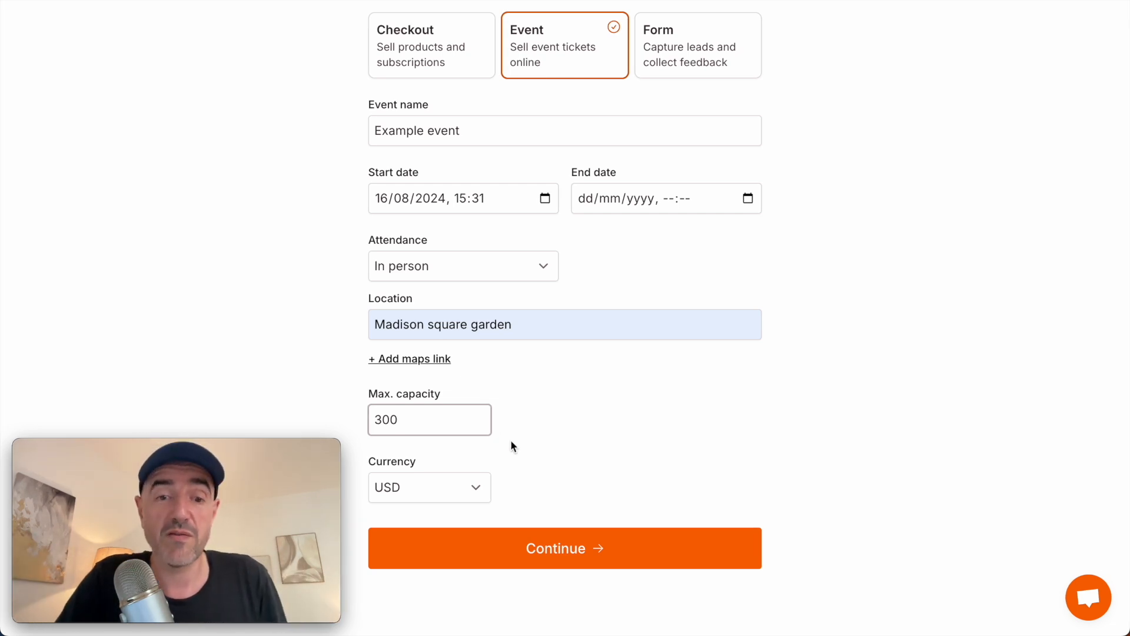
scroll(down, 3)
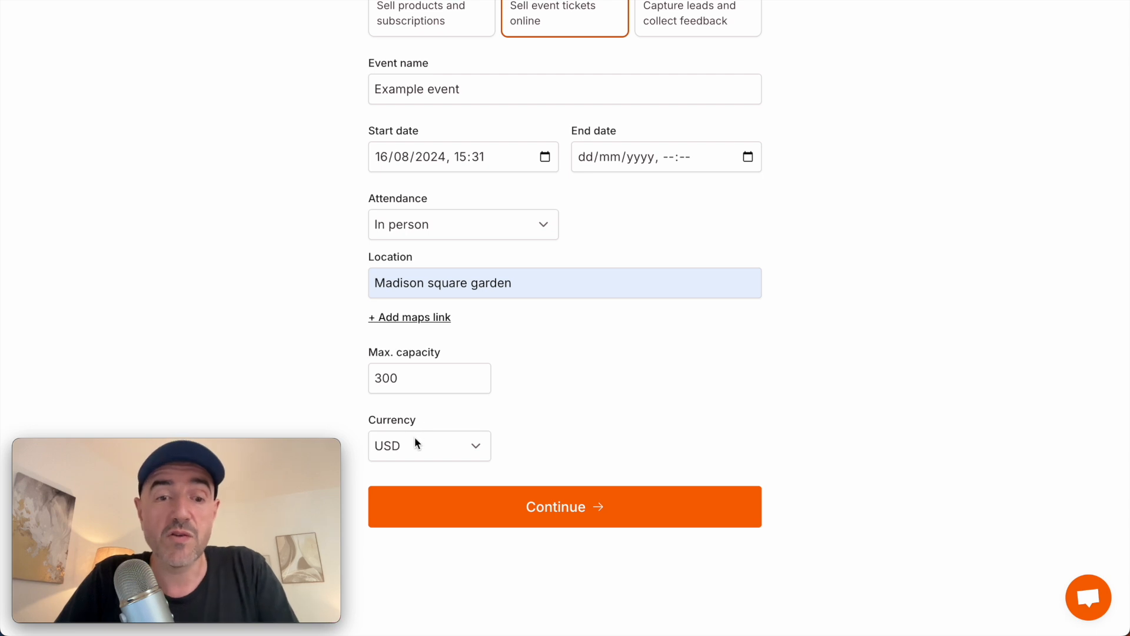
click(429, 445)
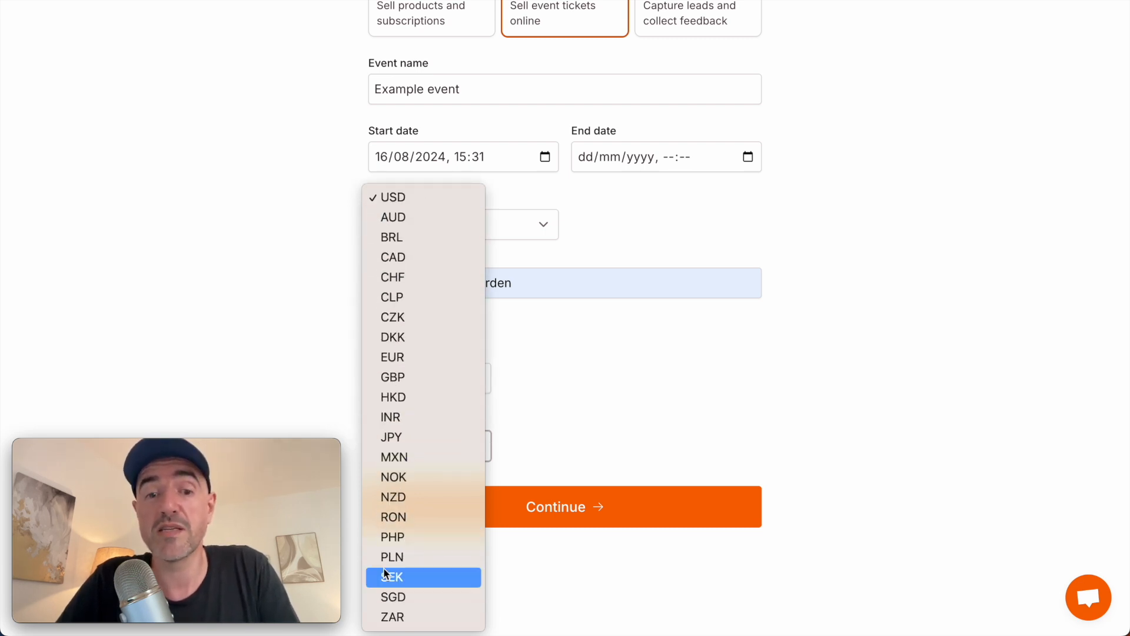
click(387, 197)
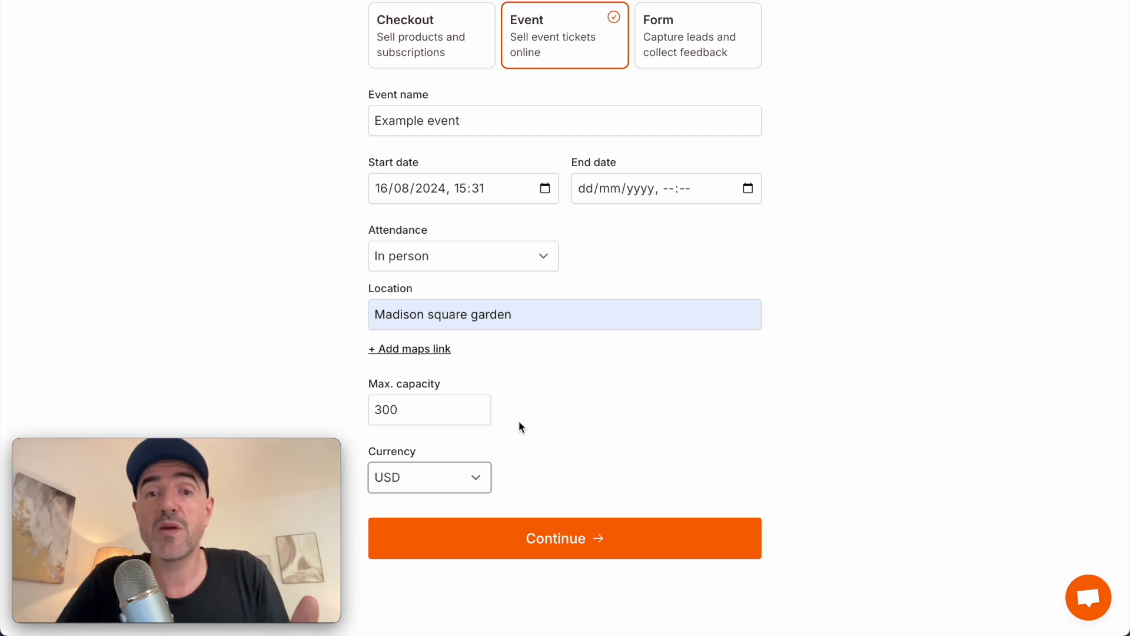
mouse_move(504, 511)
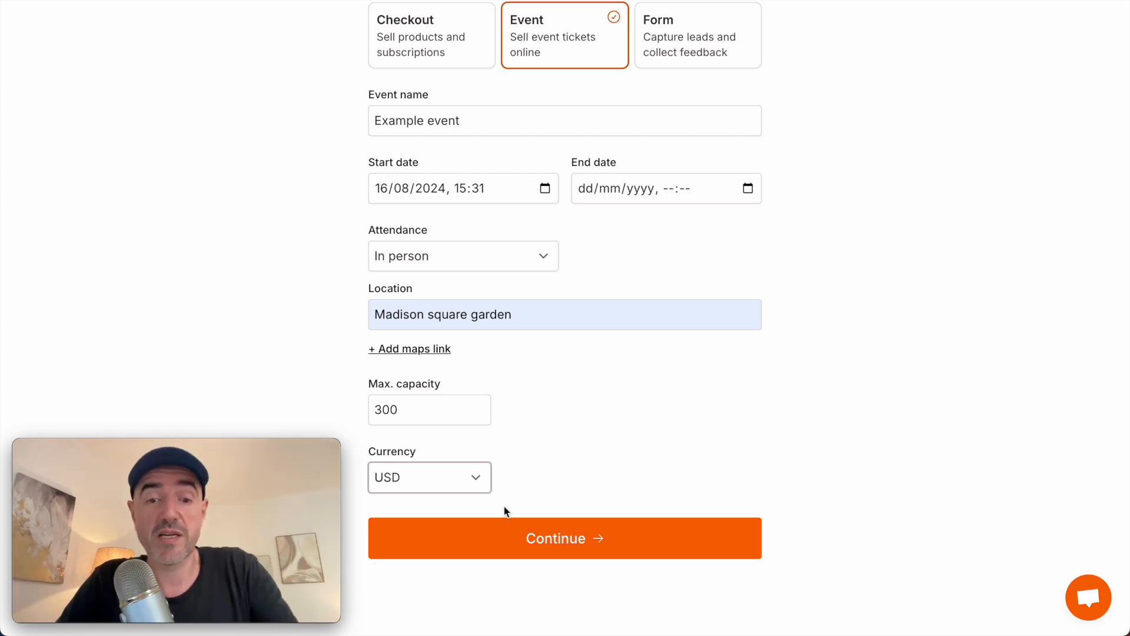
mouse_move(503, 536)
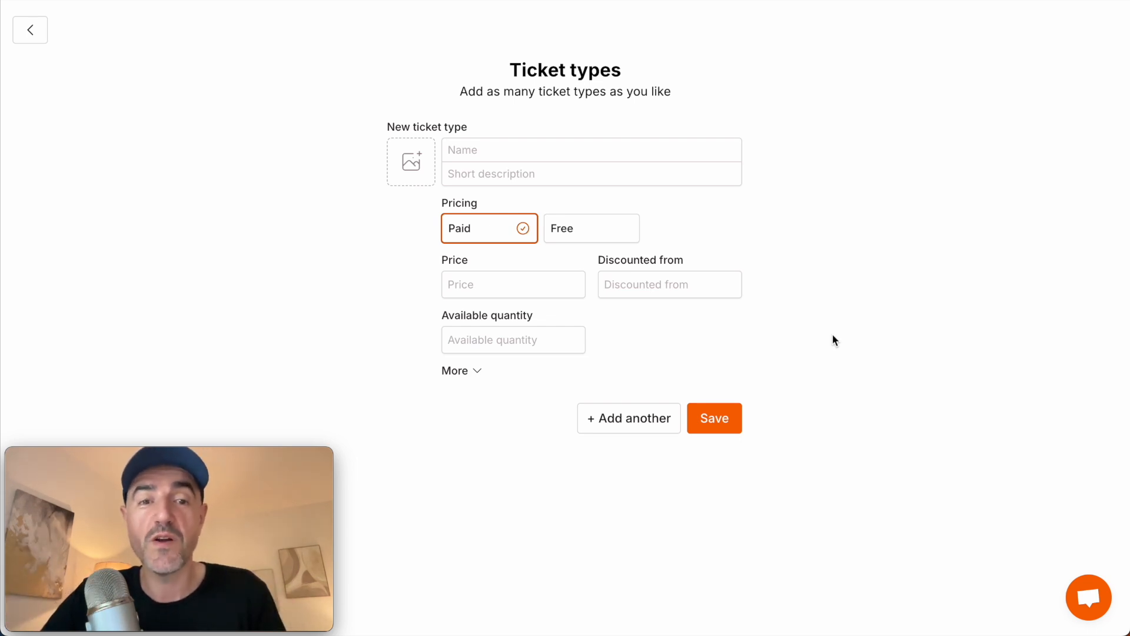
mouse_move(600, 196)
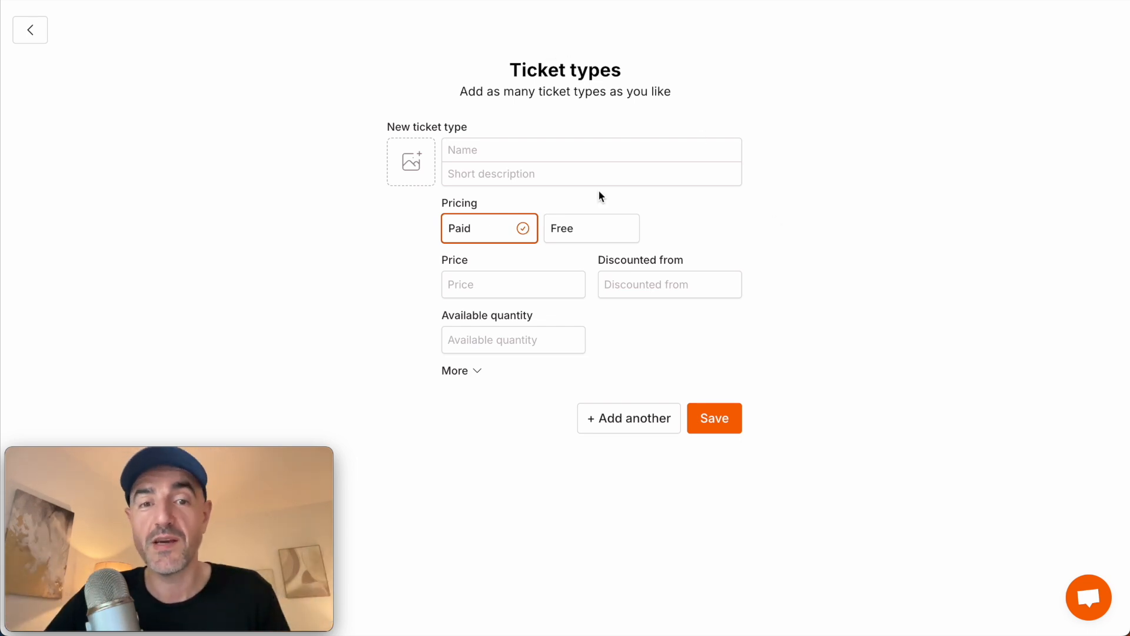
- Add a paid 'Early bird' ticket priced 29, discounted from 59, with 50 available
text(Early bird)
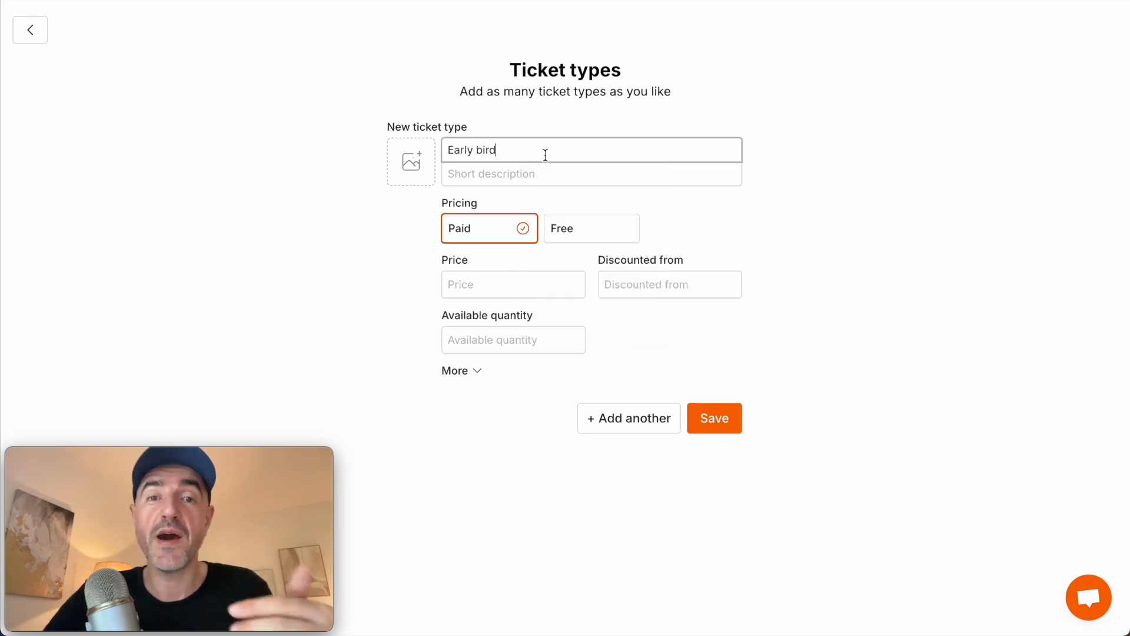
mouse_move(517, 228)
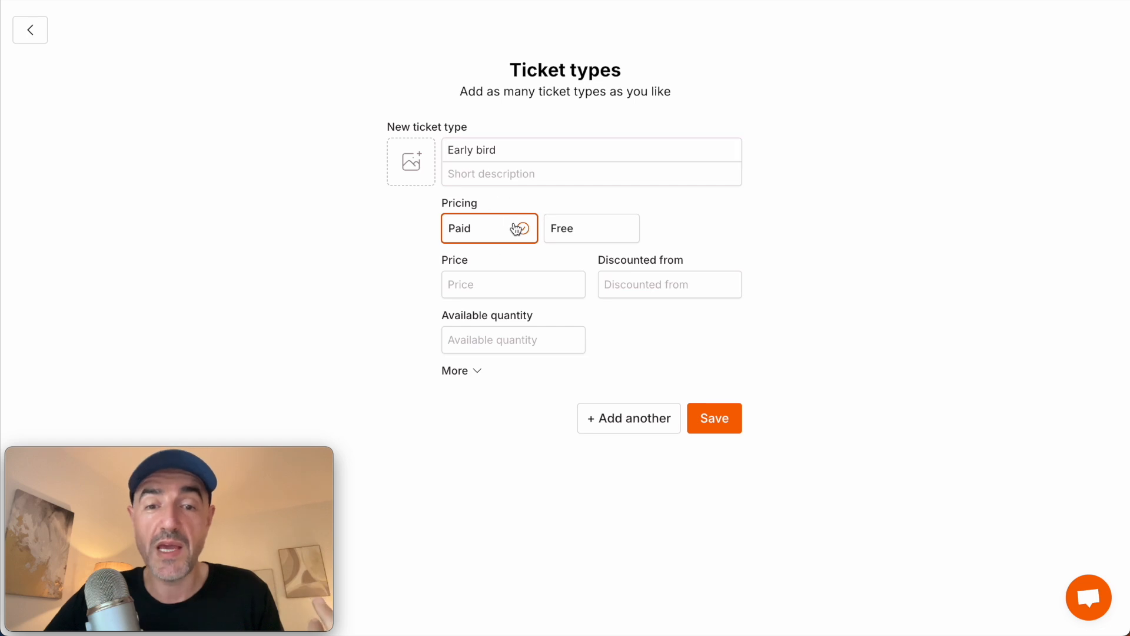
click(590, 227)
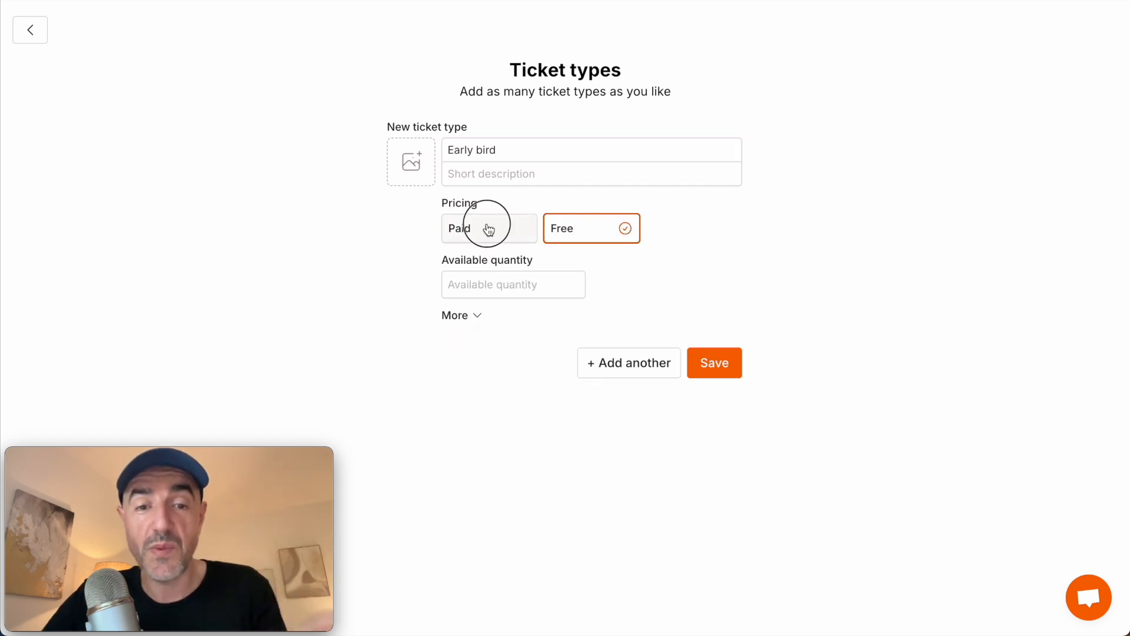
click(489, 227)
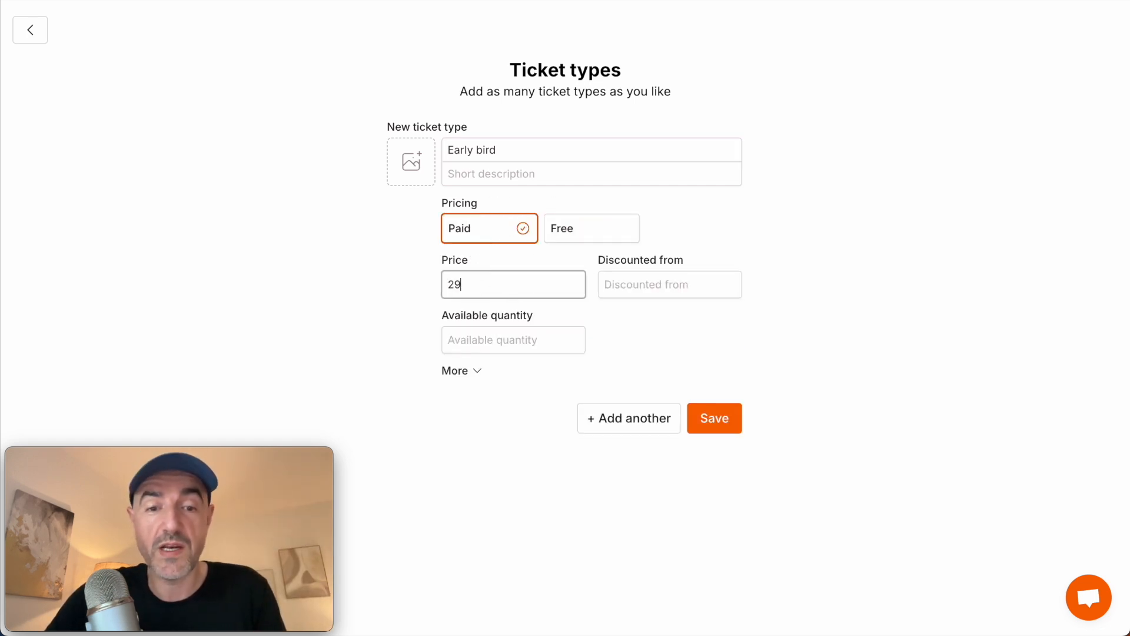
text(59)
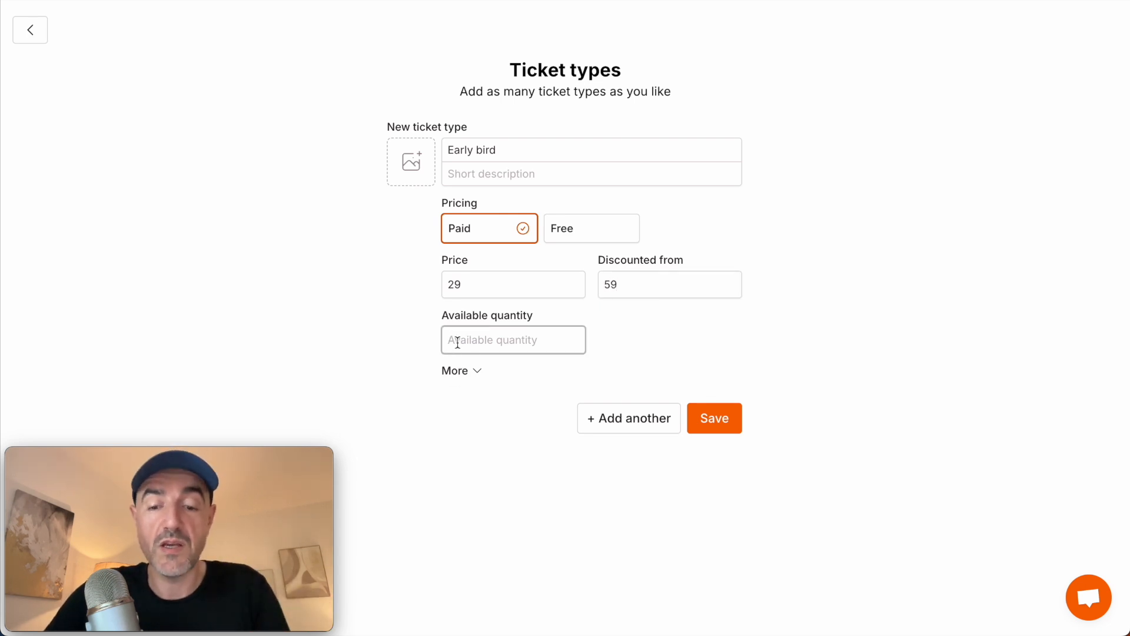
text(50)
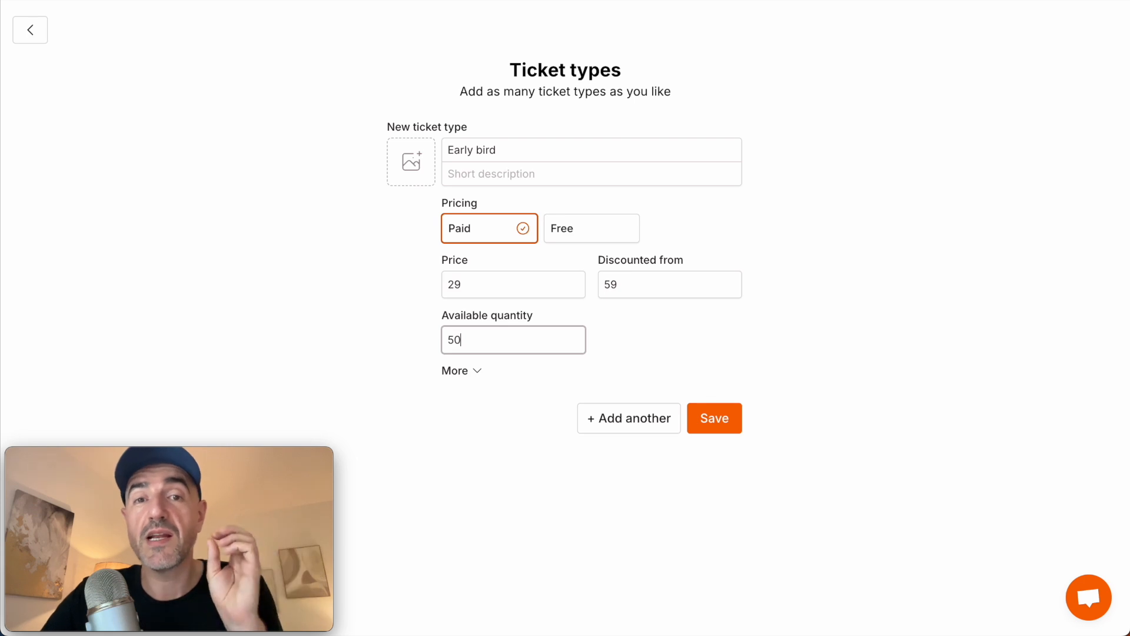
mouse_move(542, 196)
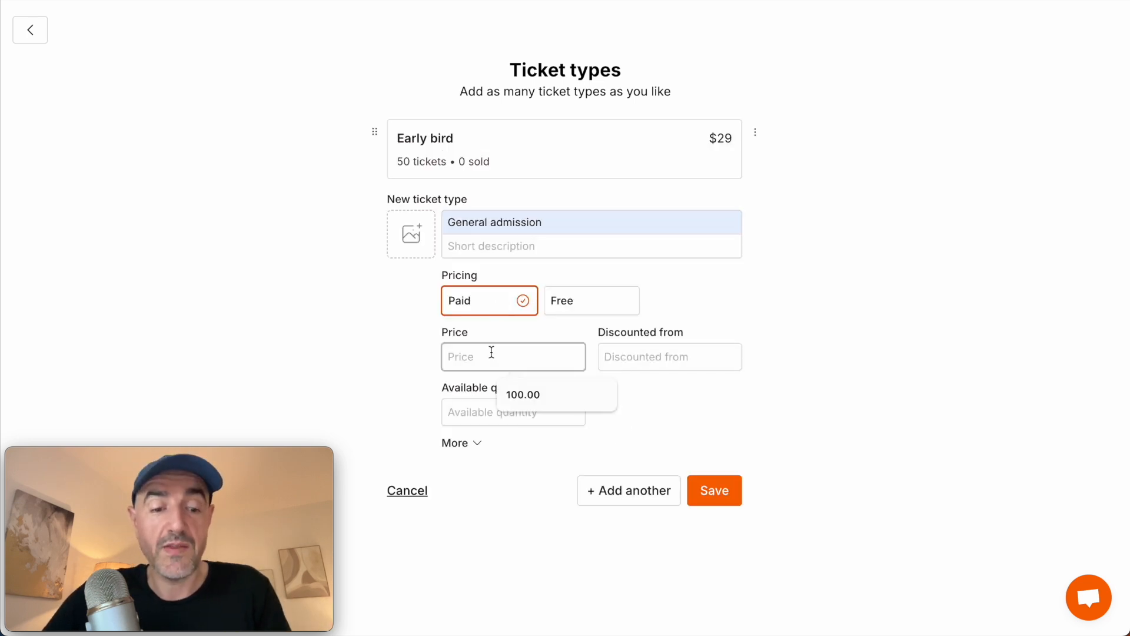
- Price General admission at 129, review its extra options, and save the ticket types
text(129)
click(670, 357)
text(159)
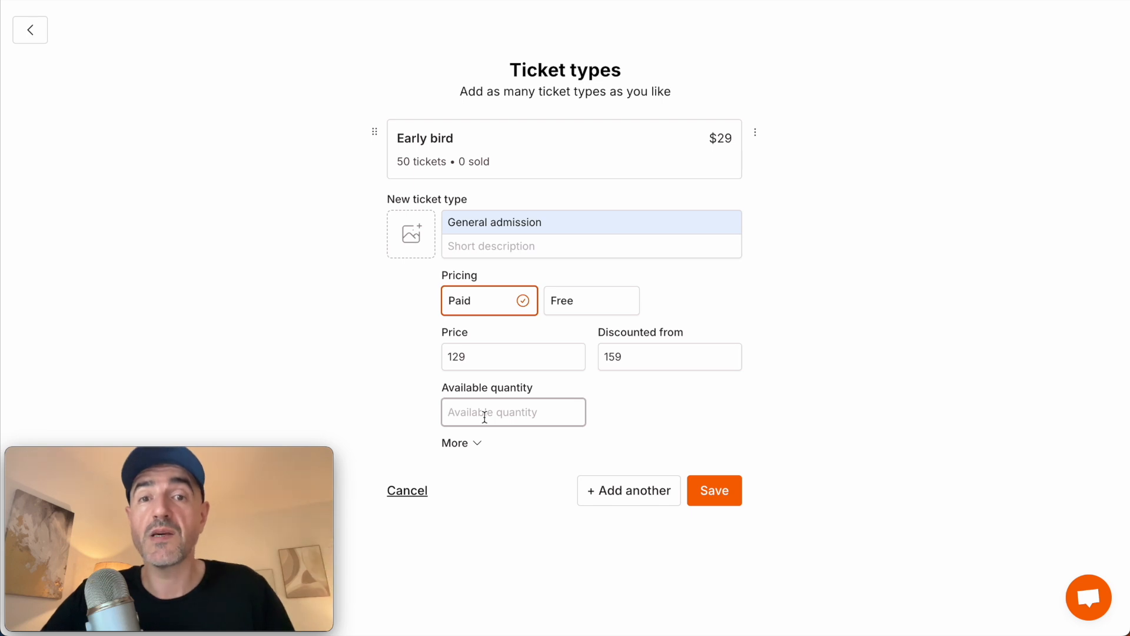
mouse_move(607, 405)
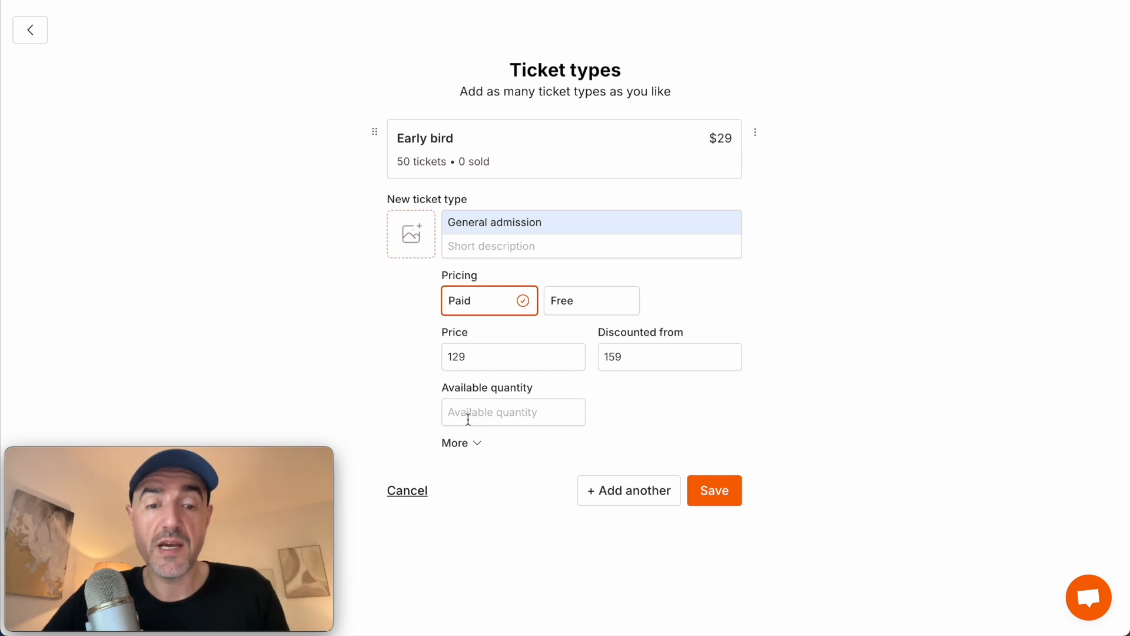
click(462, 442)
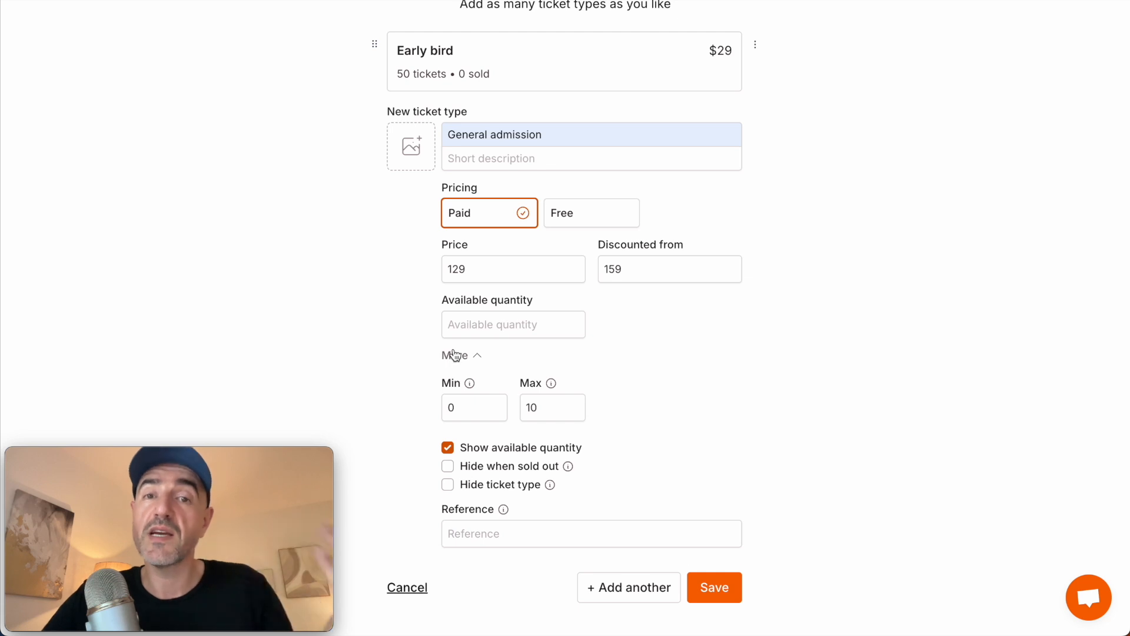
click(714, 587)
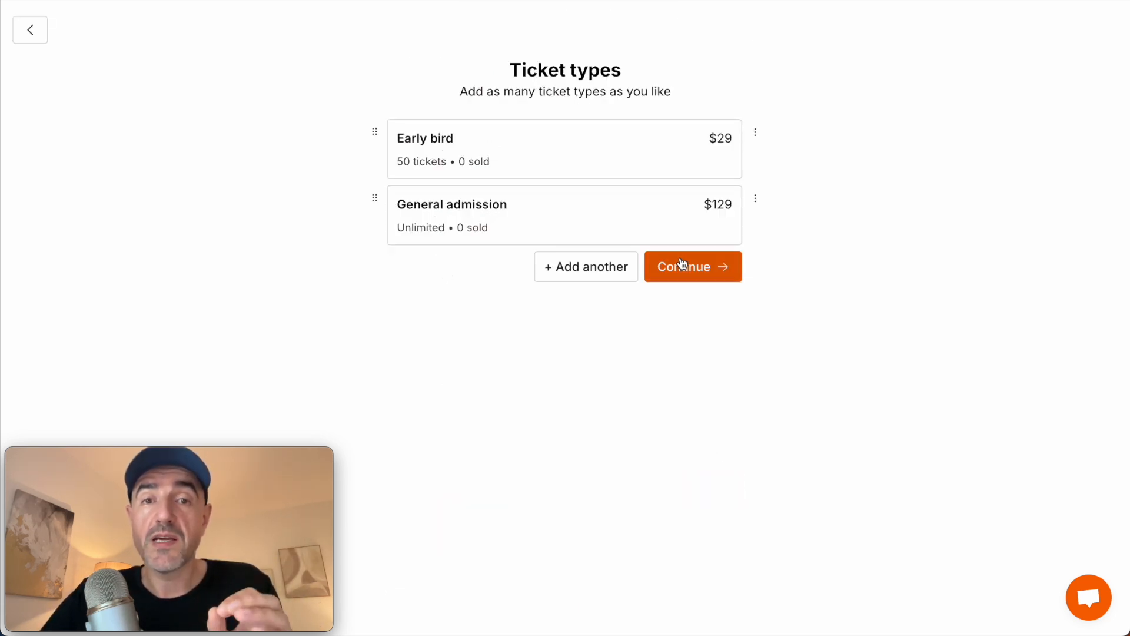
- Compare the Add to site layouts, then create the event as a Split-layout hosted page
click(691, 266)
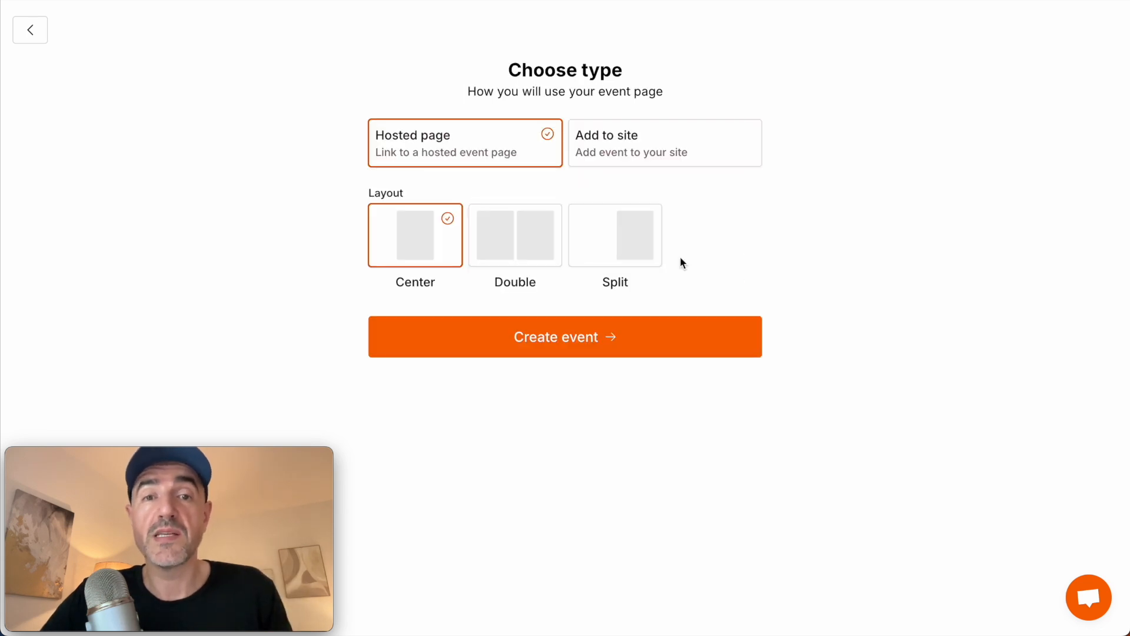
mouse_move(454, 33)
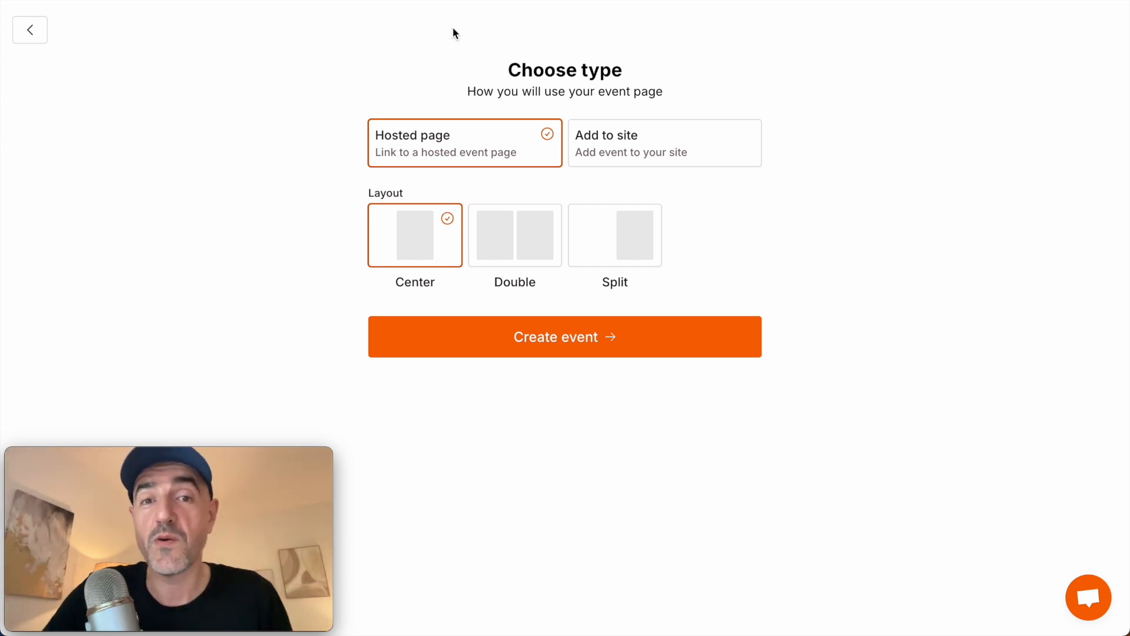
mouse_move(431, 138)
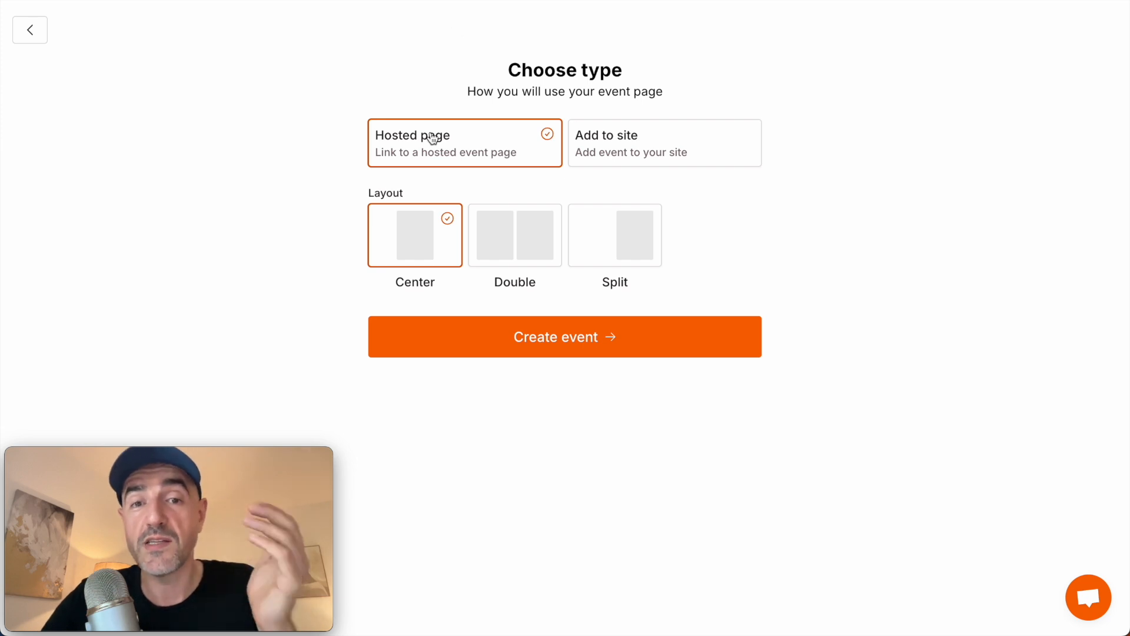
click(664, 142)
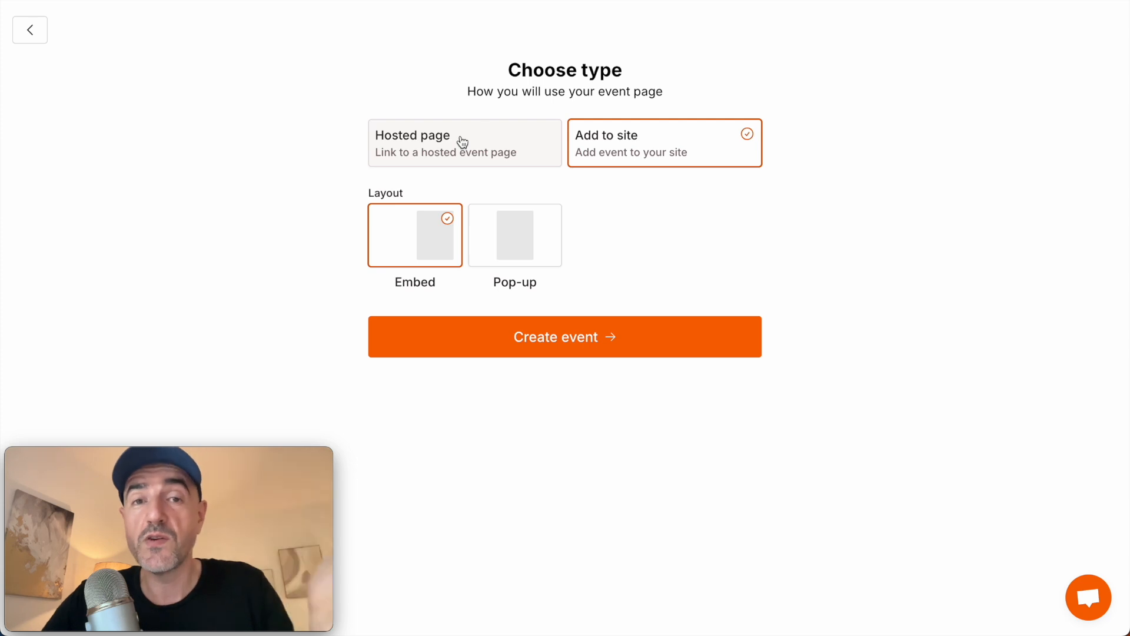
click(464, 142)
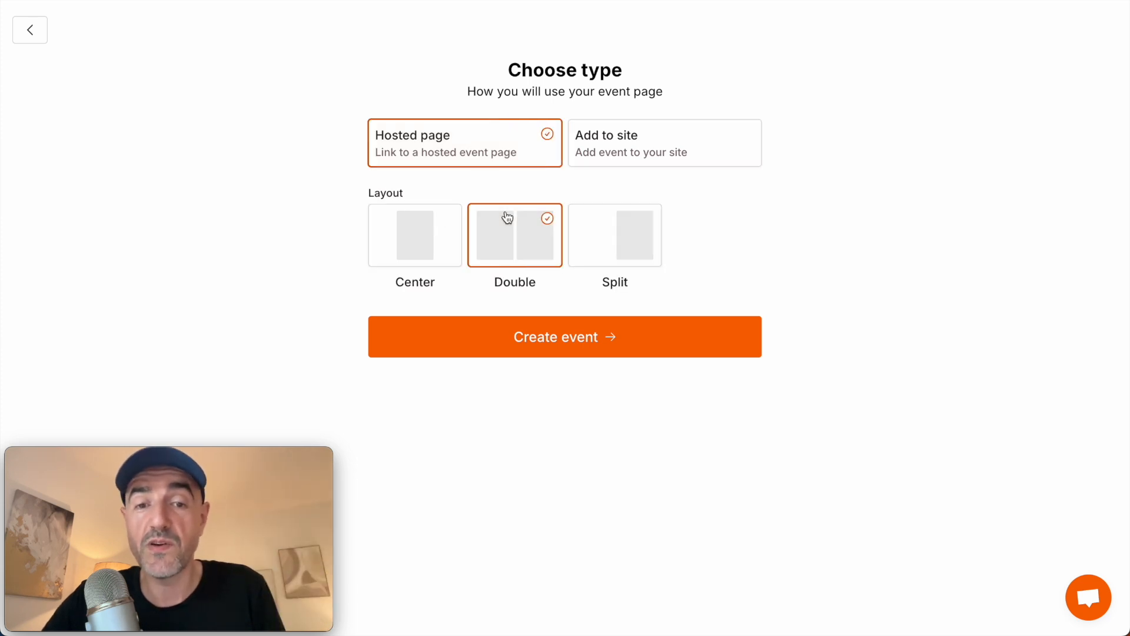
click(664, 142)
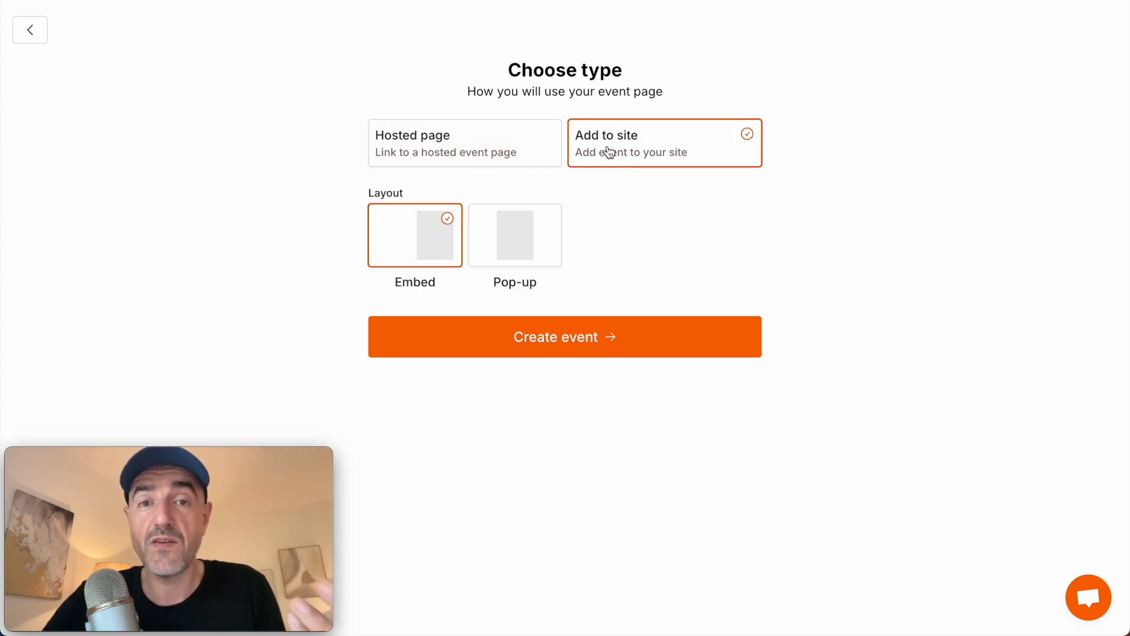
mouse_move(404, 223)
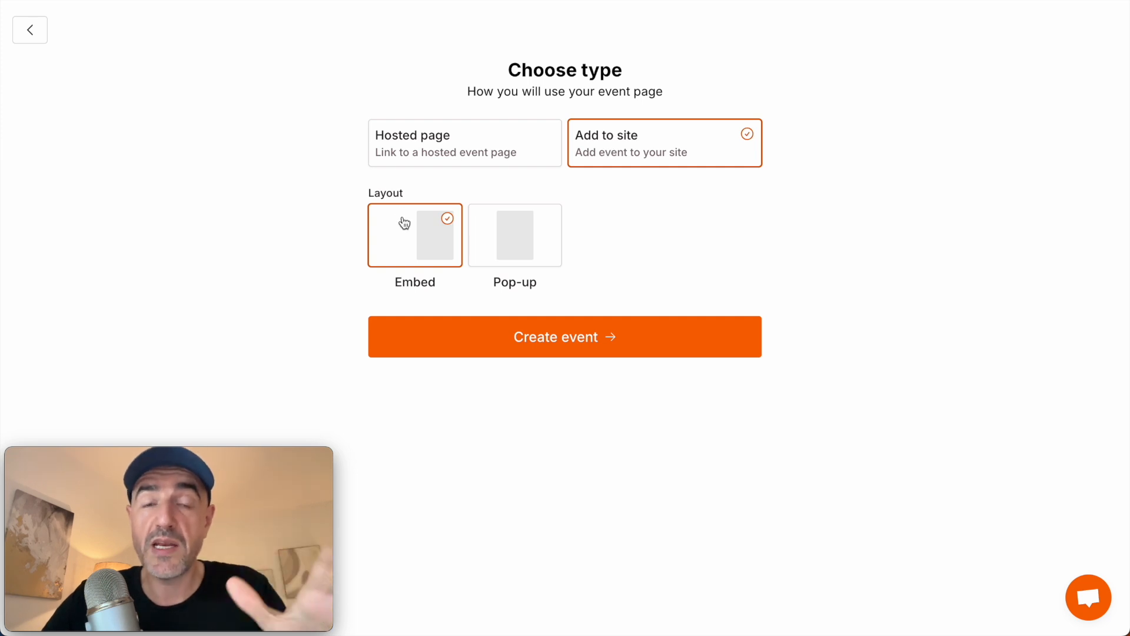
click(514, 234)
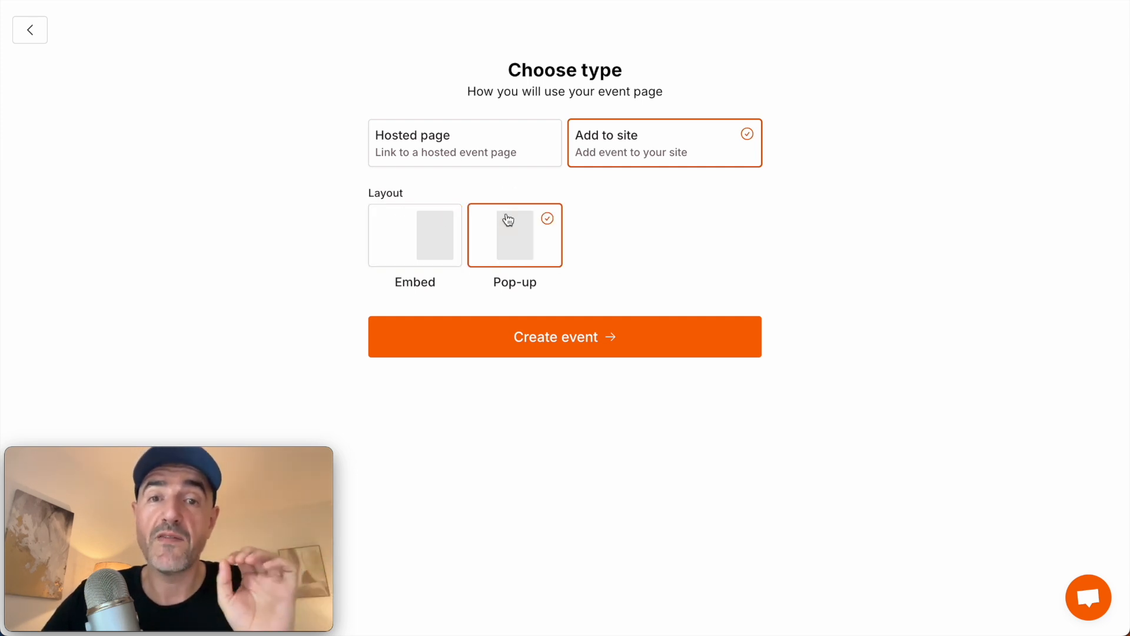
click(464, 142)
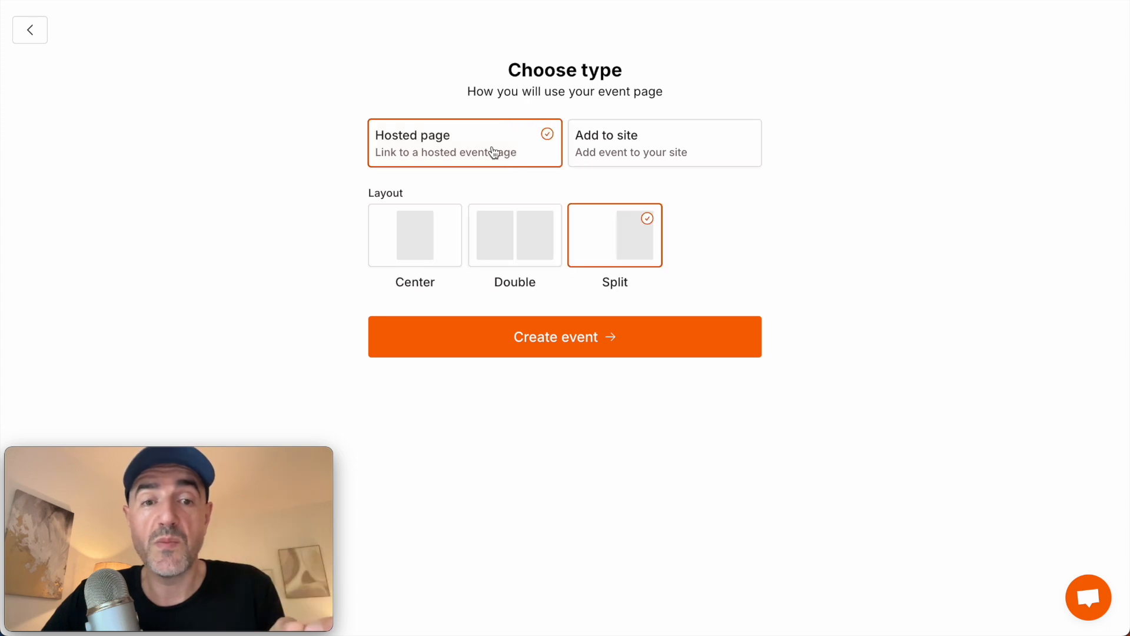
click(414, 234)
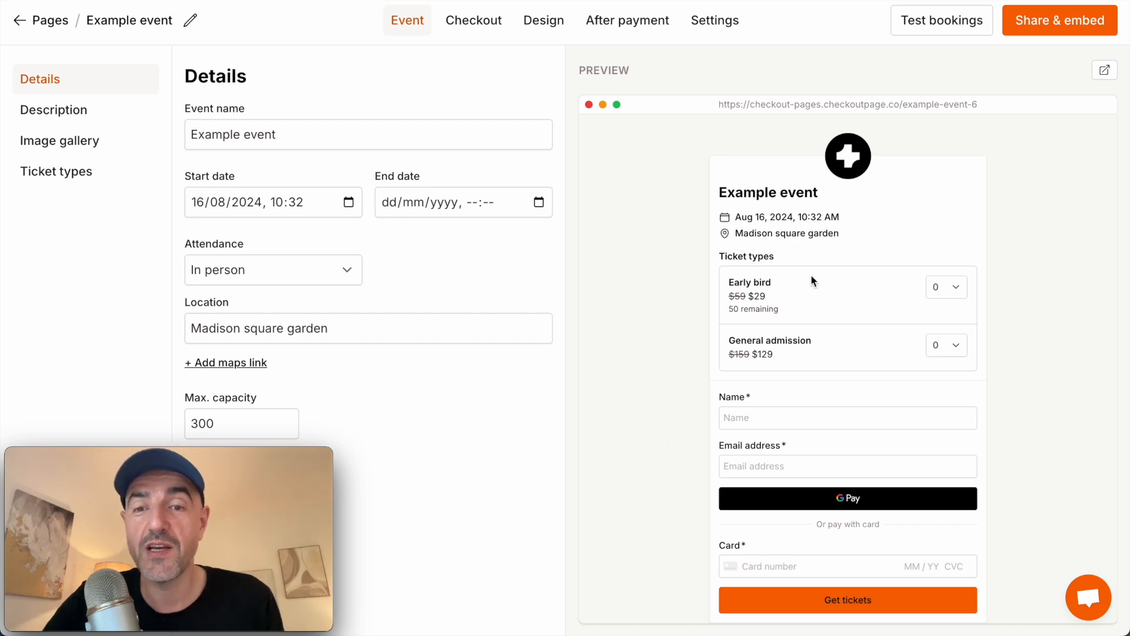
mouse_move(1037, 204)
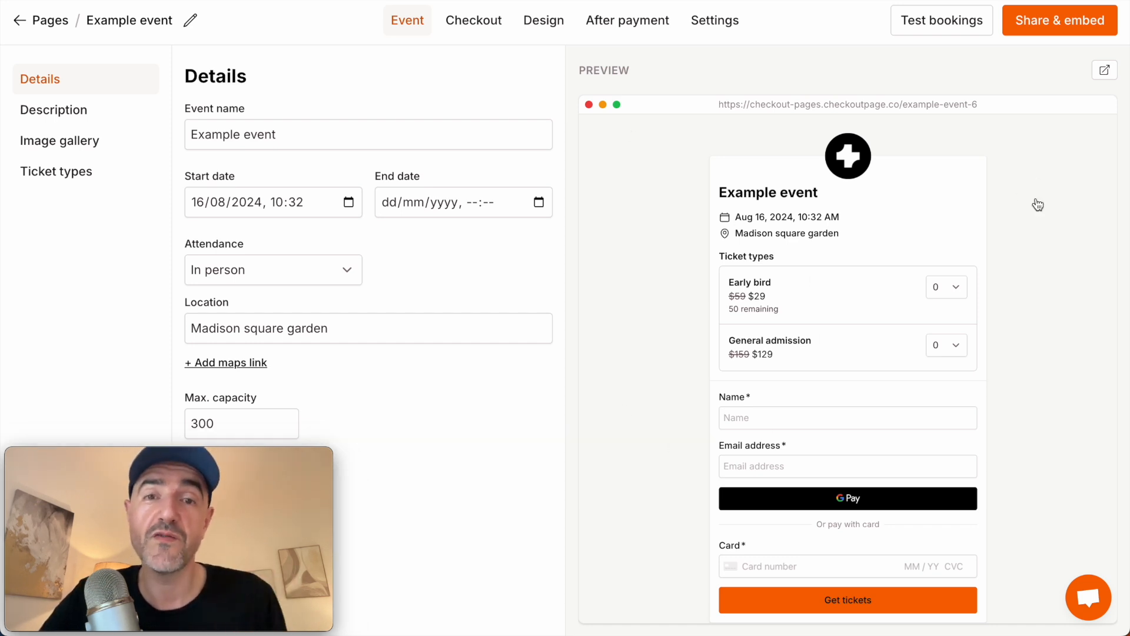
- Open the Example event page preview full size
click(1105, 69)
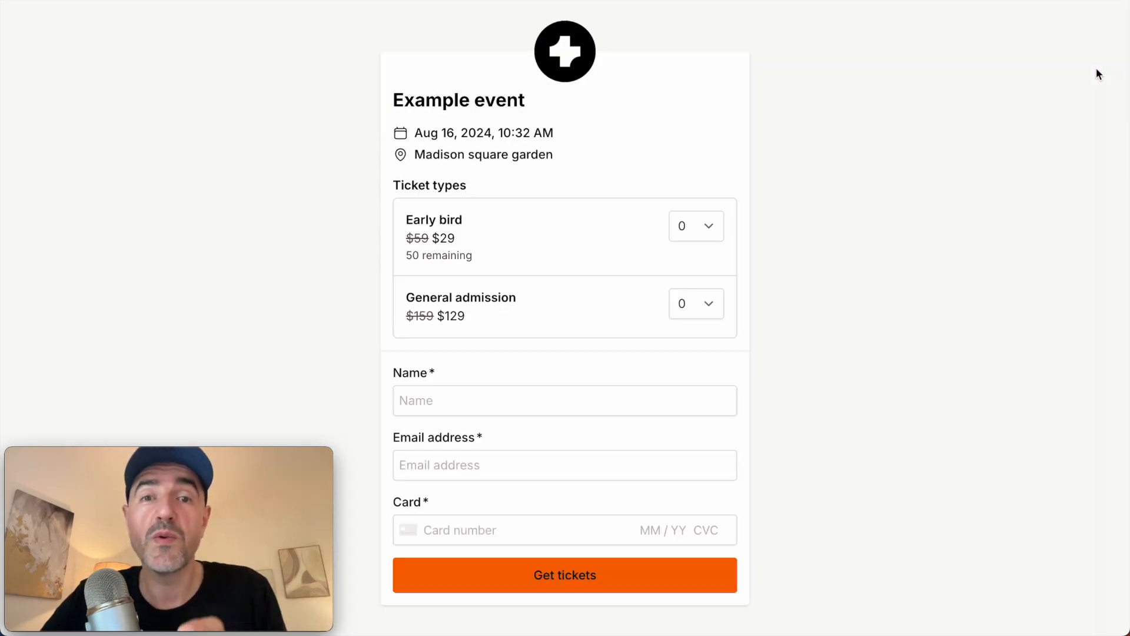
mouse_move(846, 108)
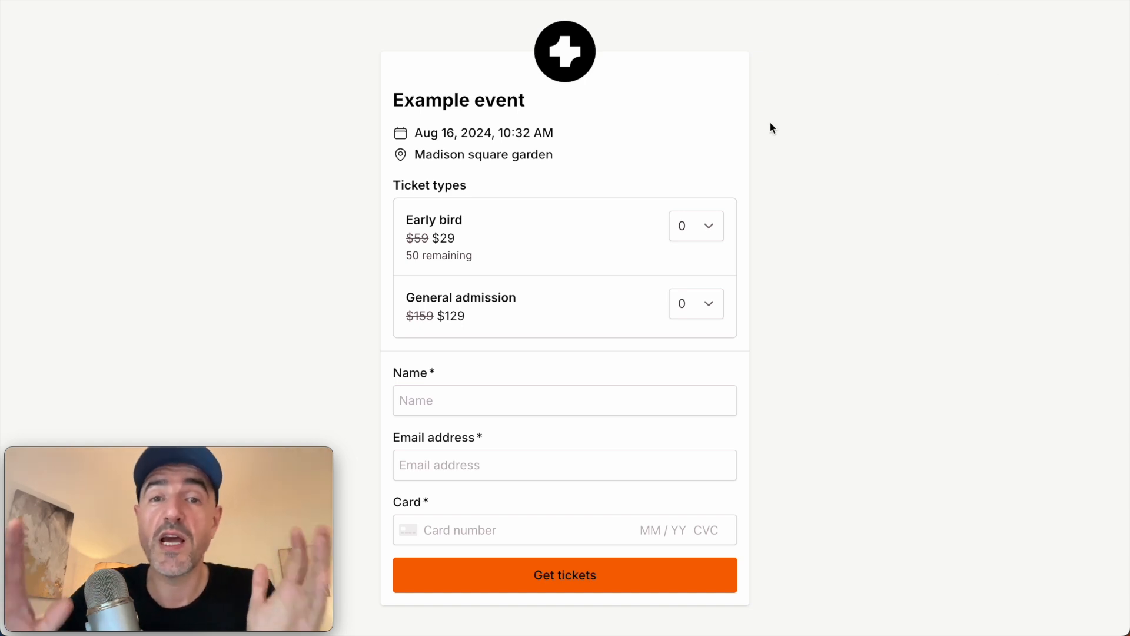
mouse_move(762, 152)
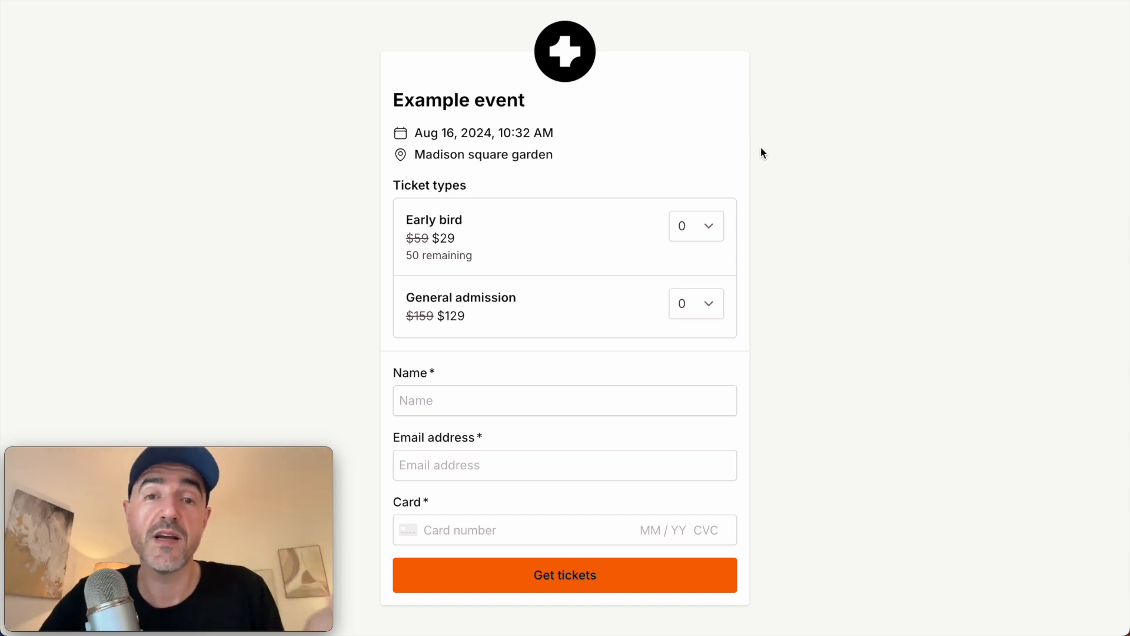
- Choose one Early bird ticket in the full-size checkout preview
click(694, 225)
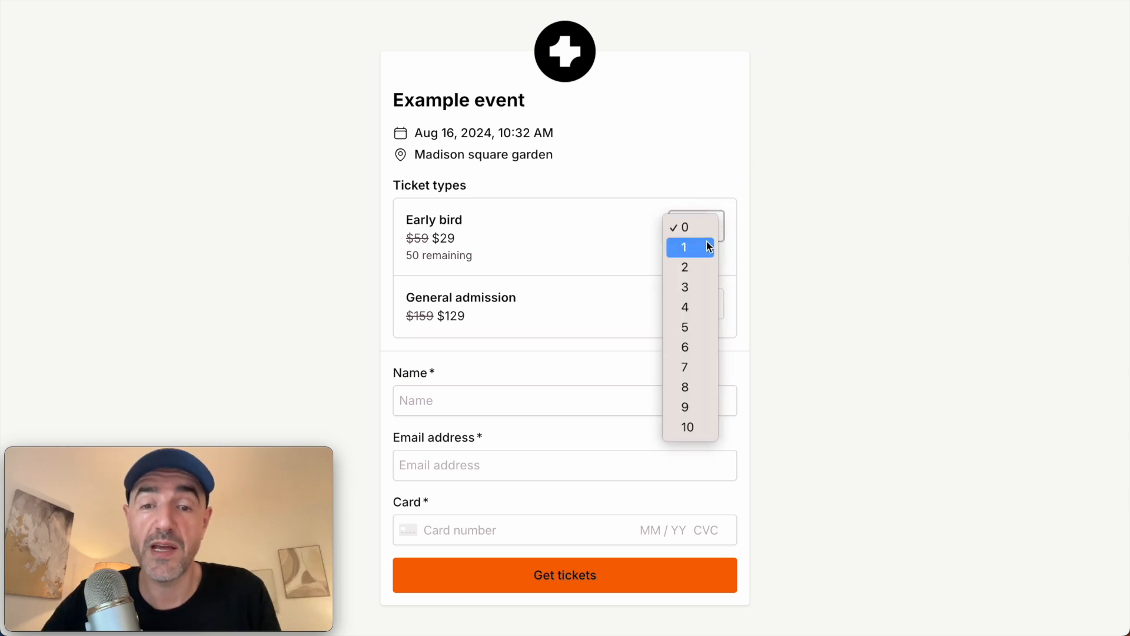
click(684, 247)
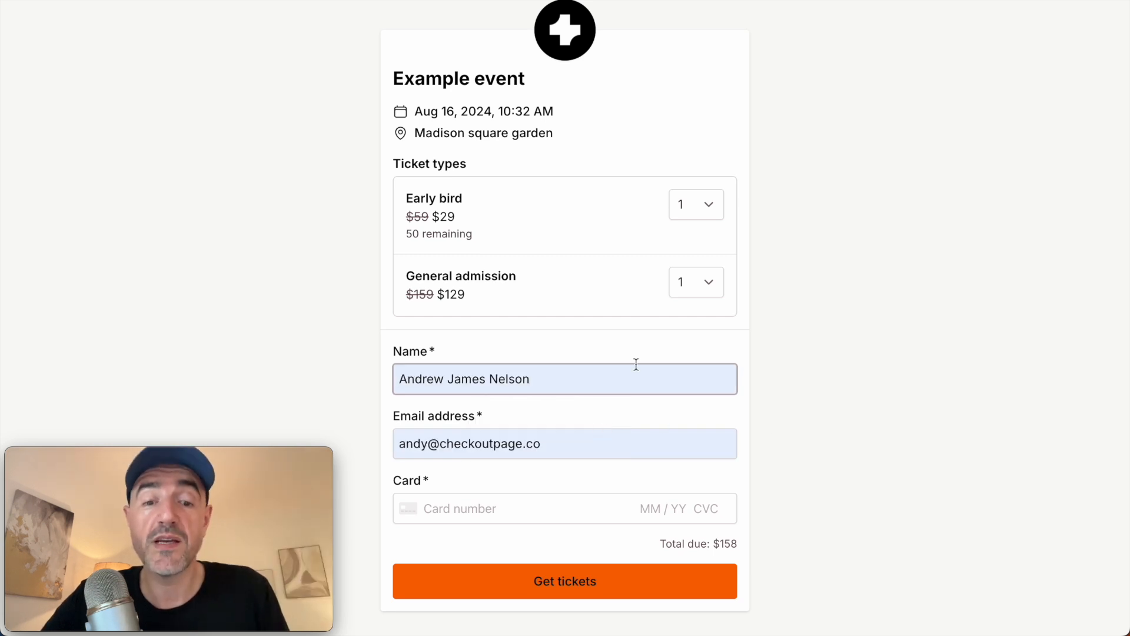
mouse_move(771, 522)
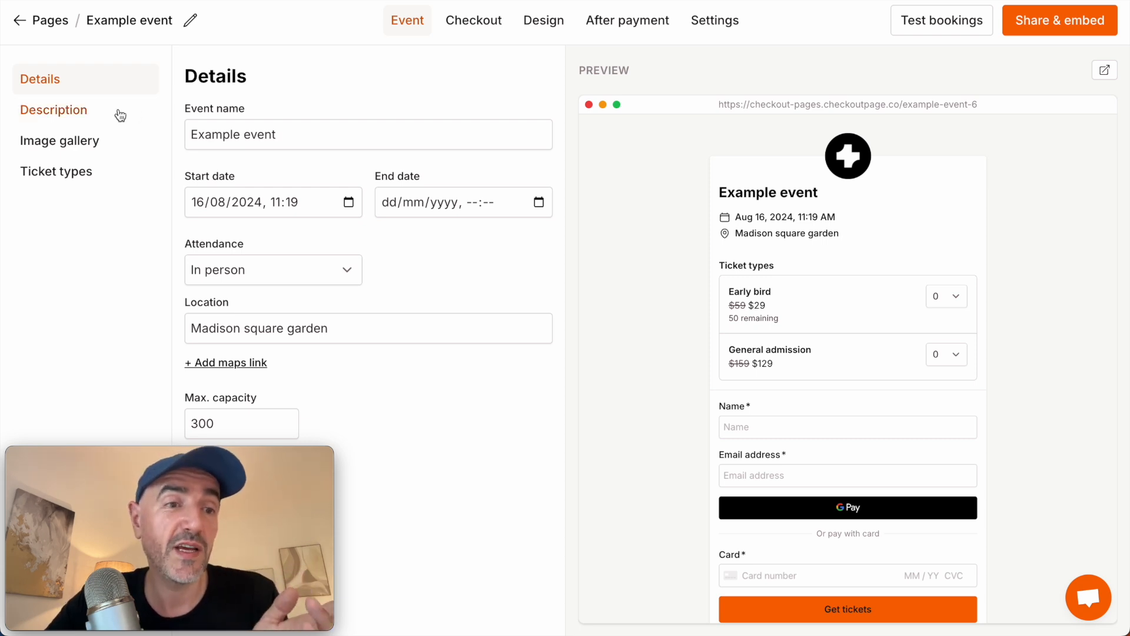
- Save the event description and upload event.png to the image gallery
click(53, 110)
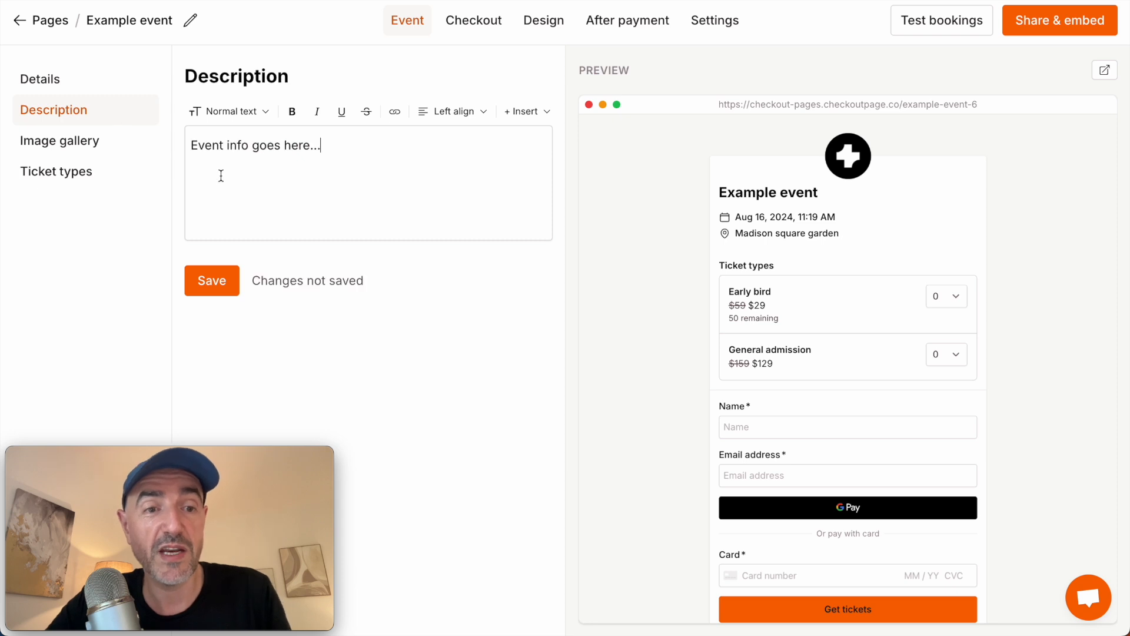
click(212, 280)
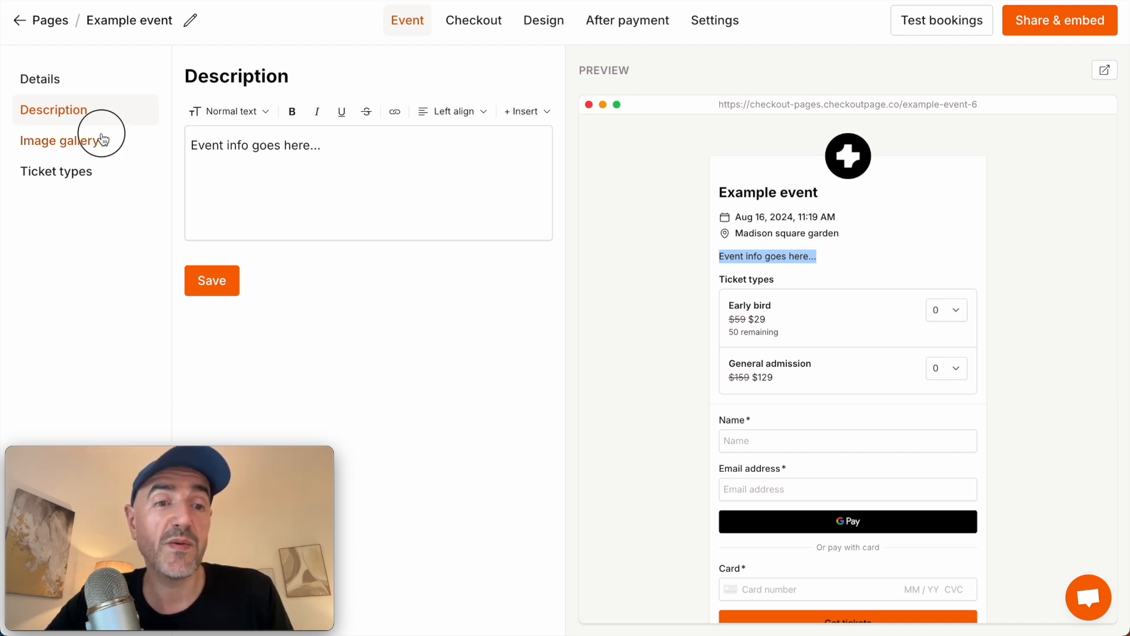
click(60, 140)
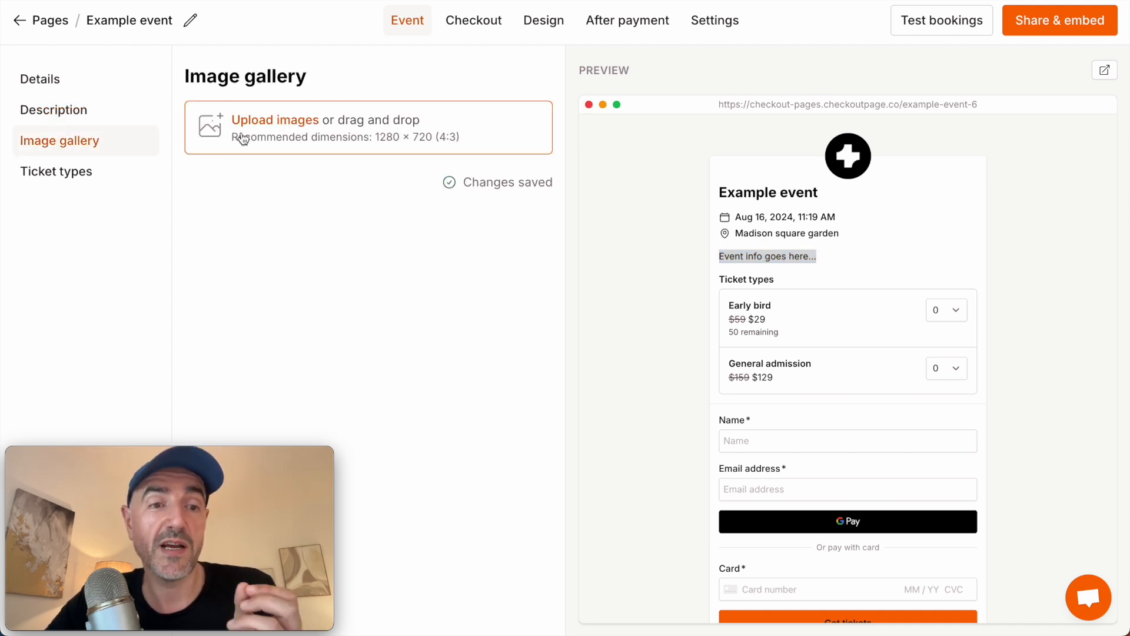
click(275, 120)
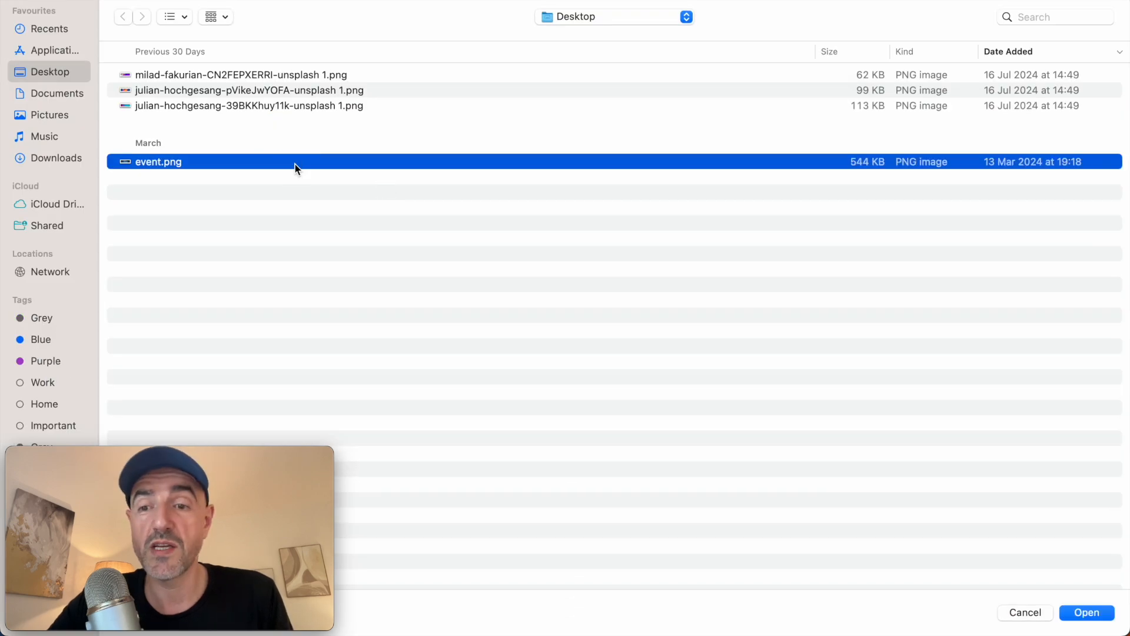
click(1086, 612)
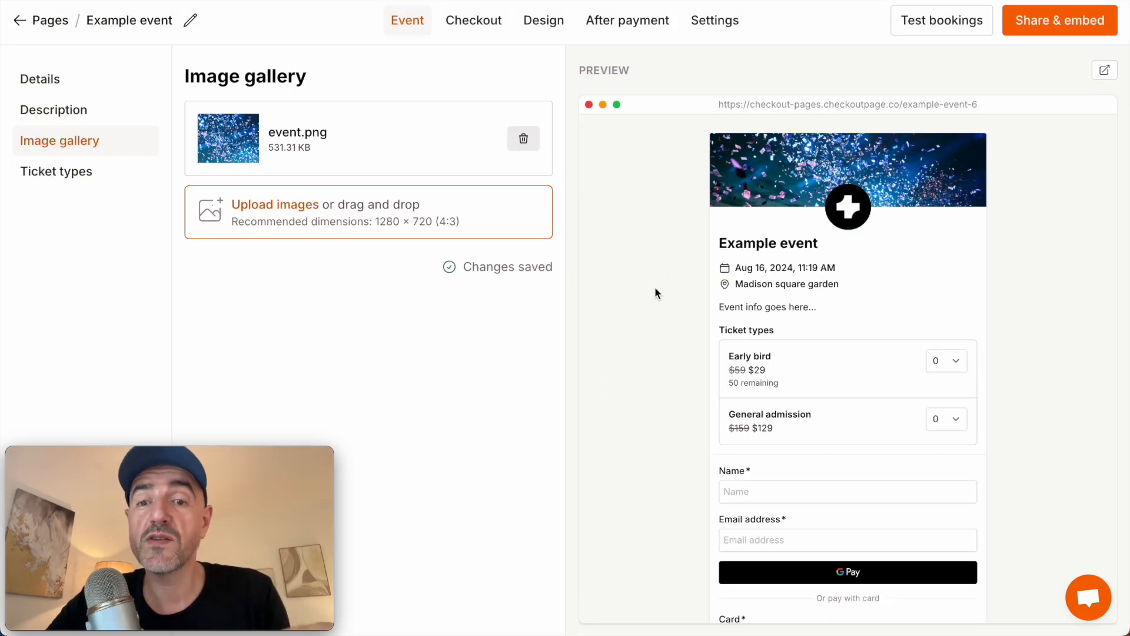
mouse_move(423, 85)
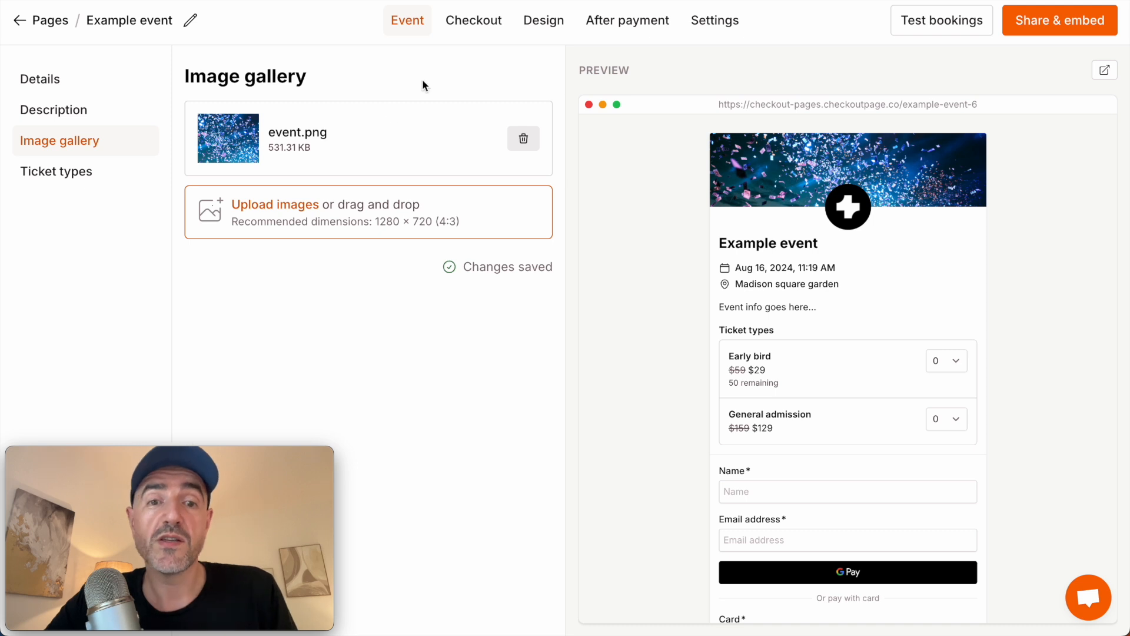
- Add a Phone custom field to the checkout form
click(473, 20)
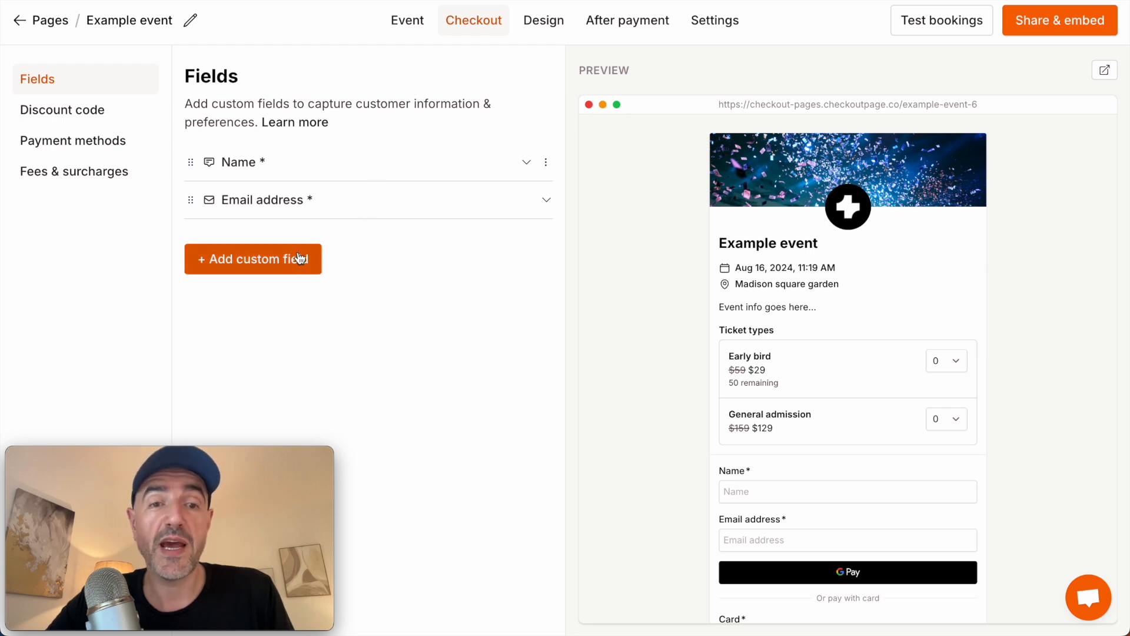
click(253, 259)
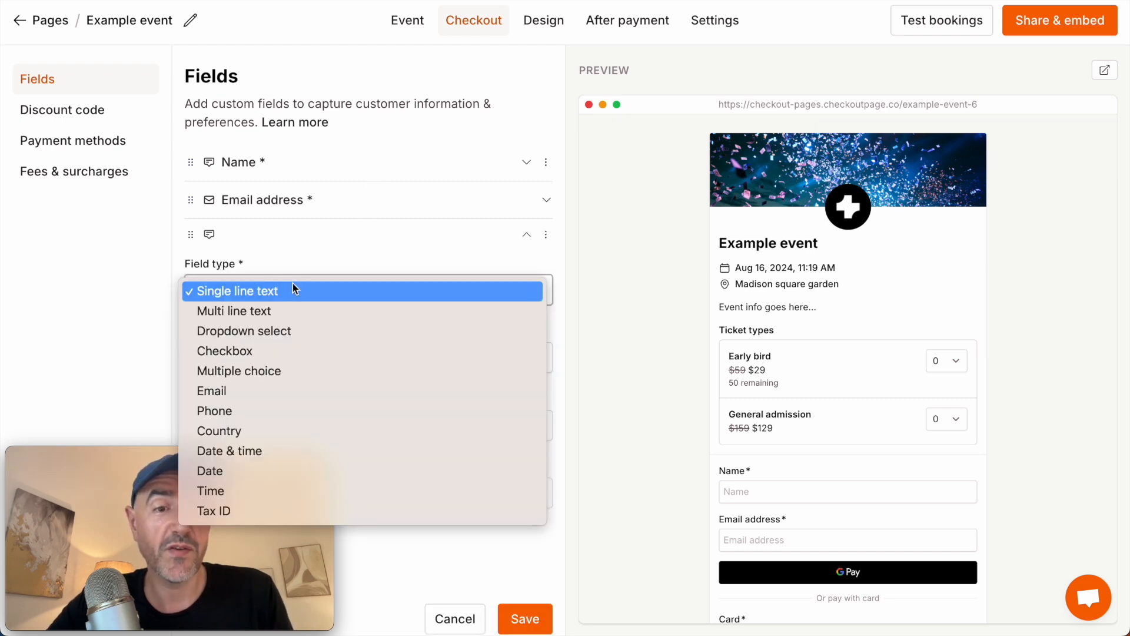
click(215, 411)
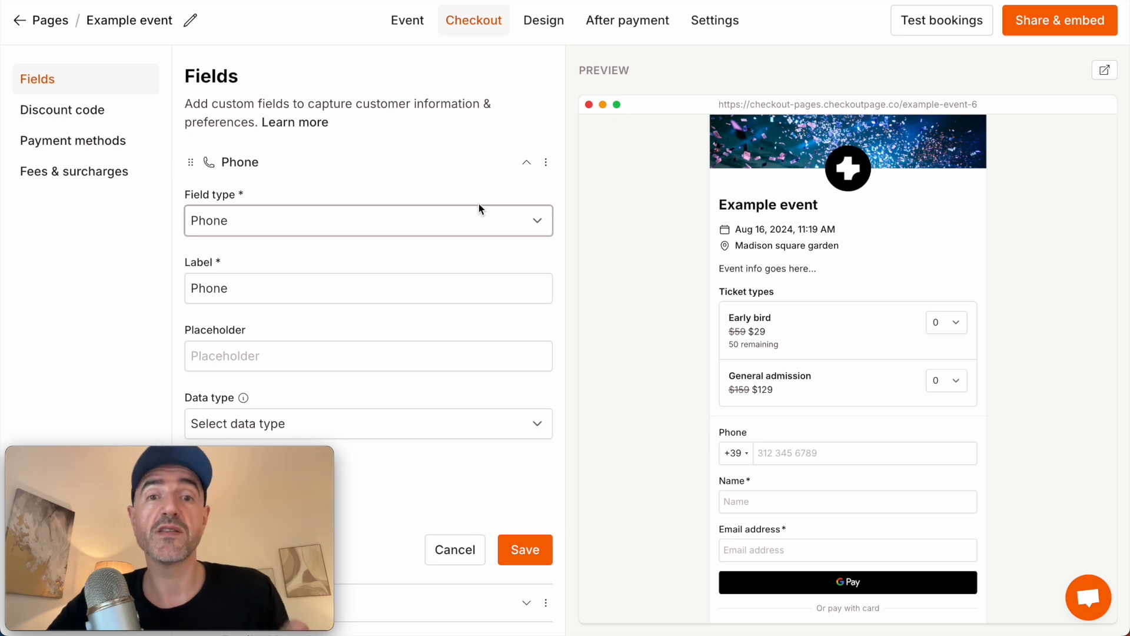
- Enable discount codes at checkout and bring up the Design settings
click(62, 110)
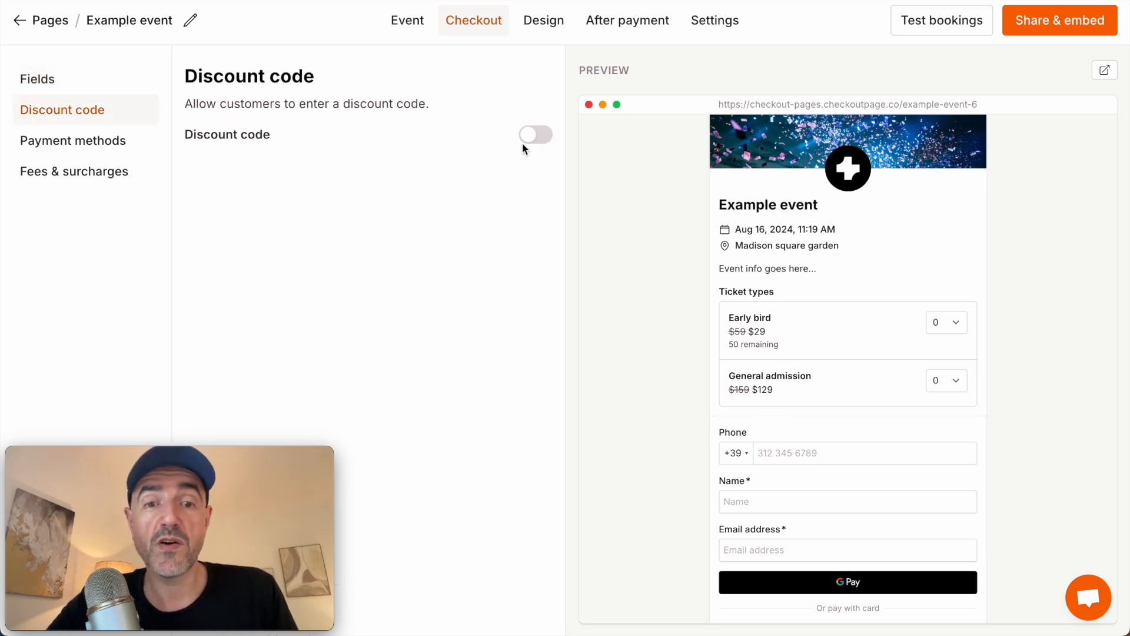
click(536, 135)
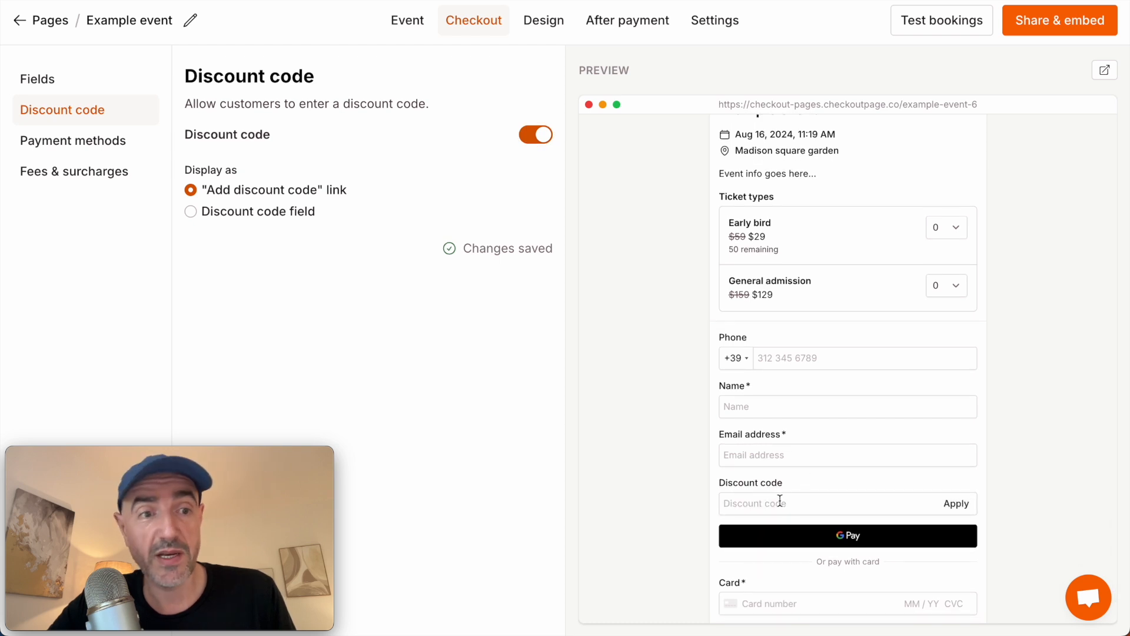
click(543, 20)
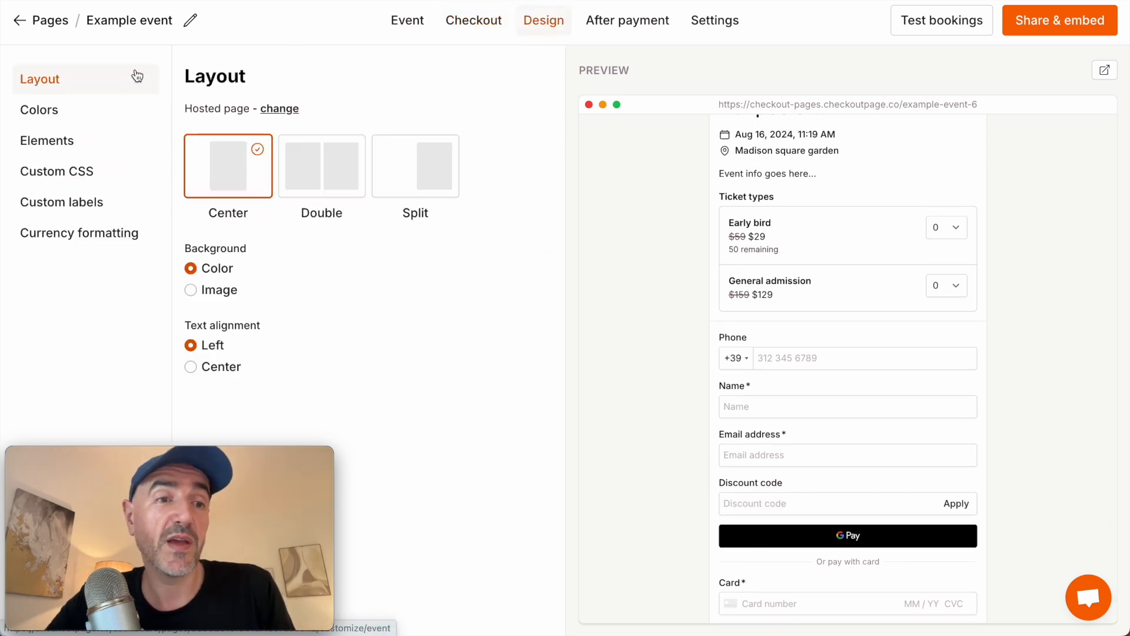
mouse_move(396, 112)
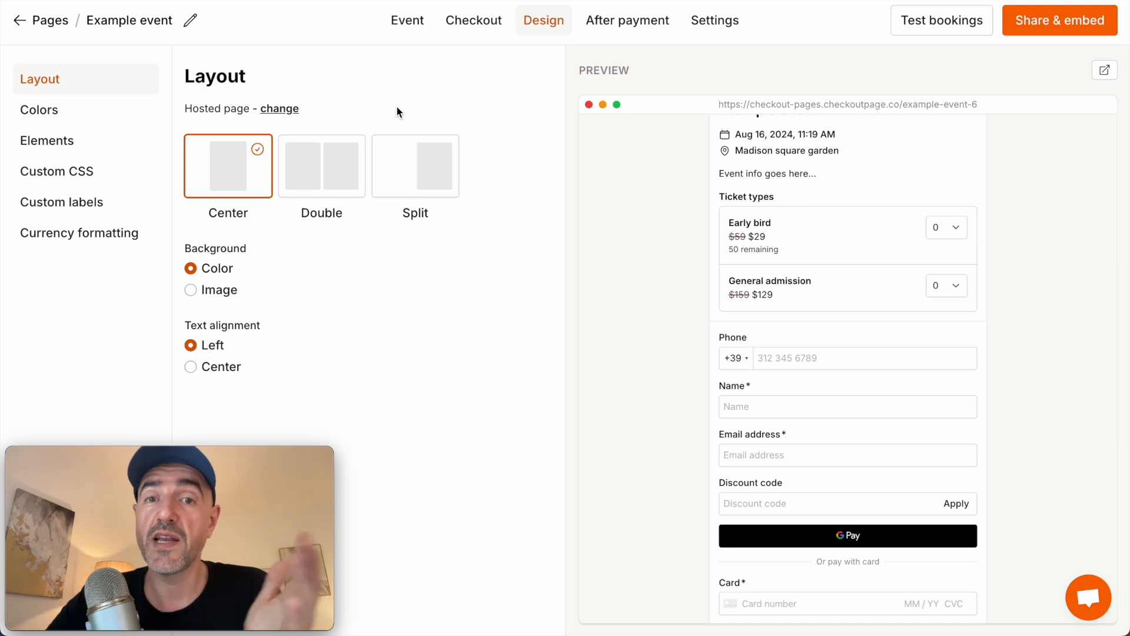
mouse_move(221, 176)
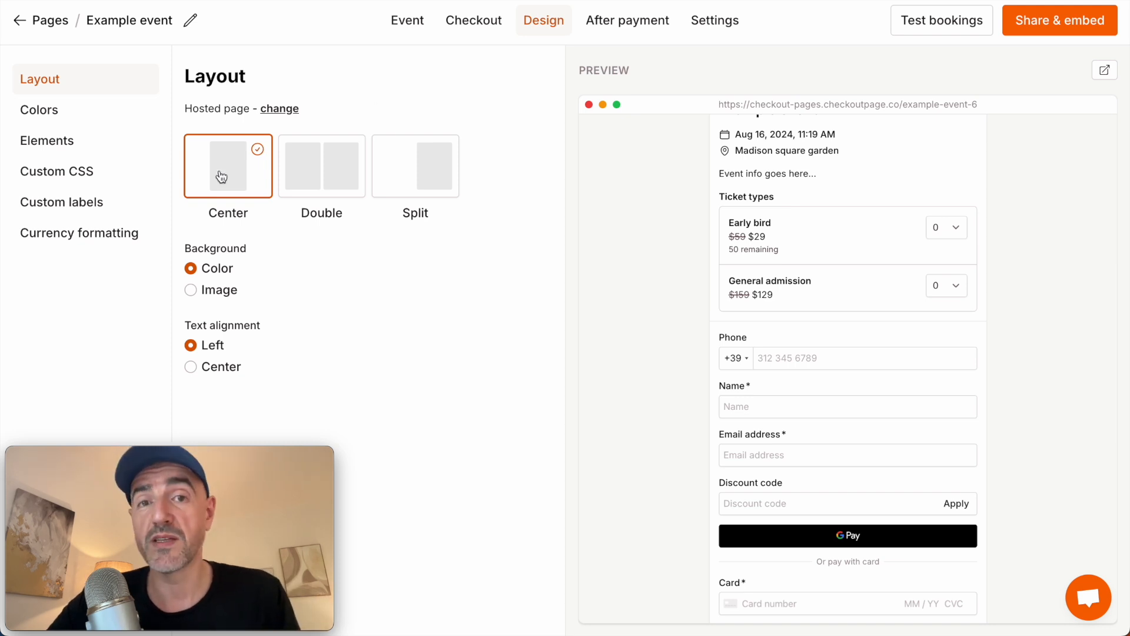
- Choose the Double layout thumbnail so event details sit beside the checkout form
click(321, 166)
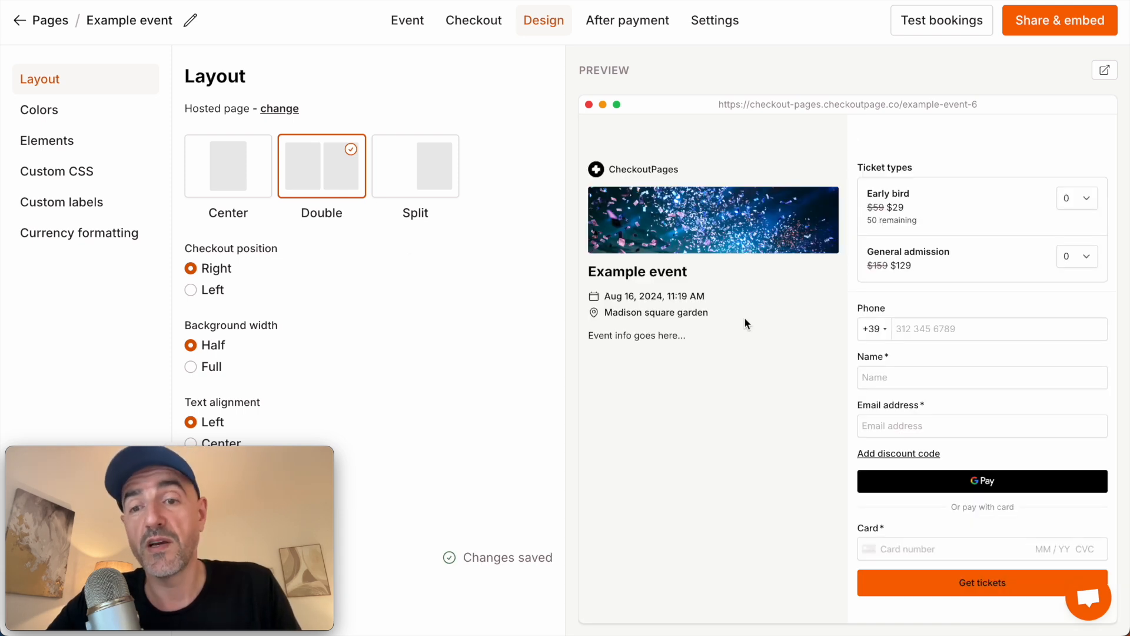
mouse_move(709, 349)
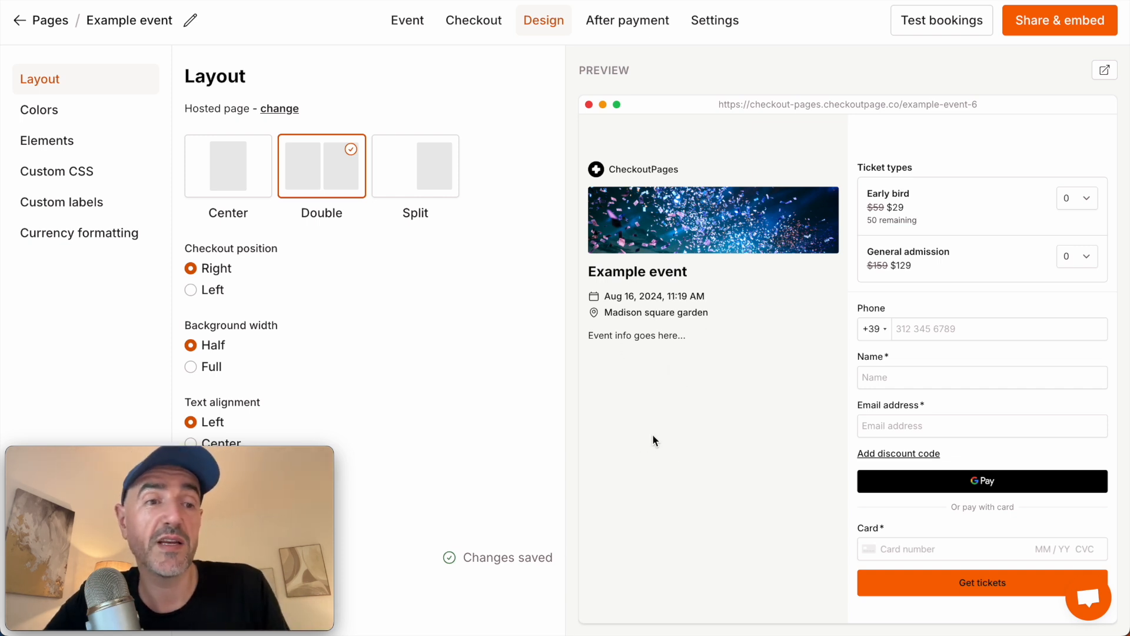
- Make the button background purple in Design > Colors, then return to the Event details
click(39, 109)
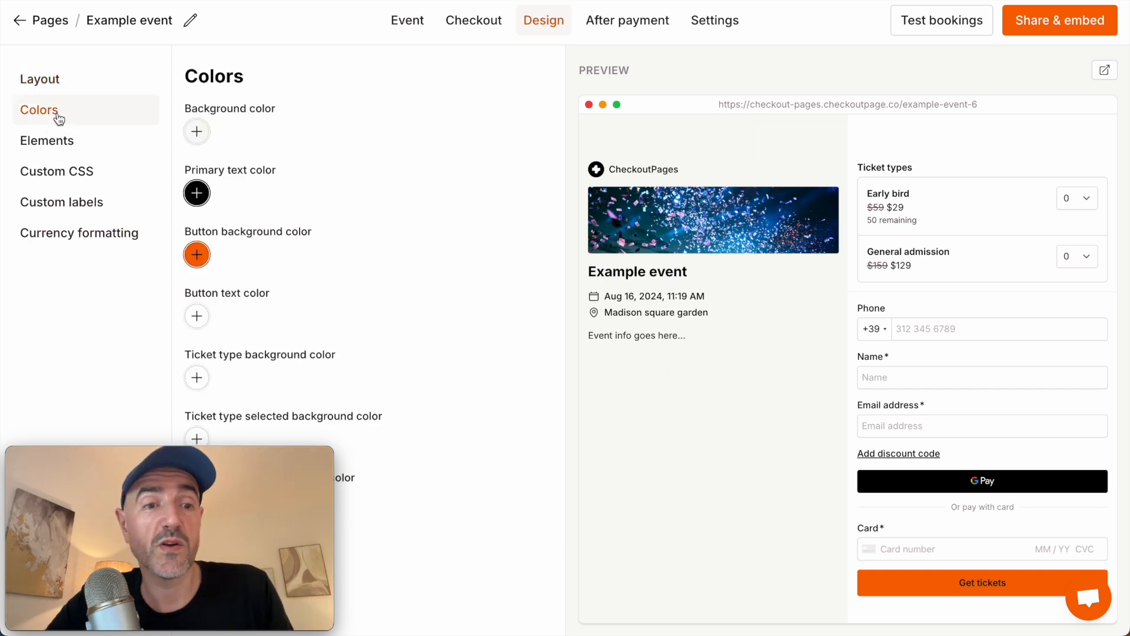
click(196, 253)
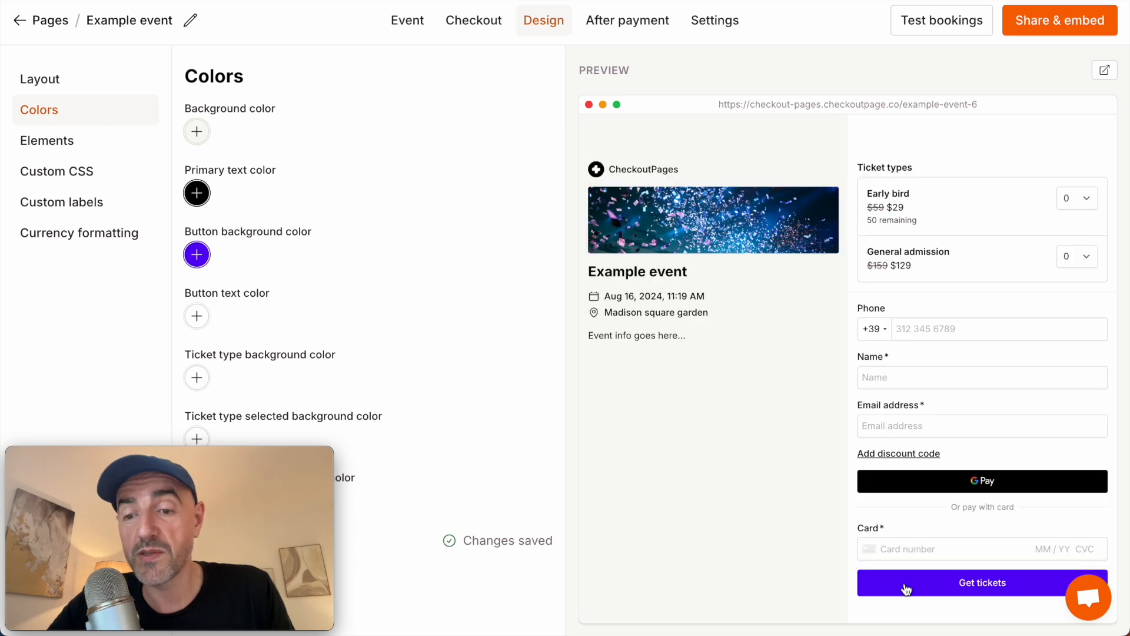
mouse_move(942, 602)
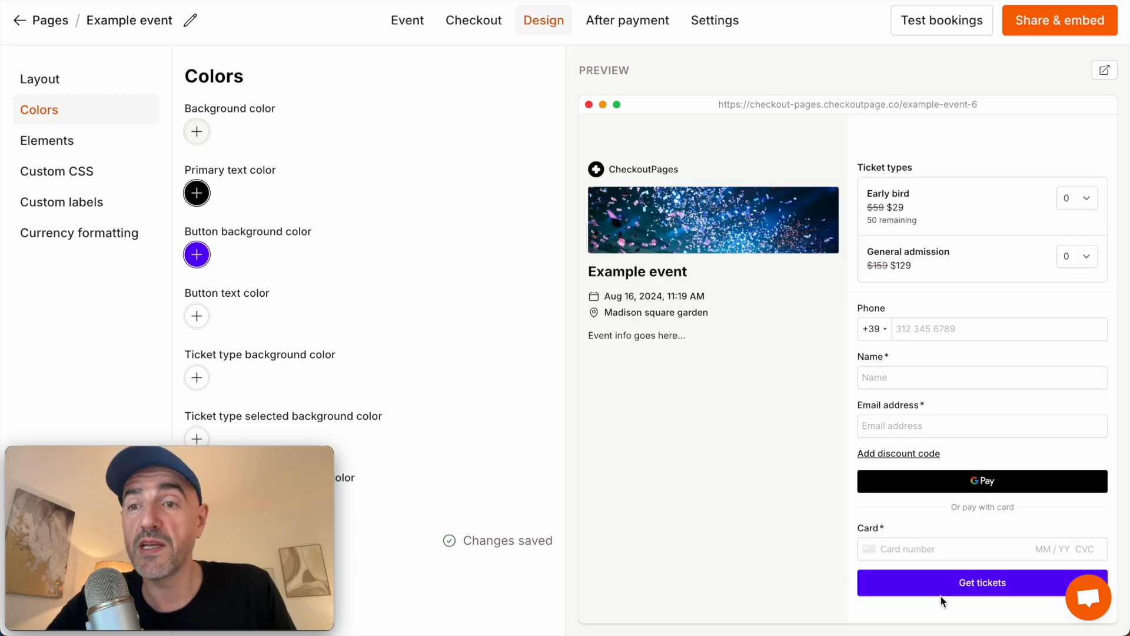
click(1104, 70)
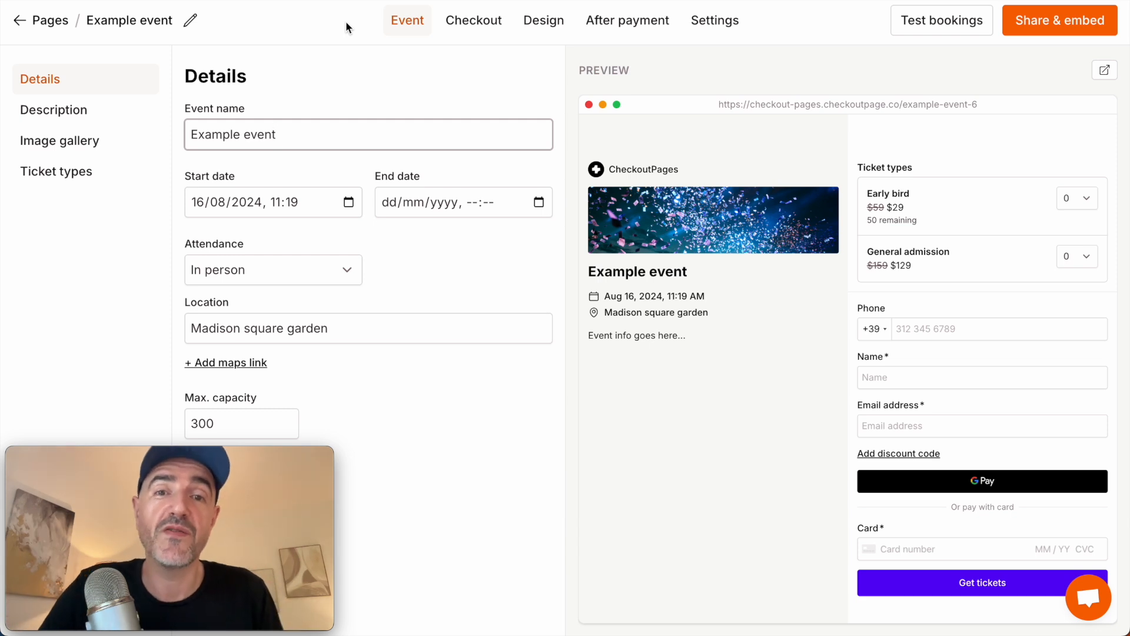
- Add a fixed Booking fee of 3, multiplied by tickets, in Fees & surcharges and save
click(473, 20)
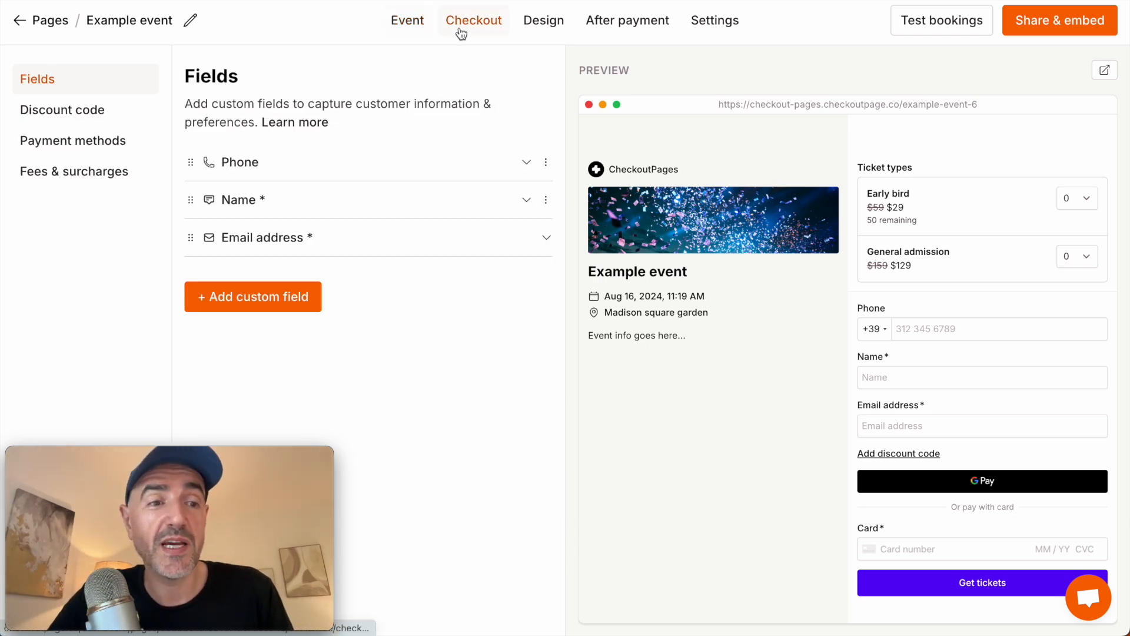
click(74, 170)
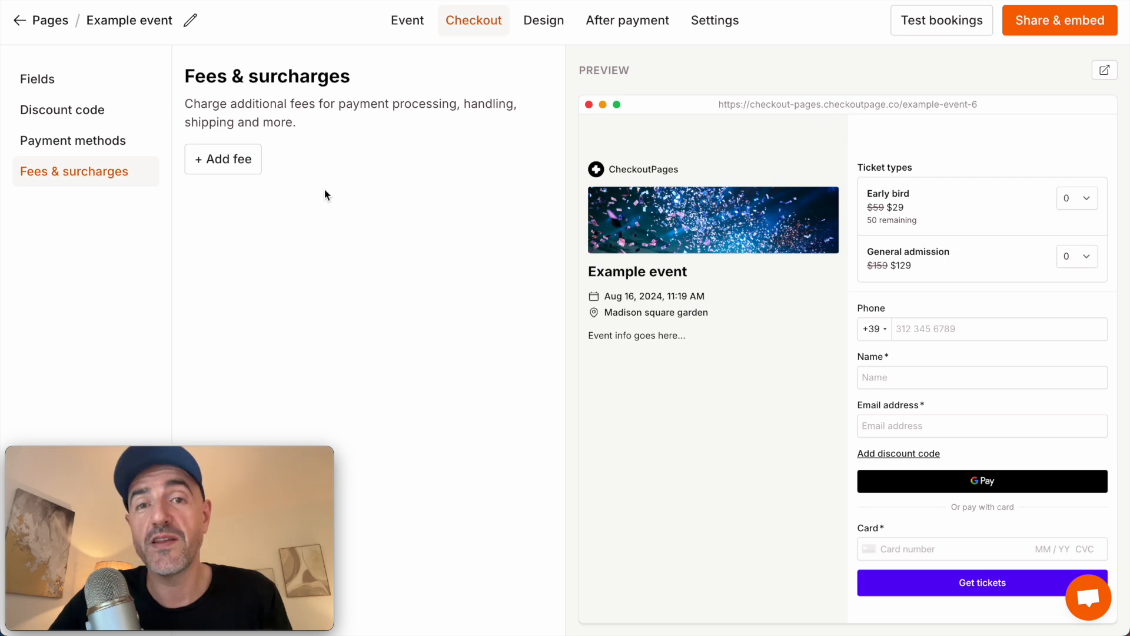
click(223, 159)
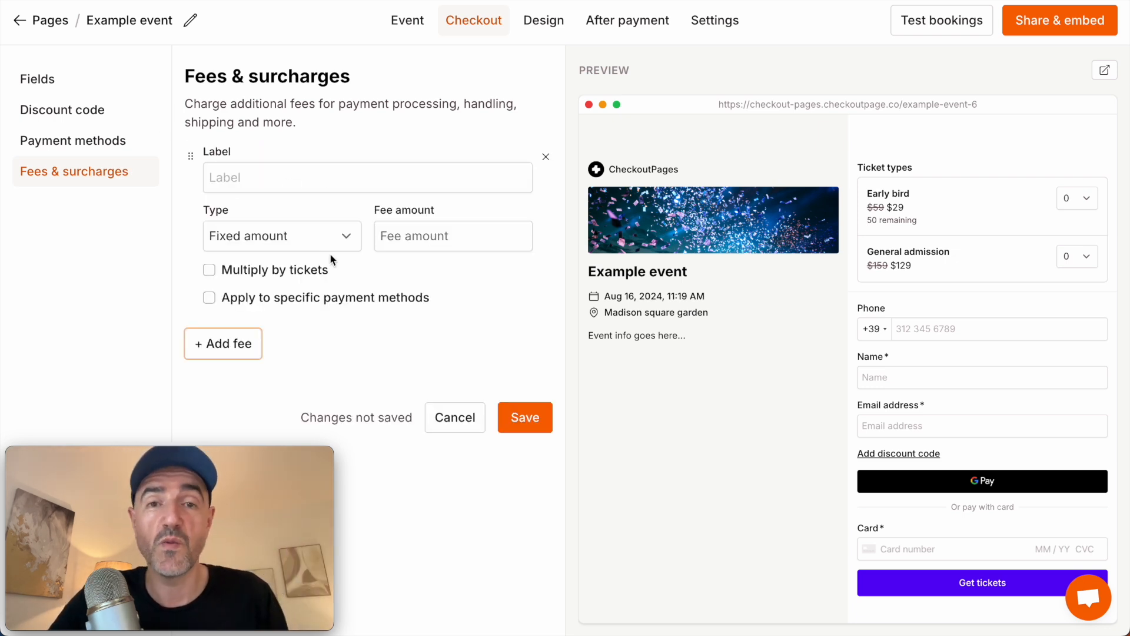
text(Handling)
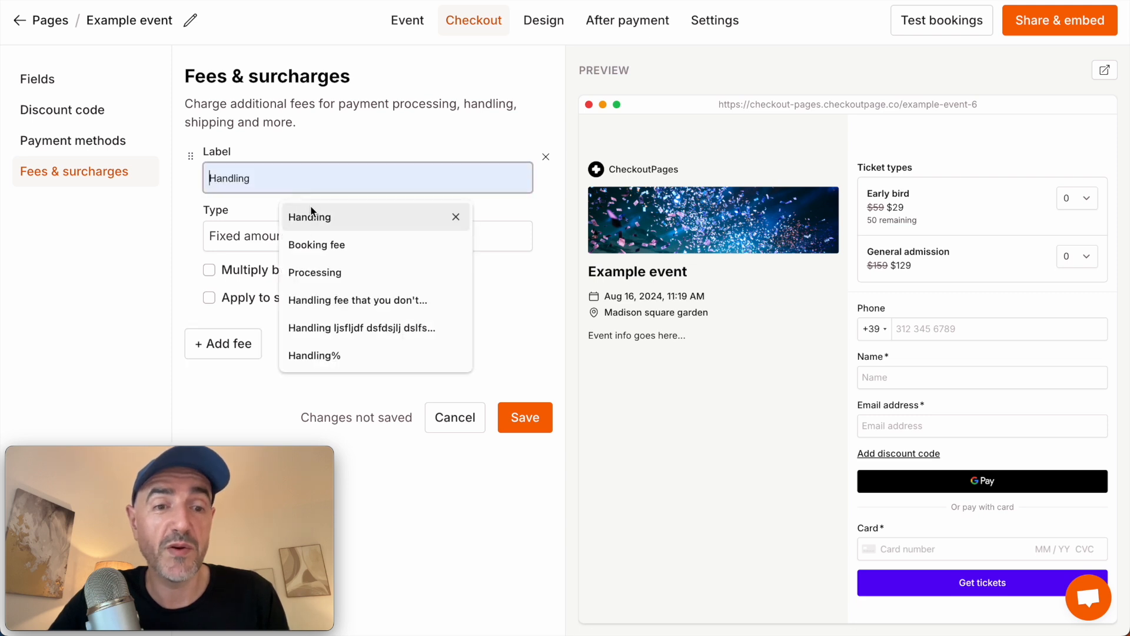
click(317, 245)
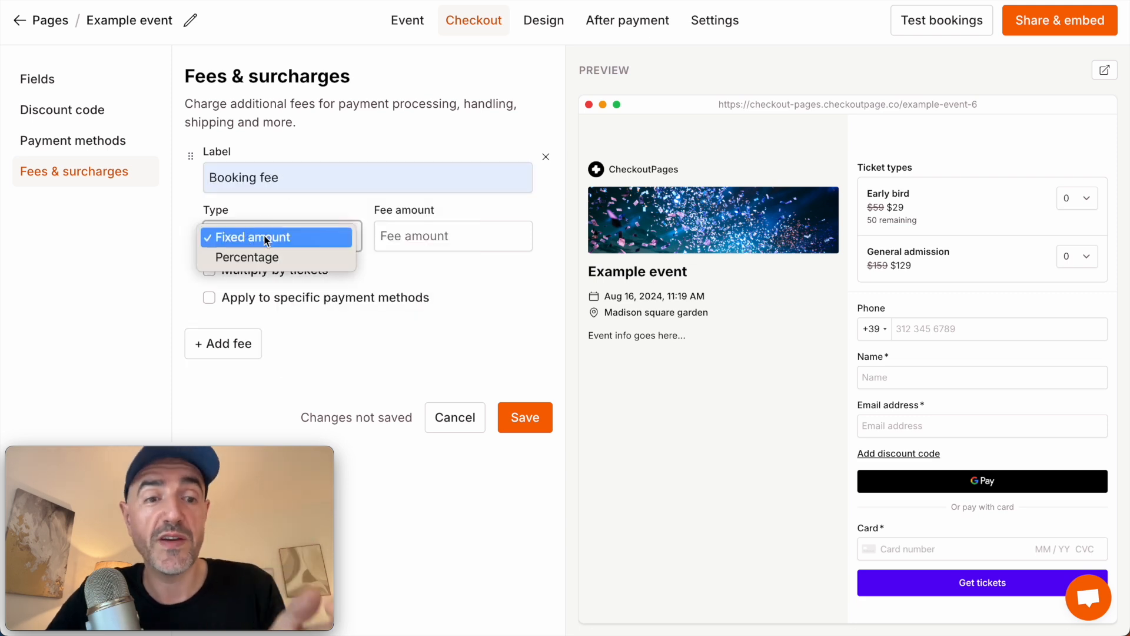
click(277, 237)
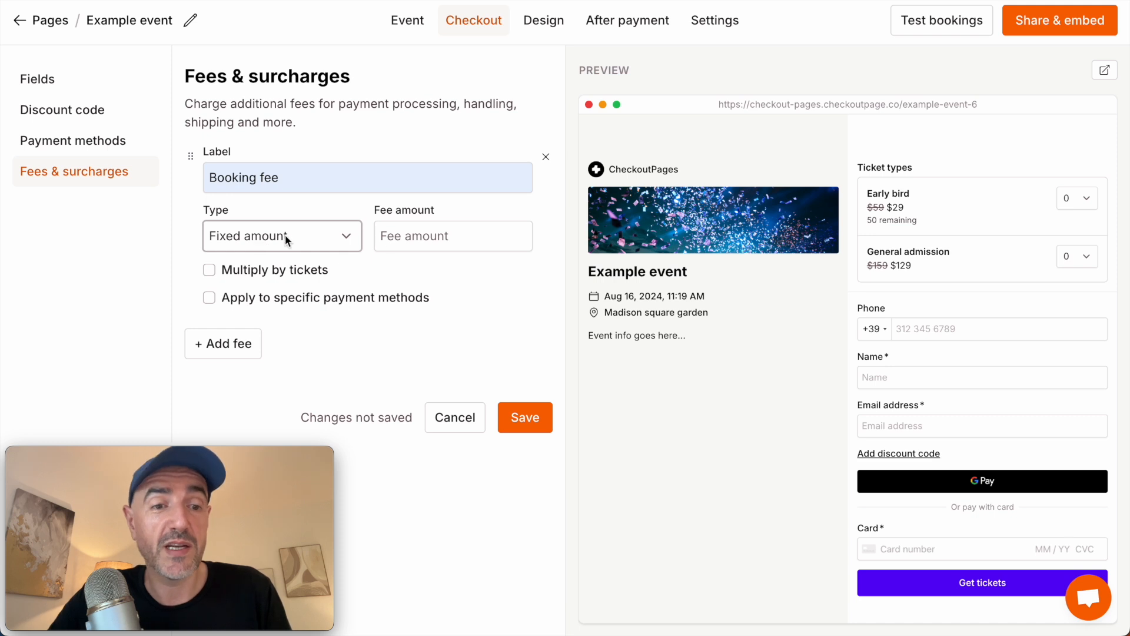
text(3)
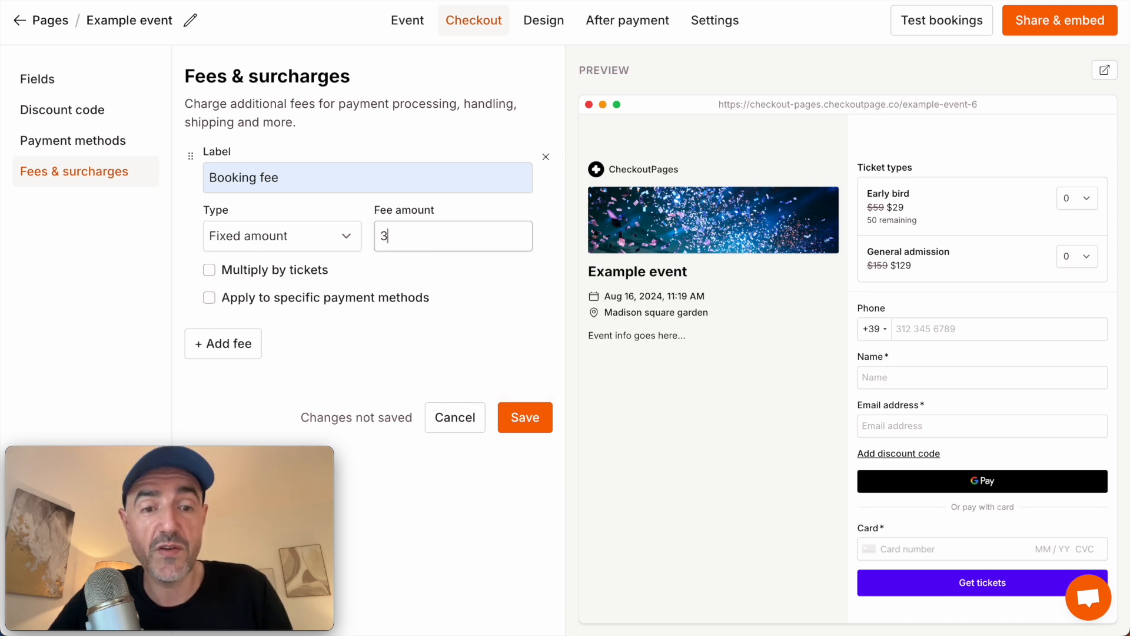
click(208, 270)
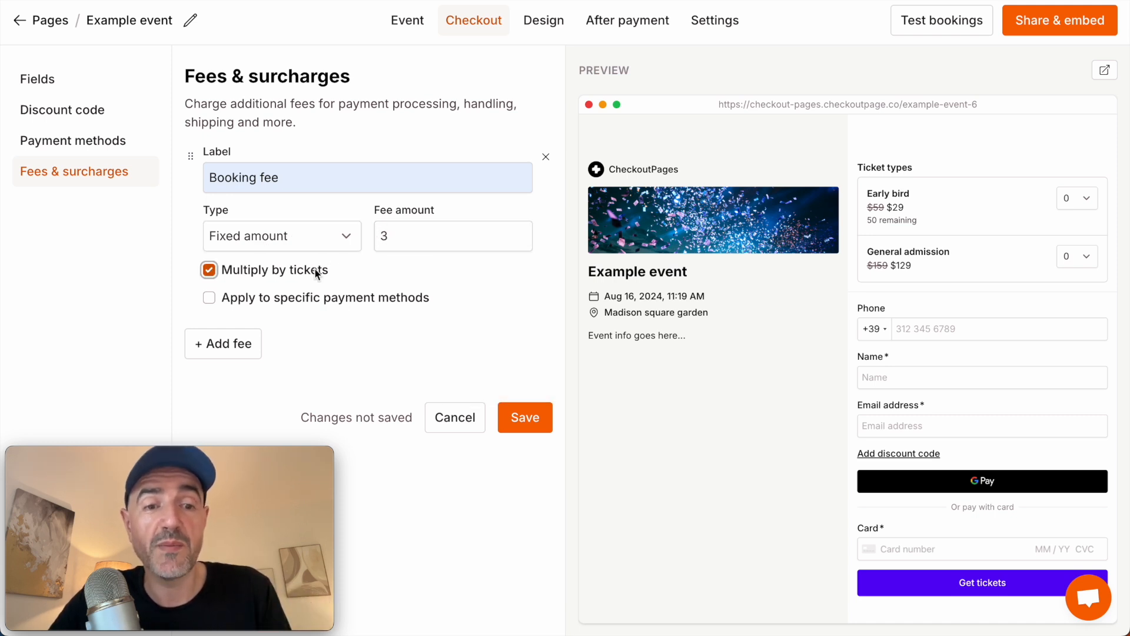
mouse_move(395, 279)
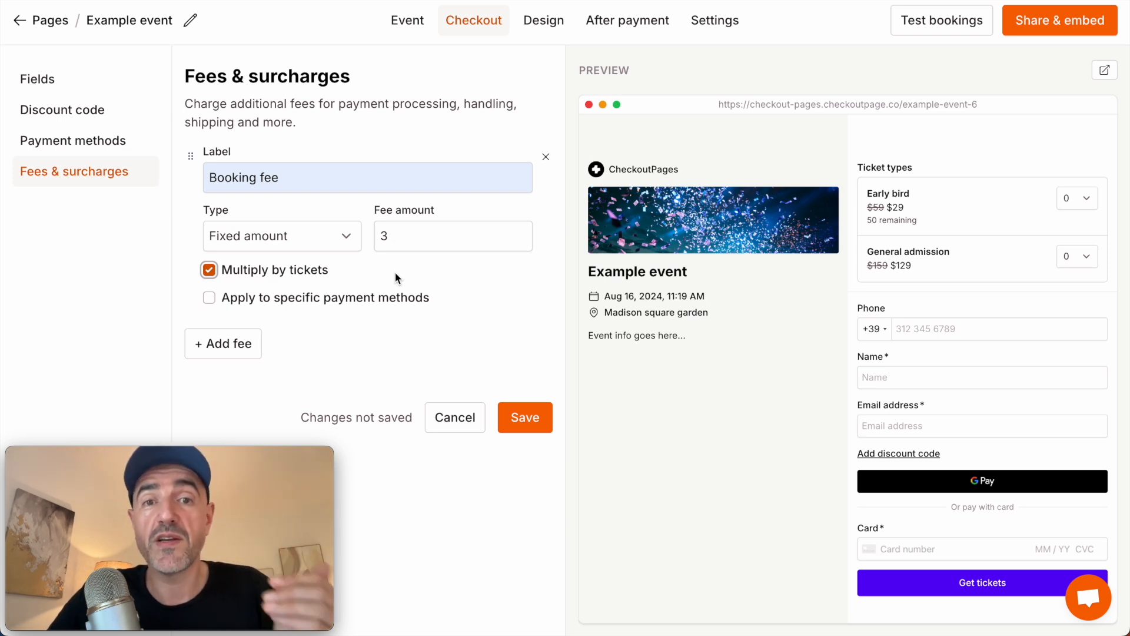
mouse_move(398, 310)
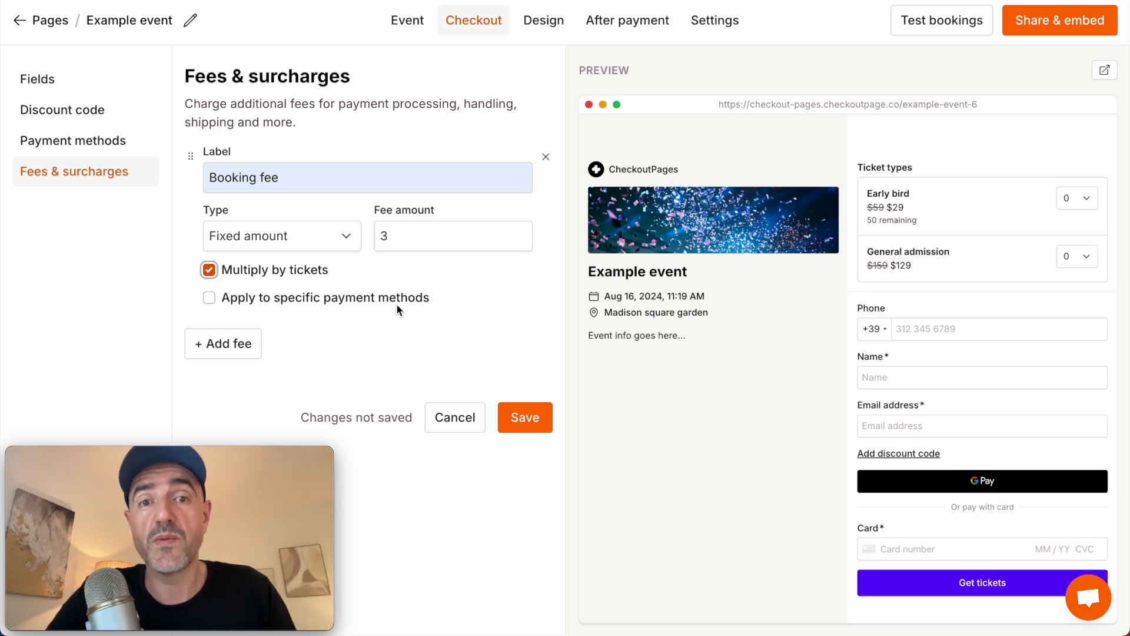
mouse_move(501, 401)
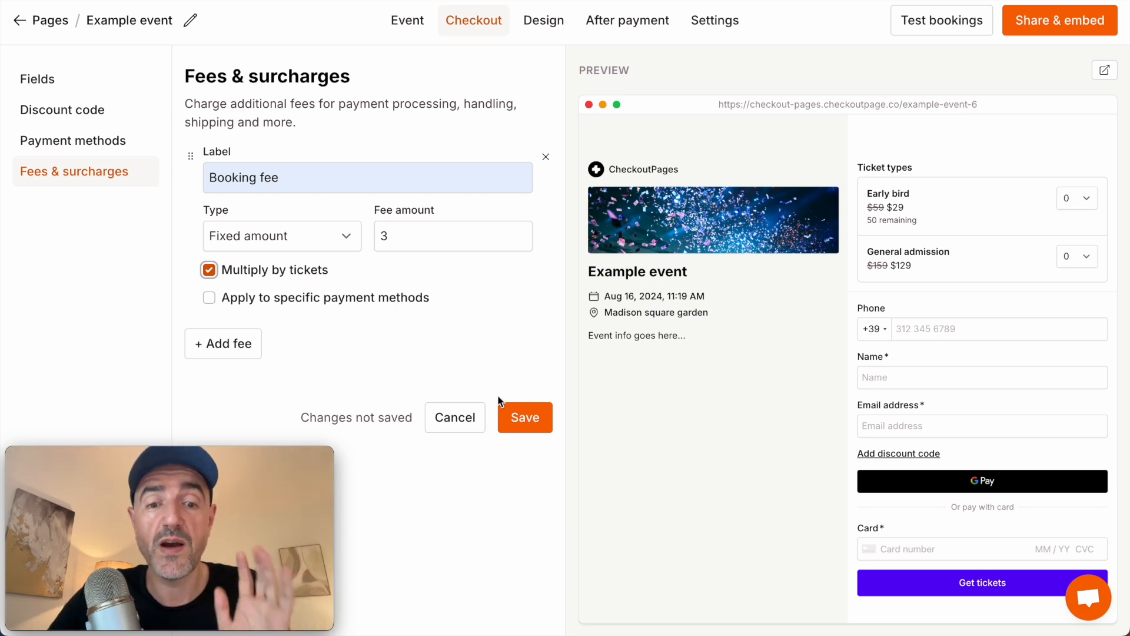
click(524, 417)
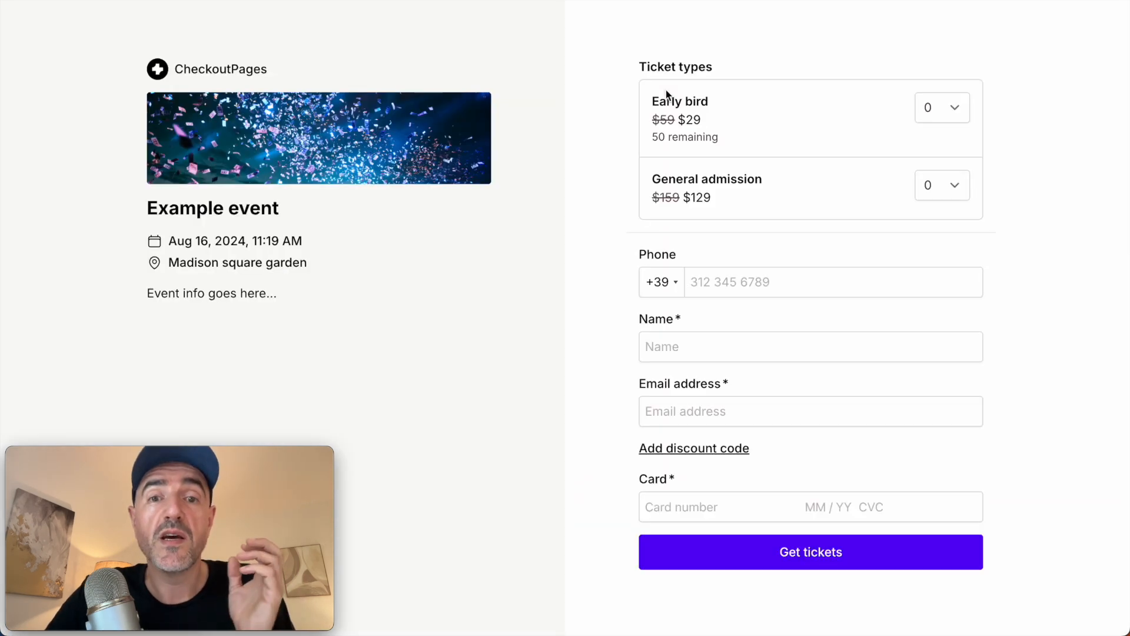
- Order one Early bird and one General admission ticket to check the $6 booking fee
click(941, 107)
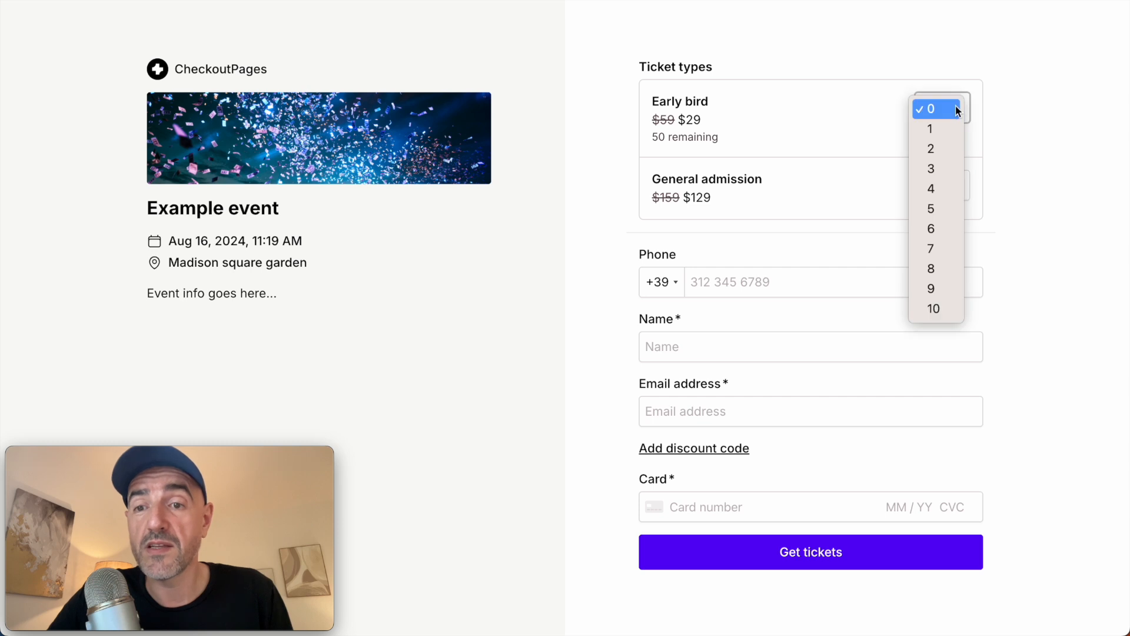
click(931, 129)
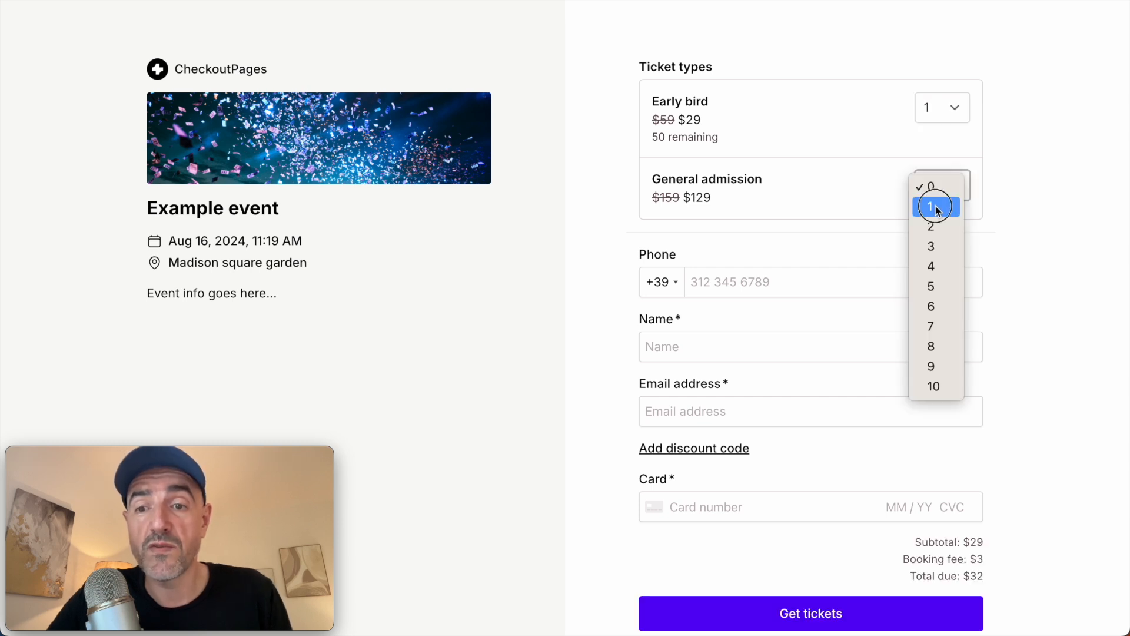
click(933, 206)
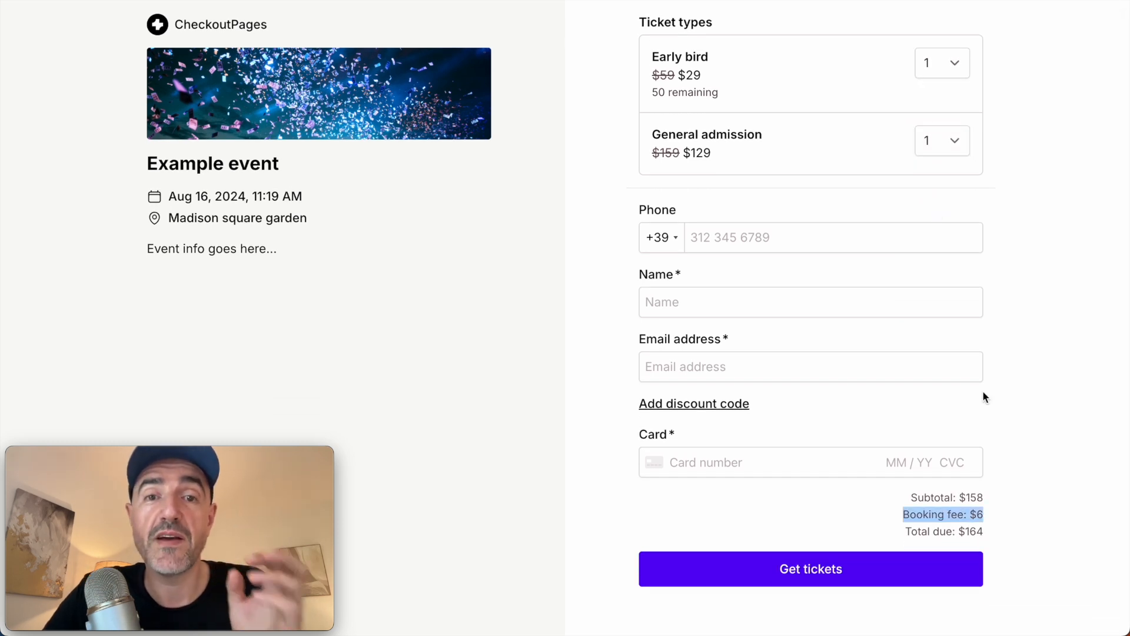
mouse_move(1000, 507)
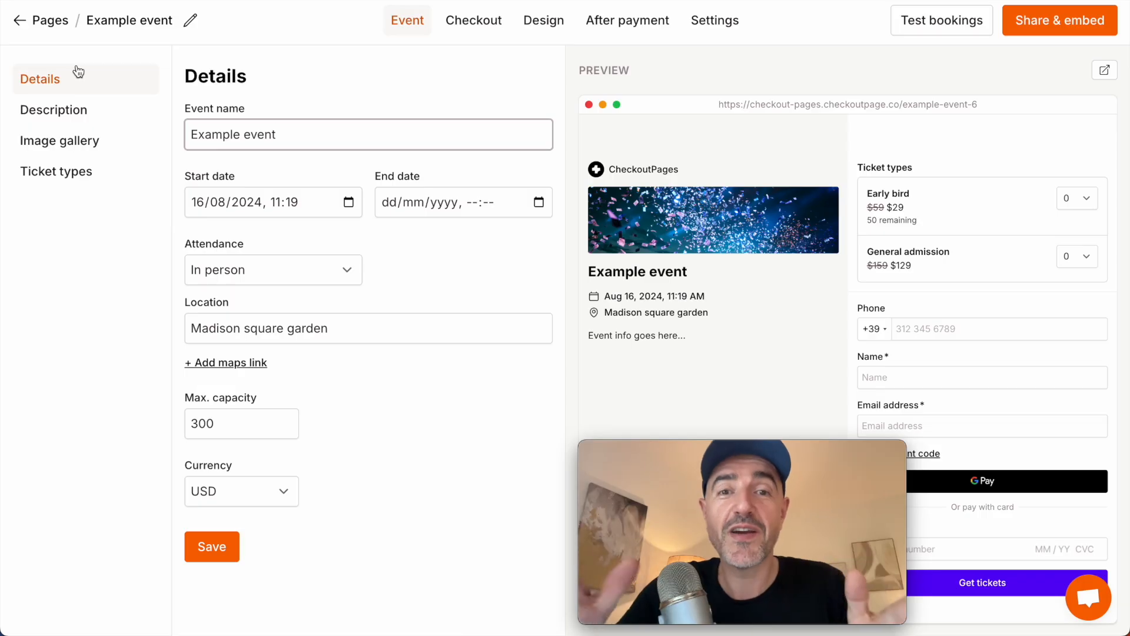
- Add a new ticket group named 'VIP tickets' under Ticket types
click(367, 135)
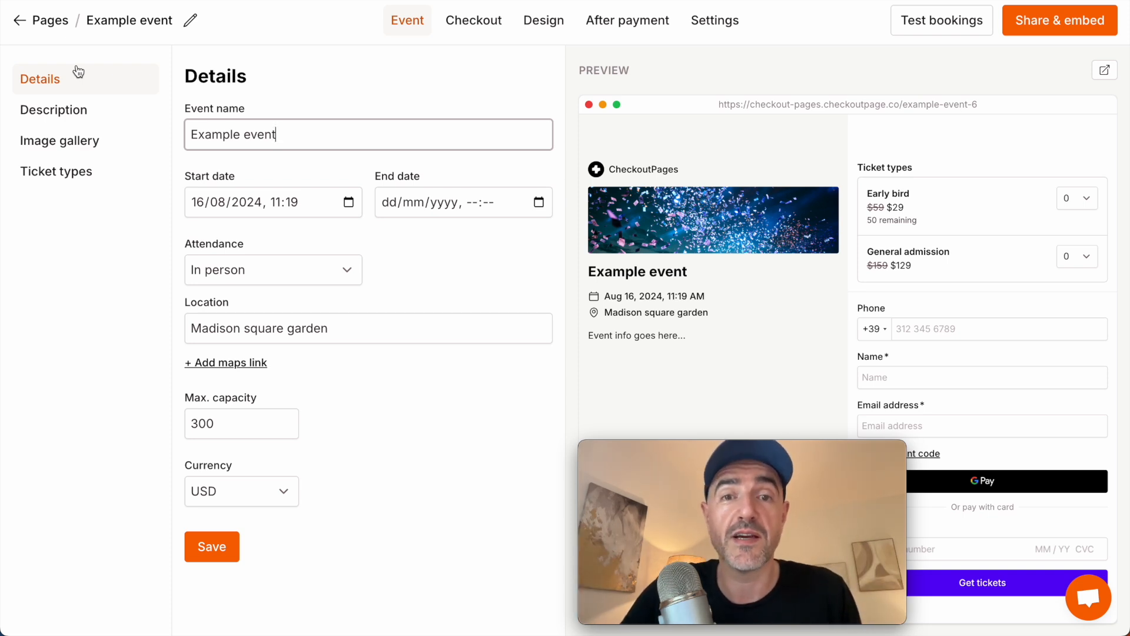
click(332, 279)
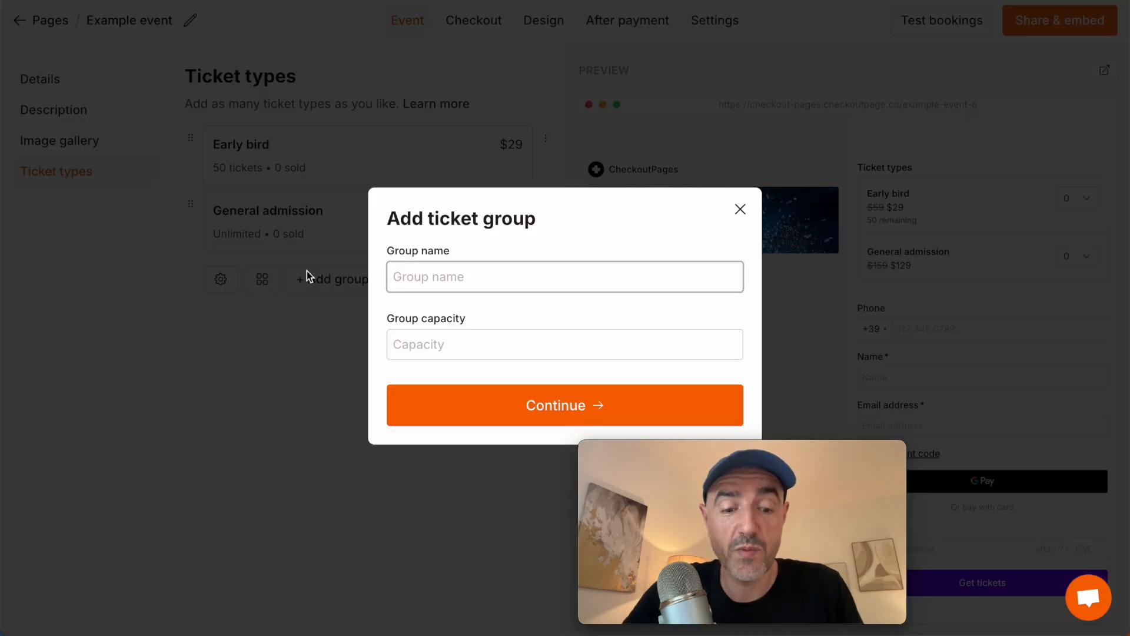
text(VIP tickets)
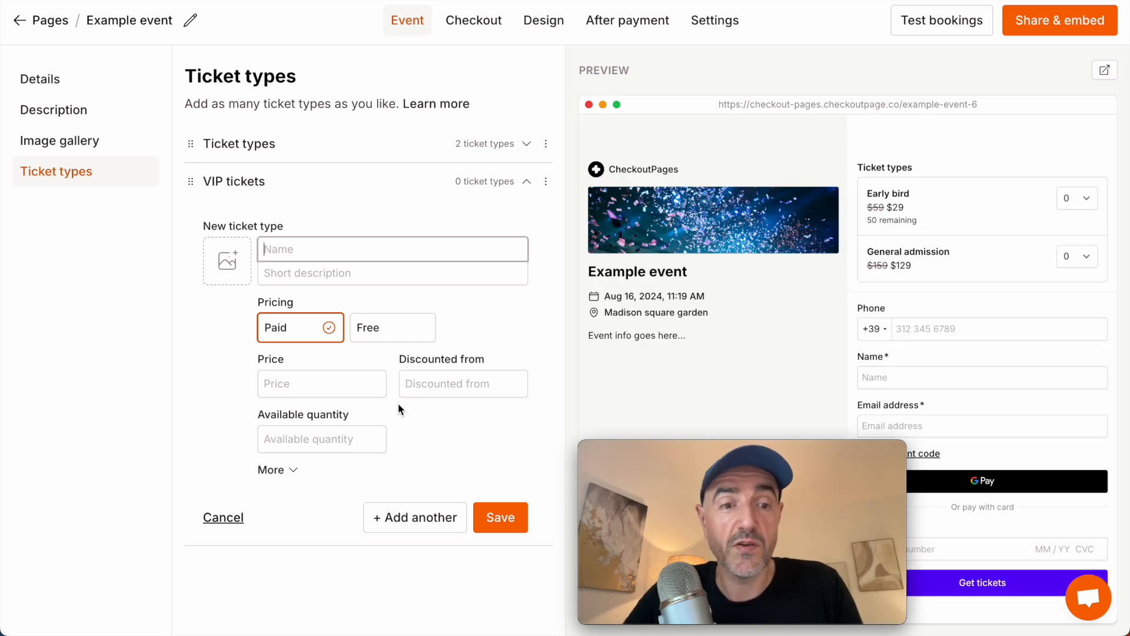
- Create the VIP early bird ticket at $79, discounted from $129, with 50 available
text(VIP early bird)
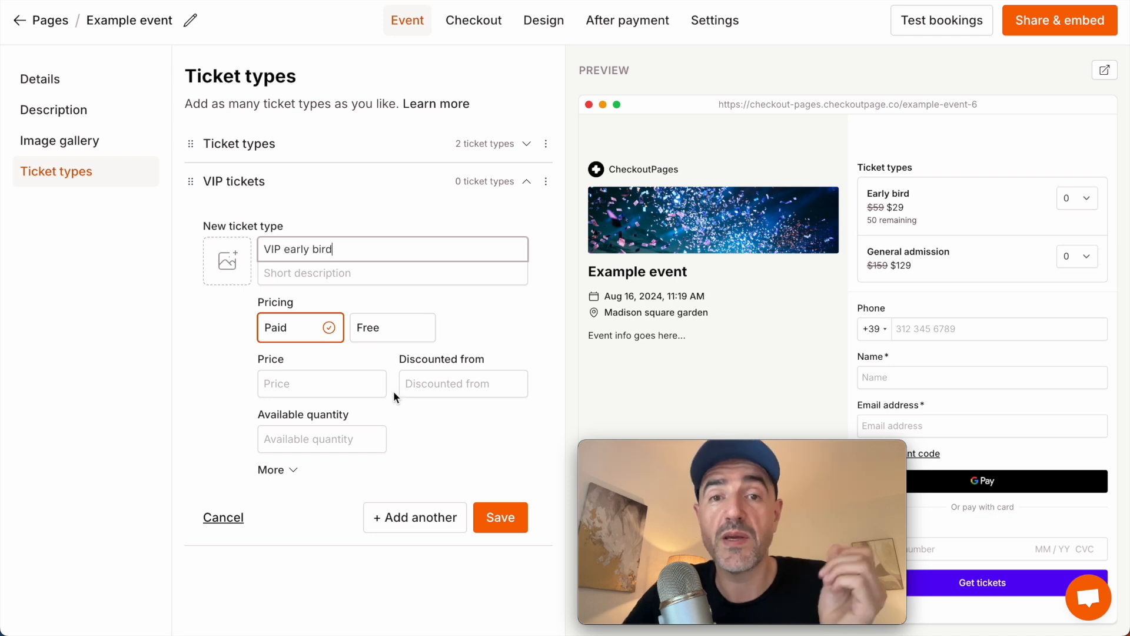
click(321, 383)
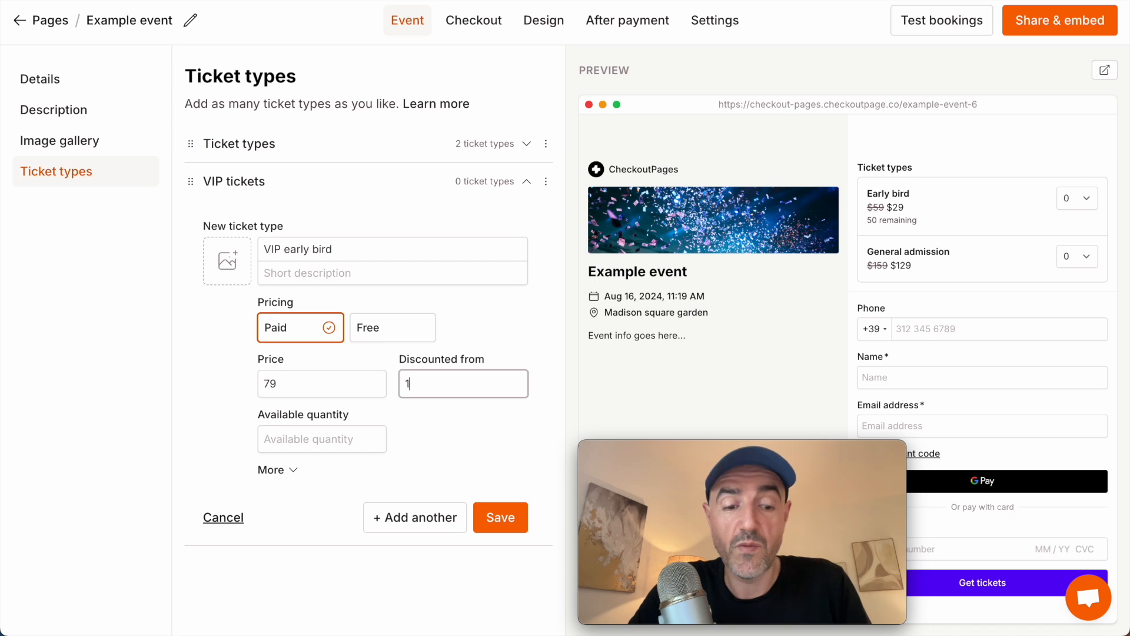
text(29)
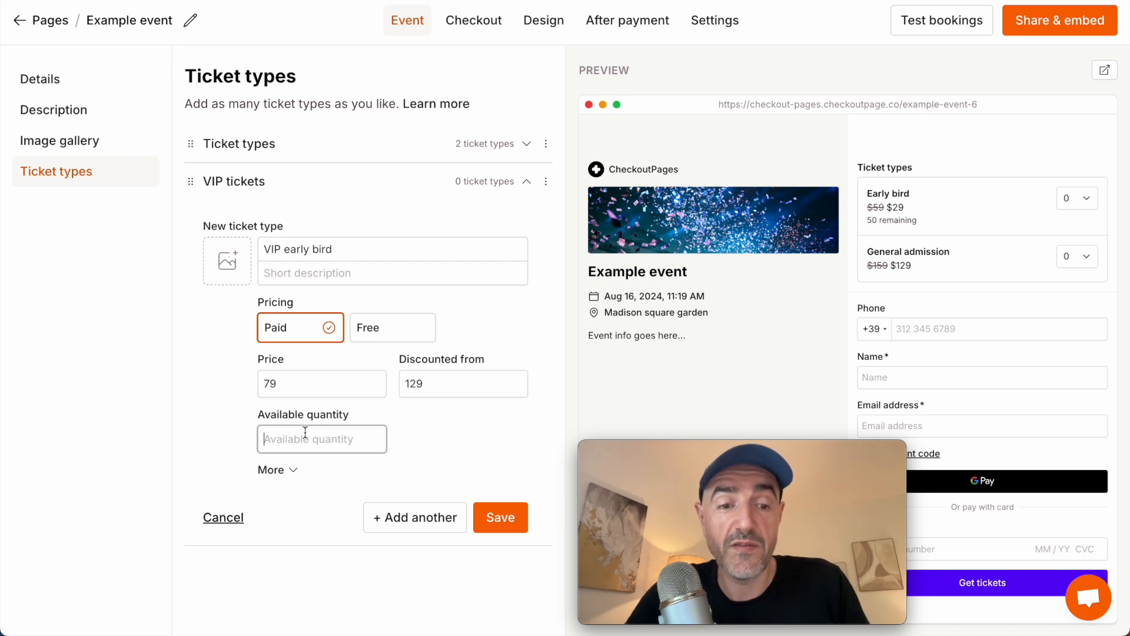
text(50)
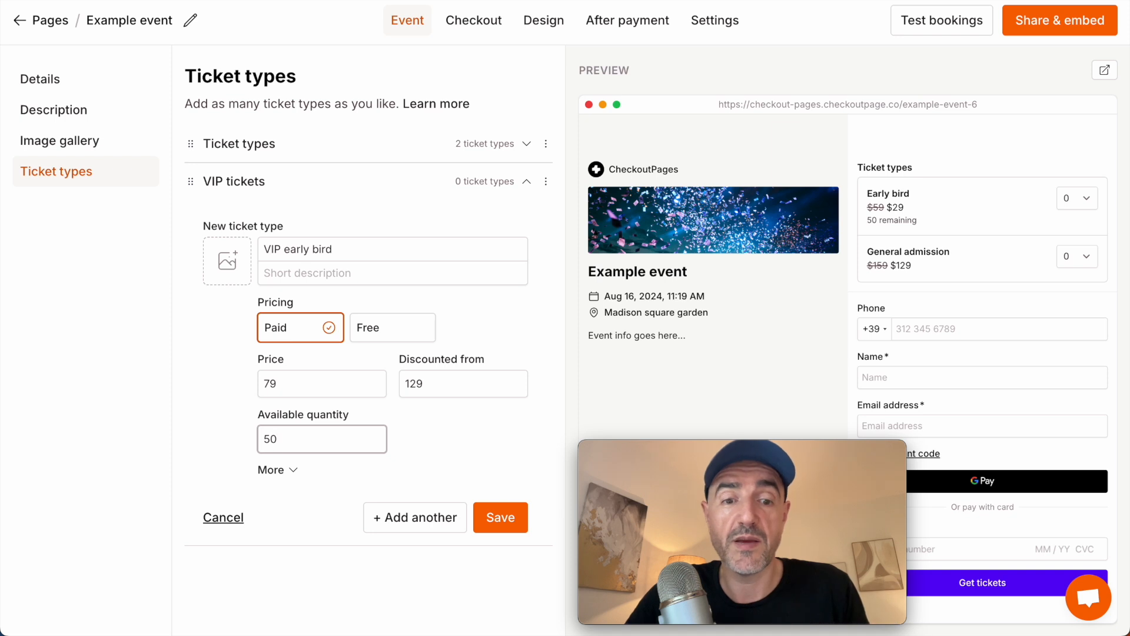
click(500, 517)
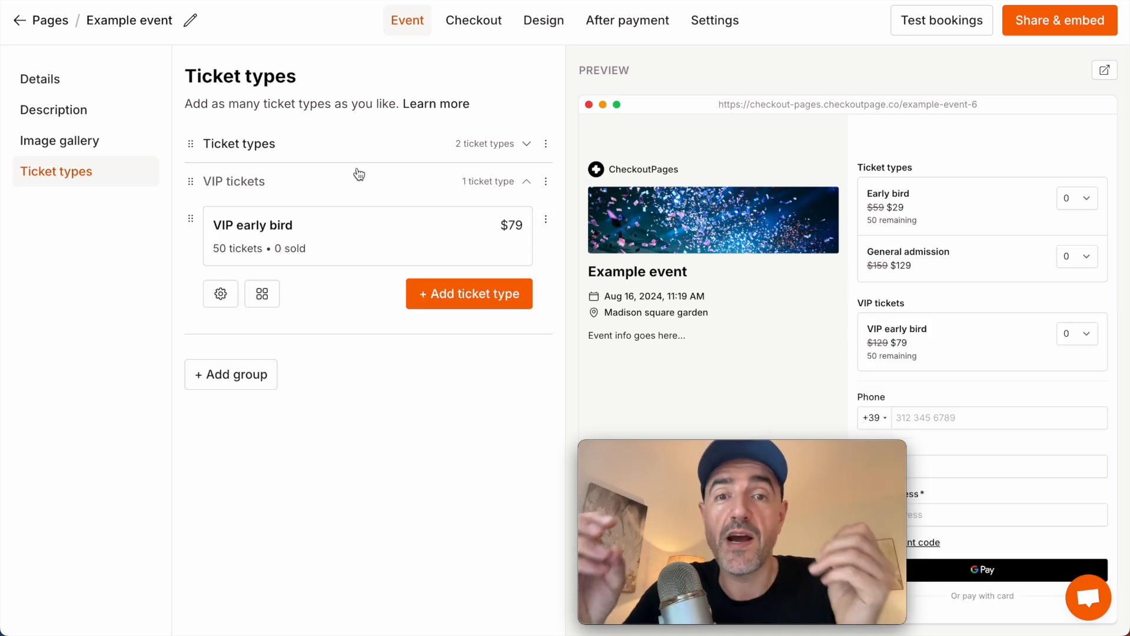
- Expand and collapse the ticket groups to show the VIP tickets group contents
click(525, 144)
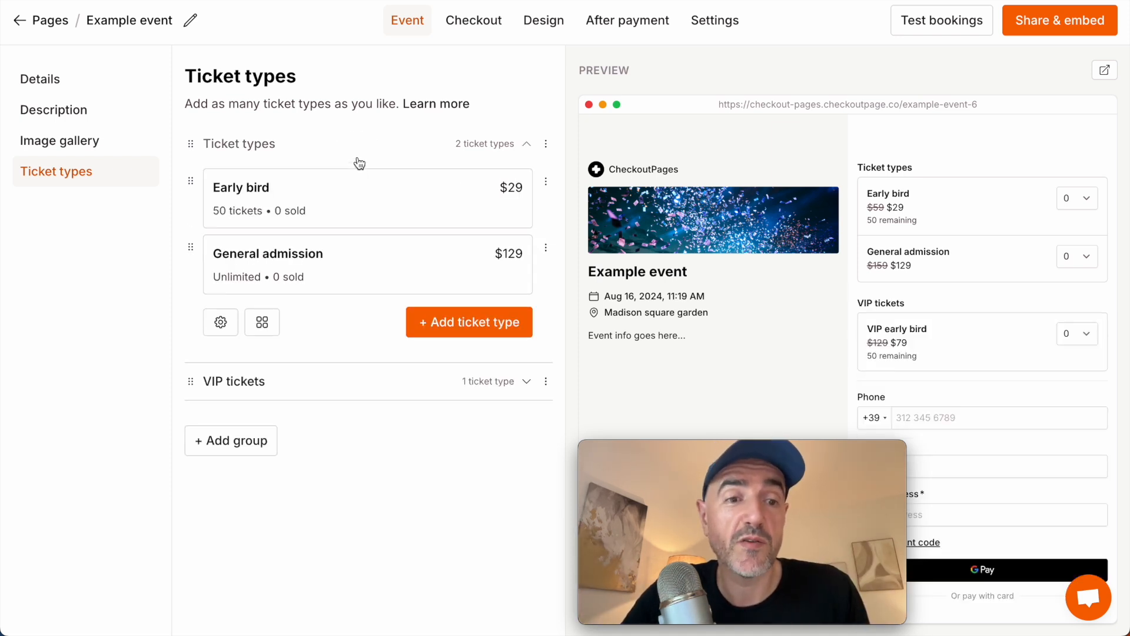
click(527, 144)
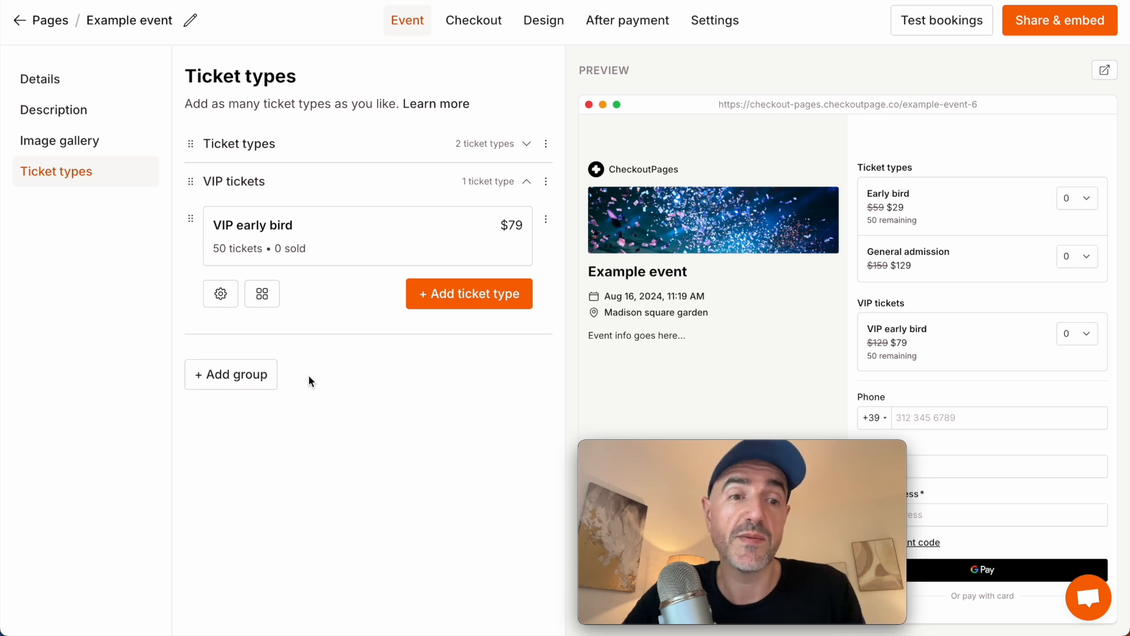
click(526, 144)
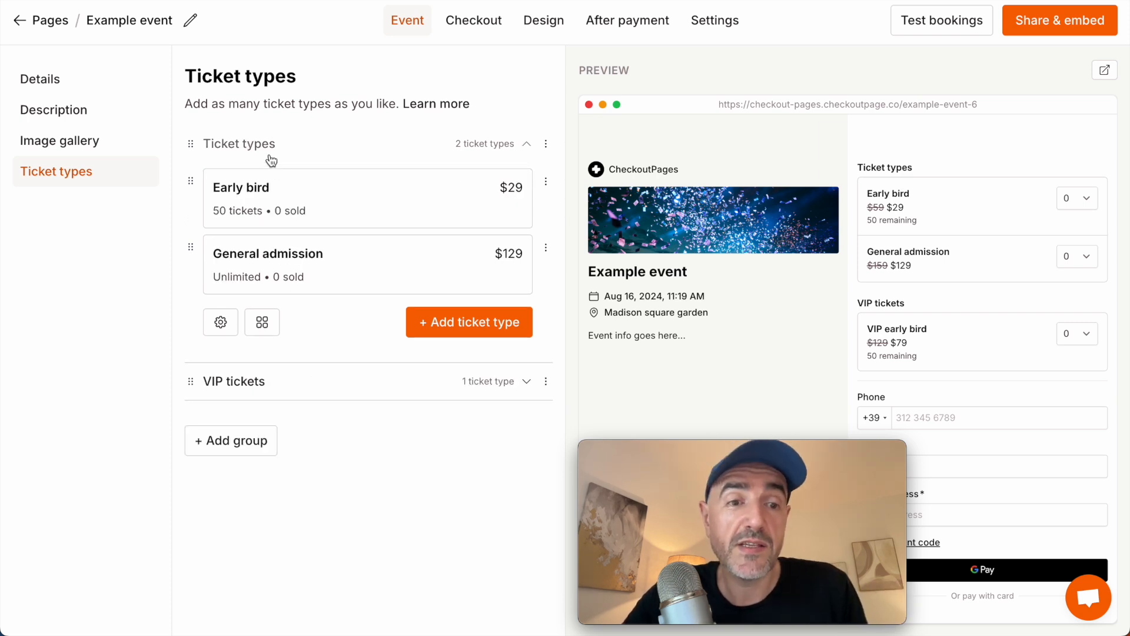
click(262, 322)
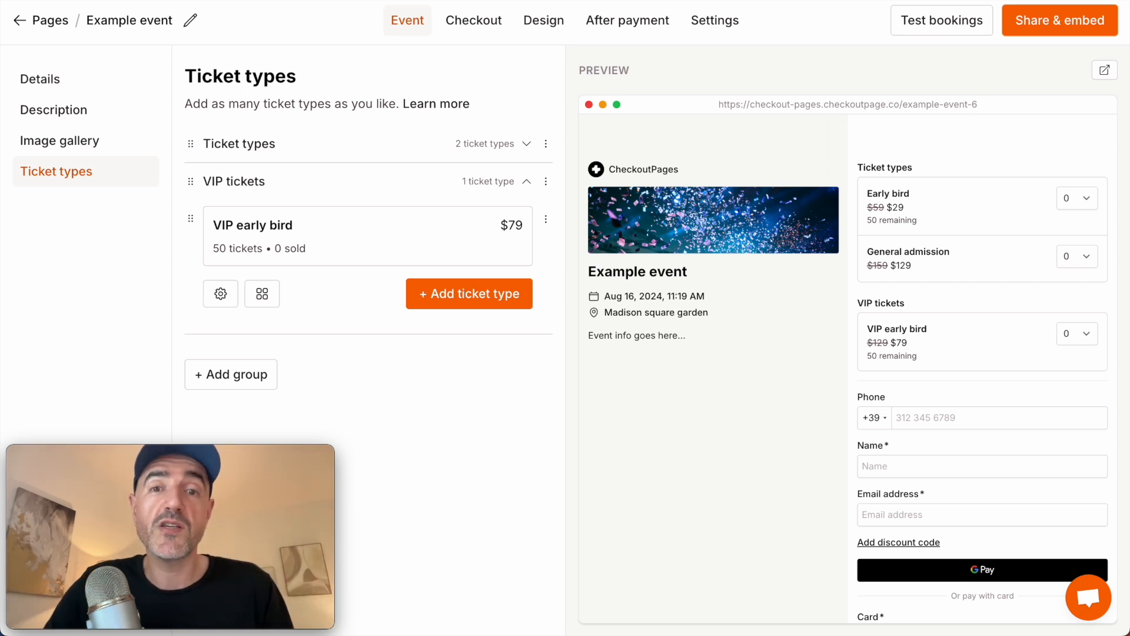
mouse_move(729, 142)
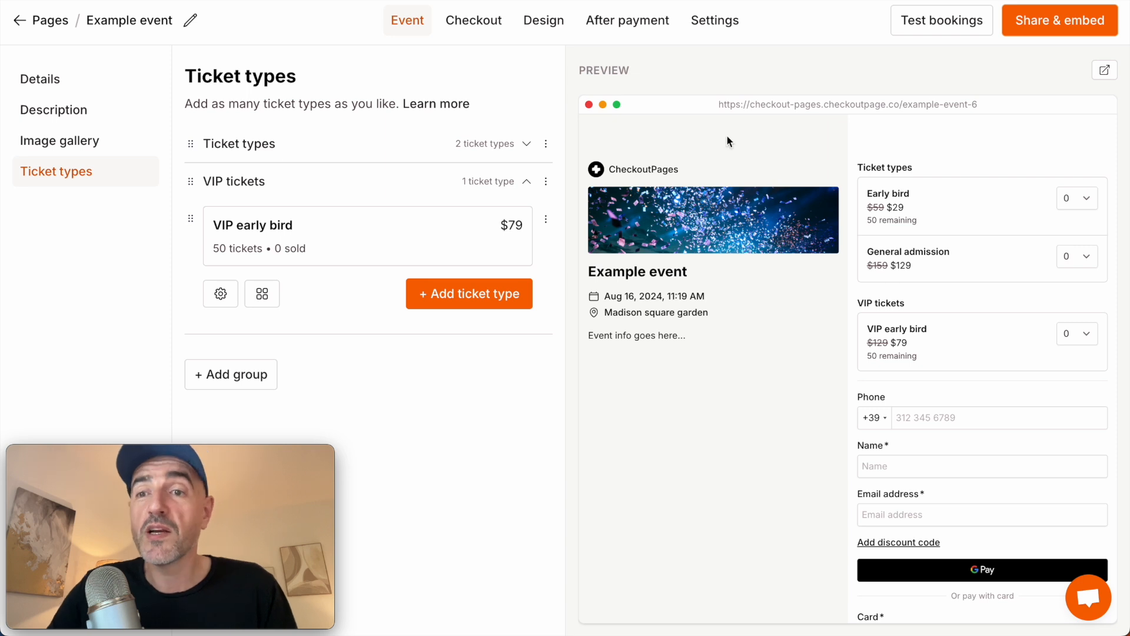
mouse_move(1066, 37)
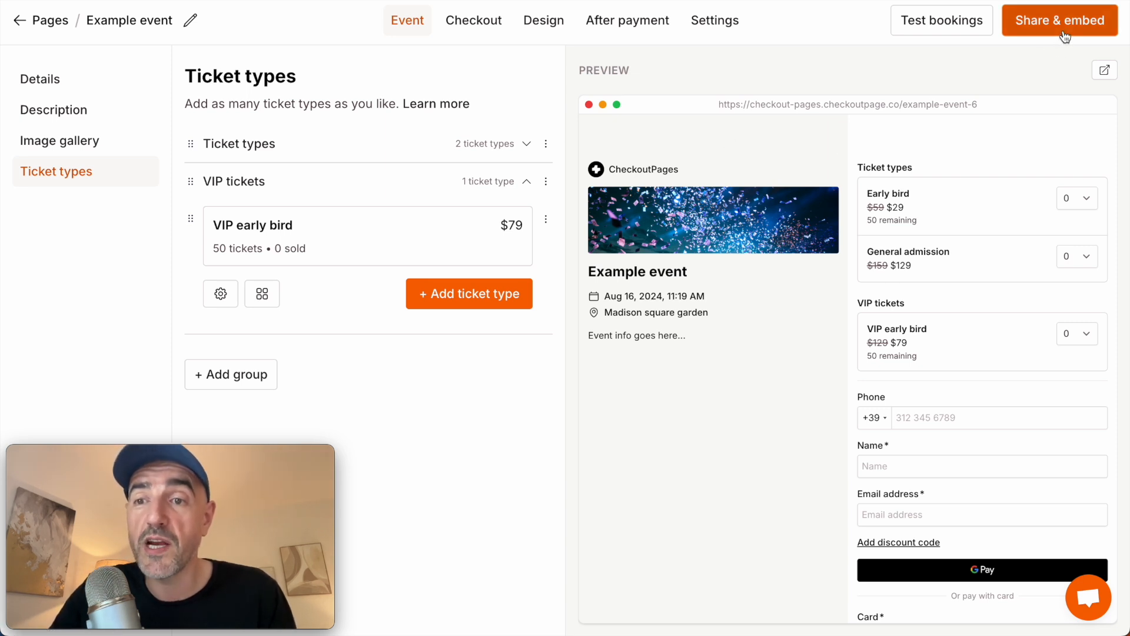
- Open the Share & embed options showing the event's public form link
click(1060, 19)
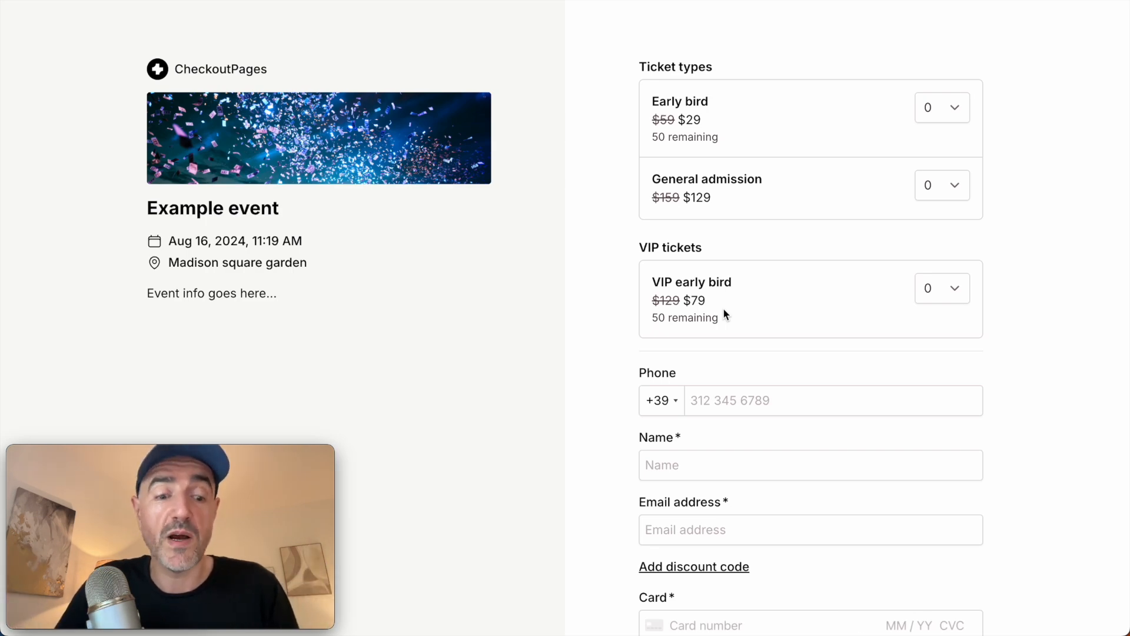
click(1059, 20)
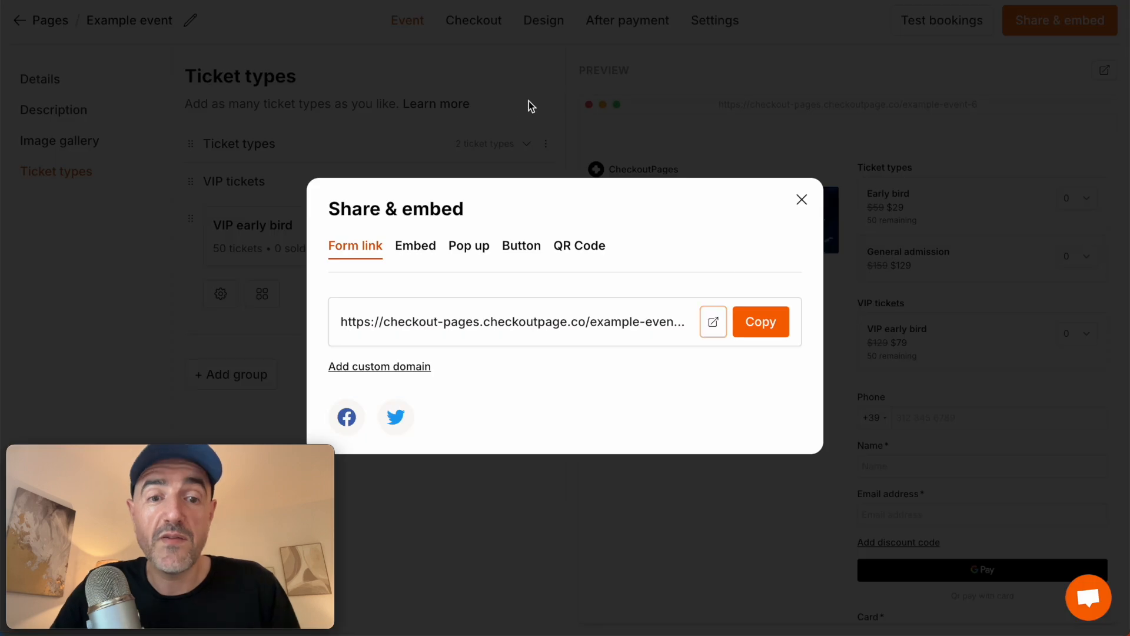
mouse_move(489, 125)
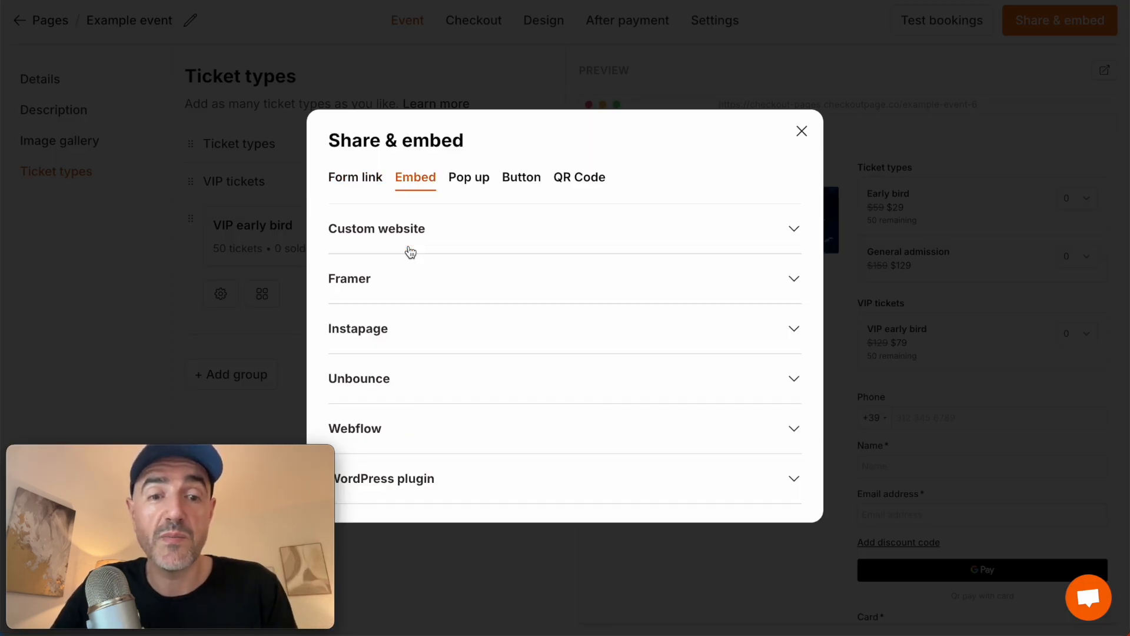
- Expand the Custom website section to reveal the embed code
click(376, 228)
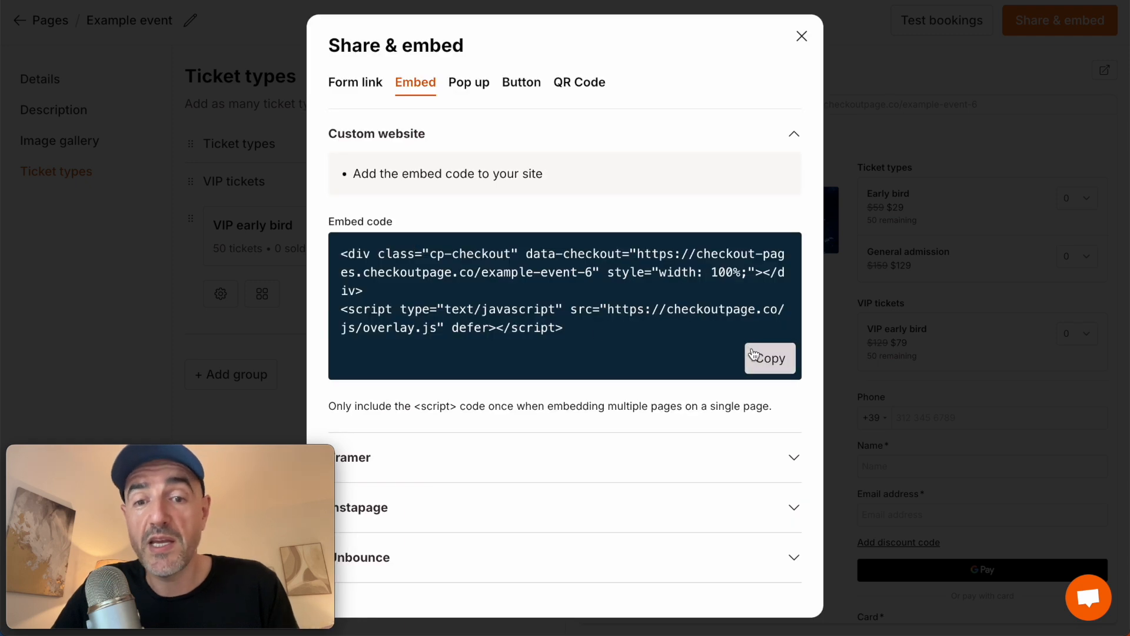